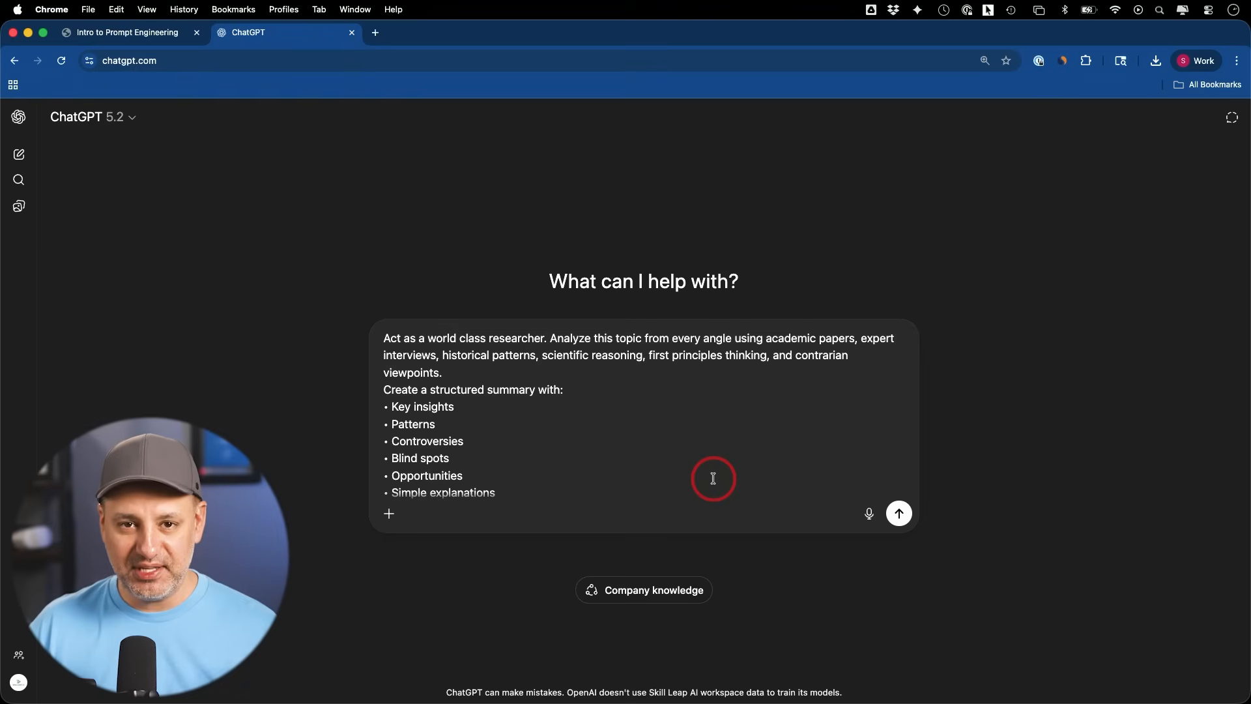
pyautogui.moveTo(600, 439)
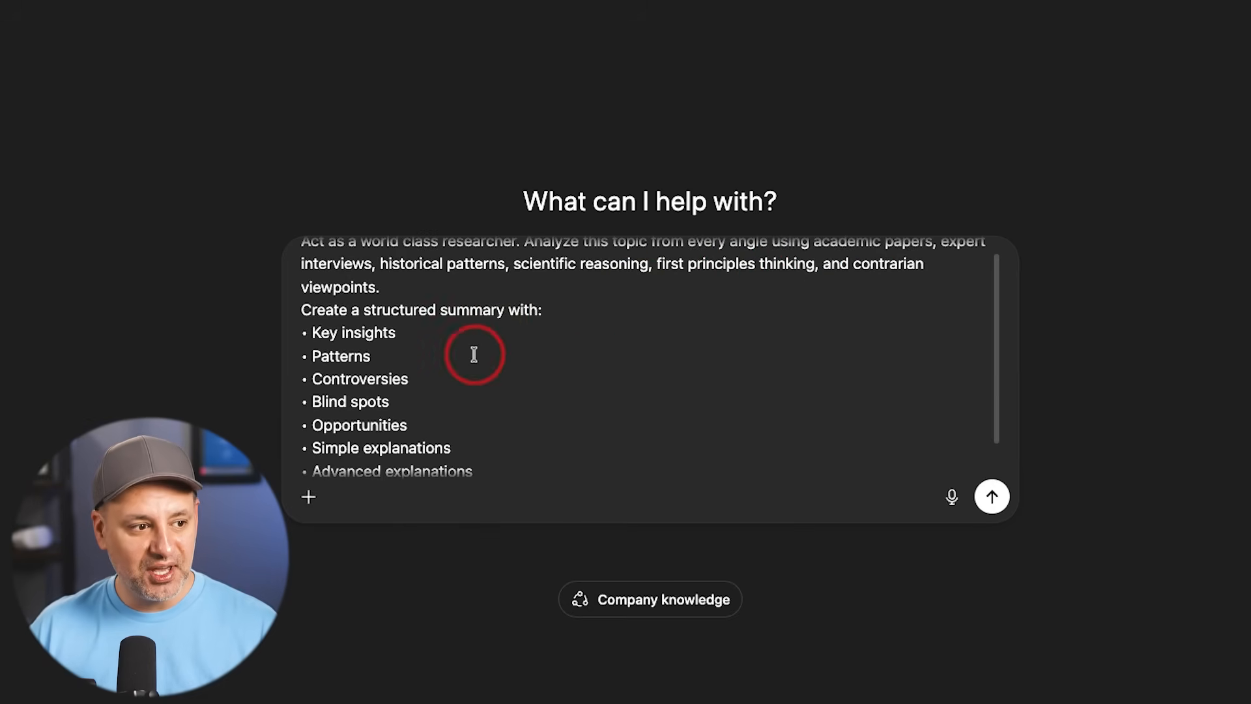
# Step: End the researcher prompt with 'Do not create fluff. Prioritize depth and clarity.'
pyautogui.write('Do not create fluff. Prioritize depth and clarity.')
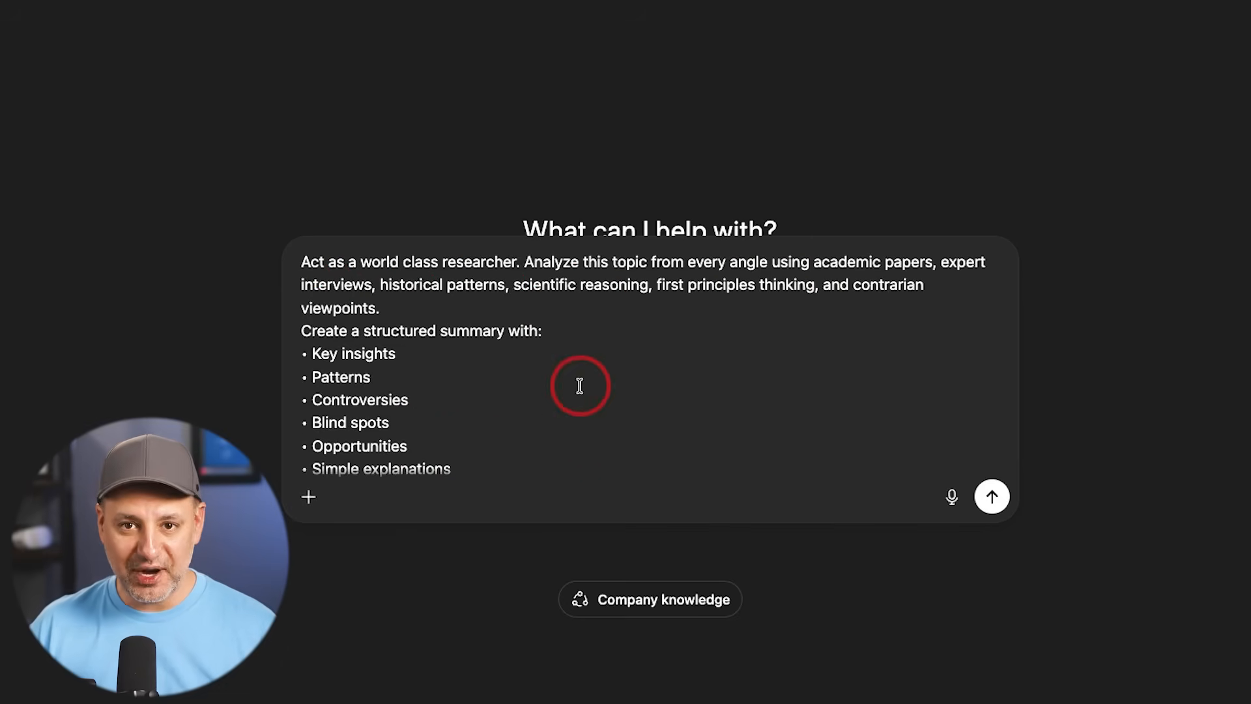
pyautogui.click(309, 497)
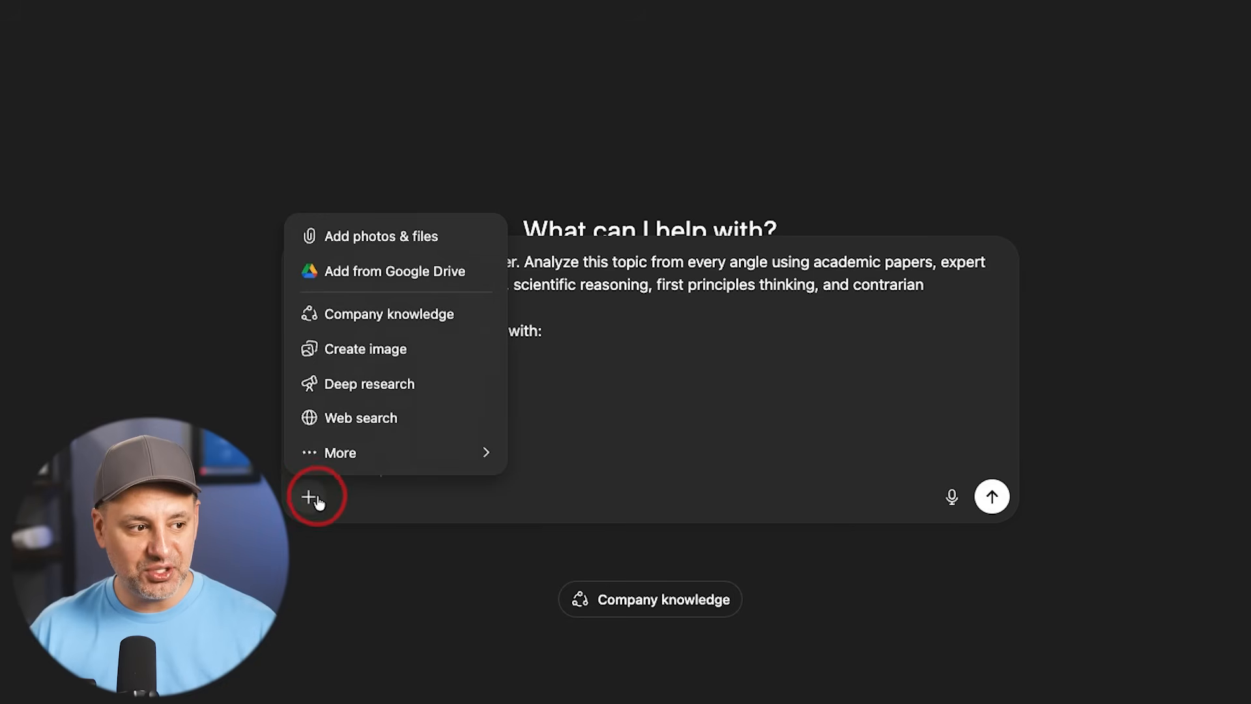
pyautogui.click(369, 383)
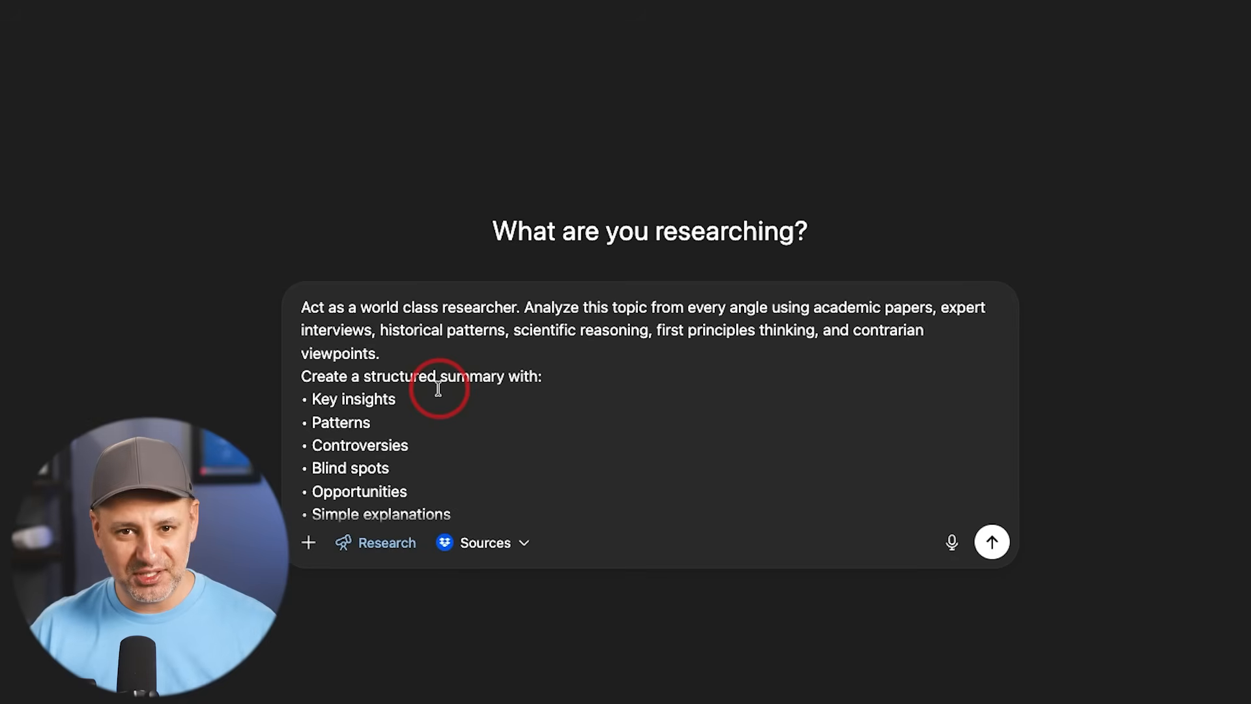
pyautogui.click(483, 542)
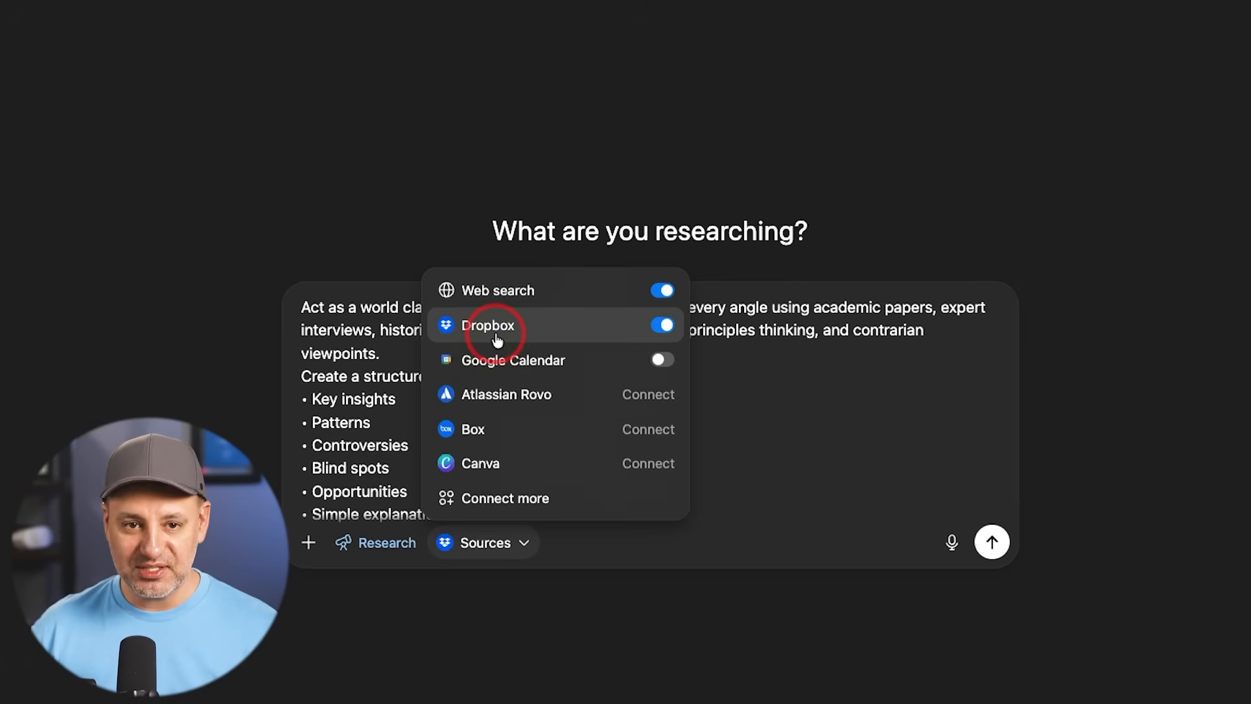
pyautogui.moveTo(499, 323)
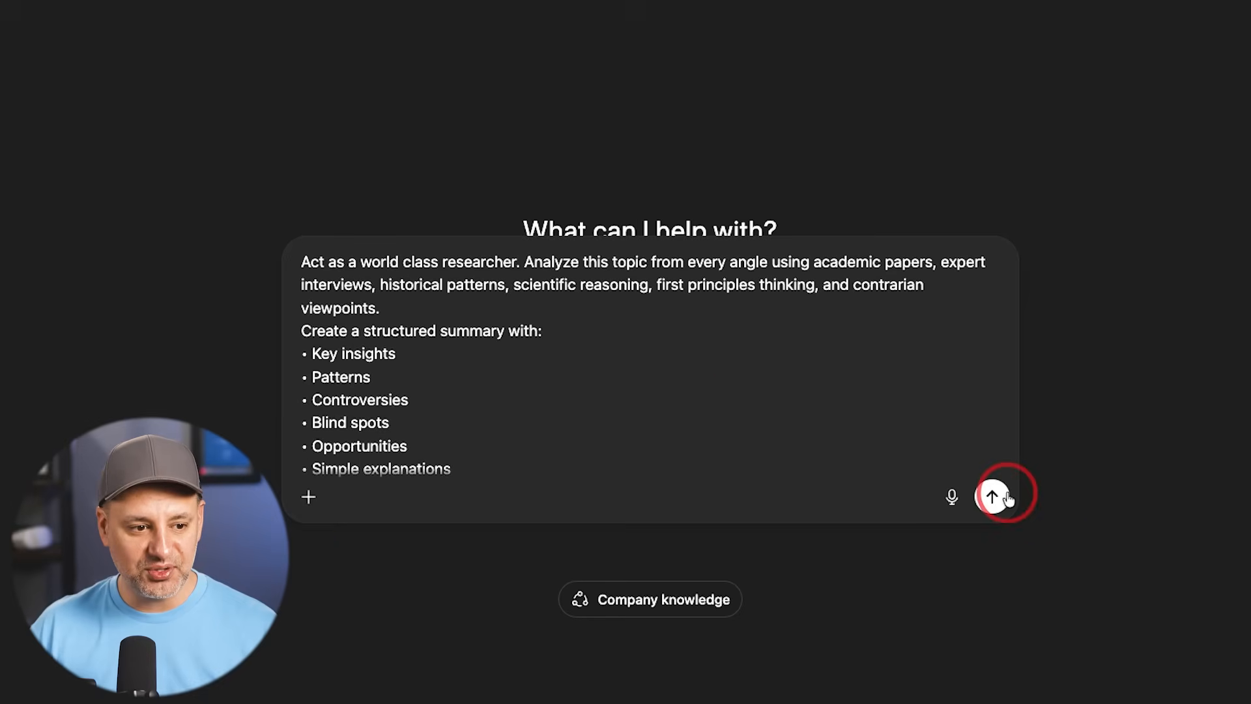
# Step: Send the researcher prompt and read through the structured summary on AI for small business owners
pyautogui.click(994, 495)
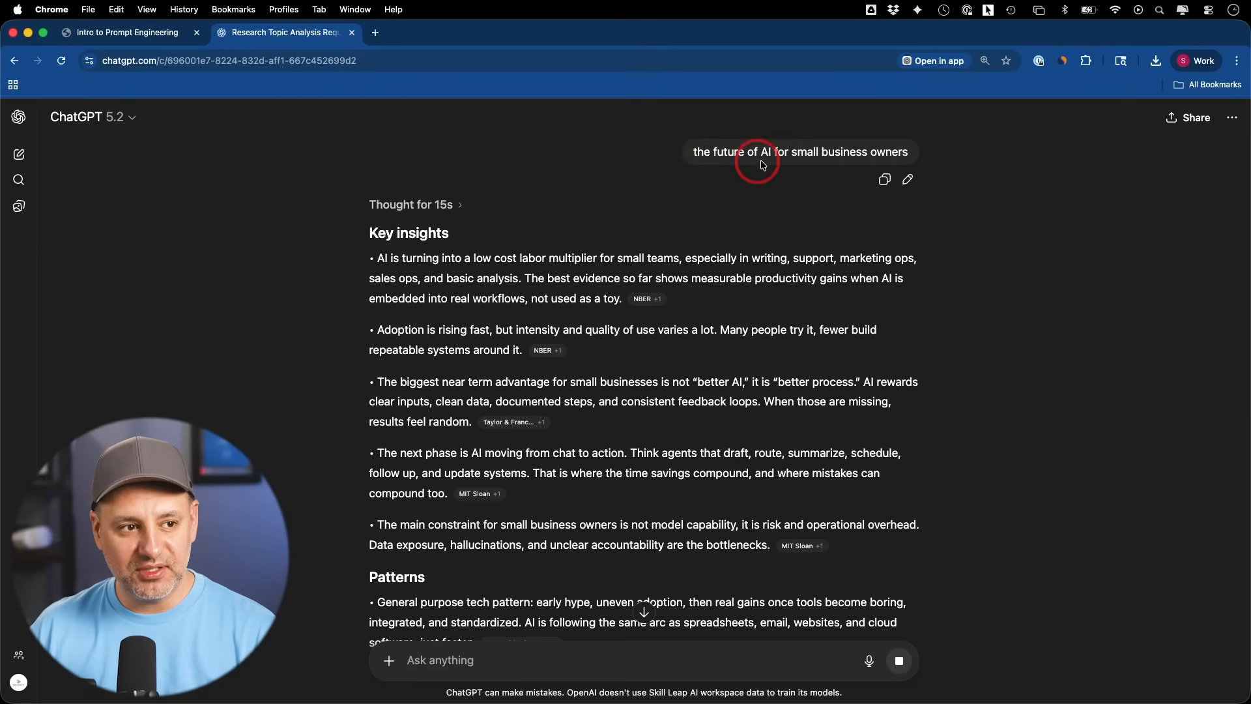
pyautogui.scroll(-3)
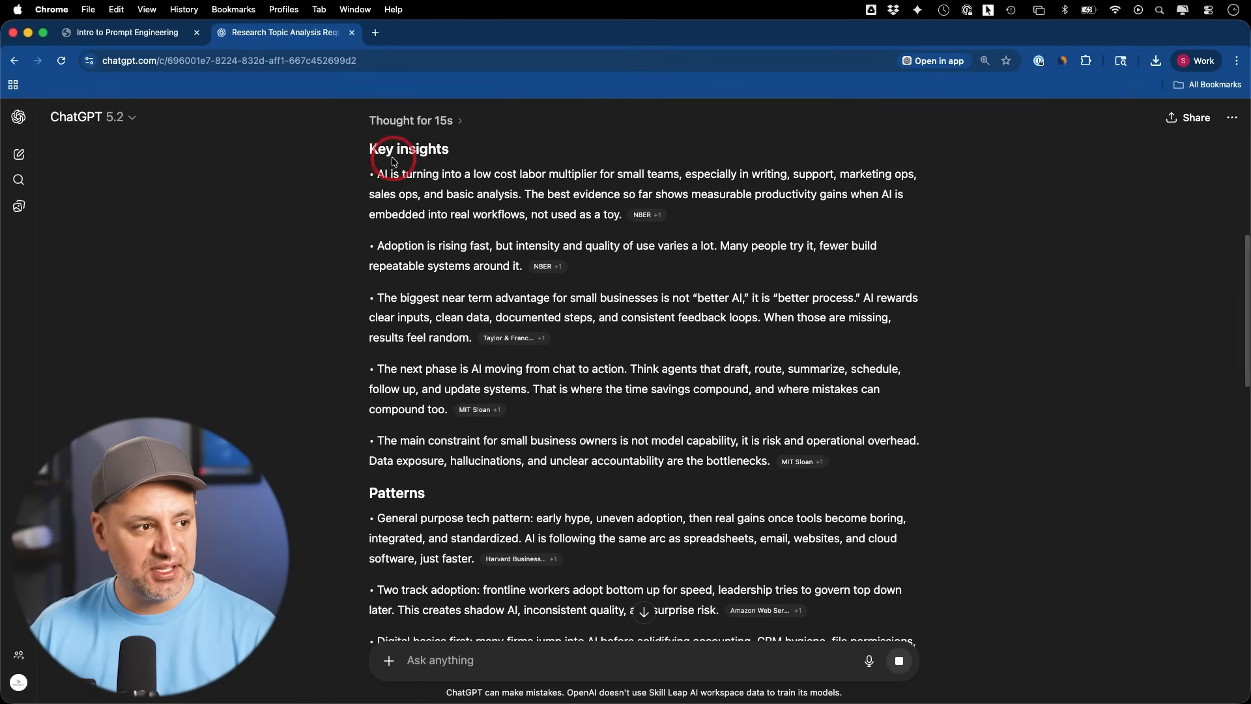
pyautogui.moveTo(627, 388)
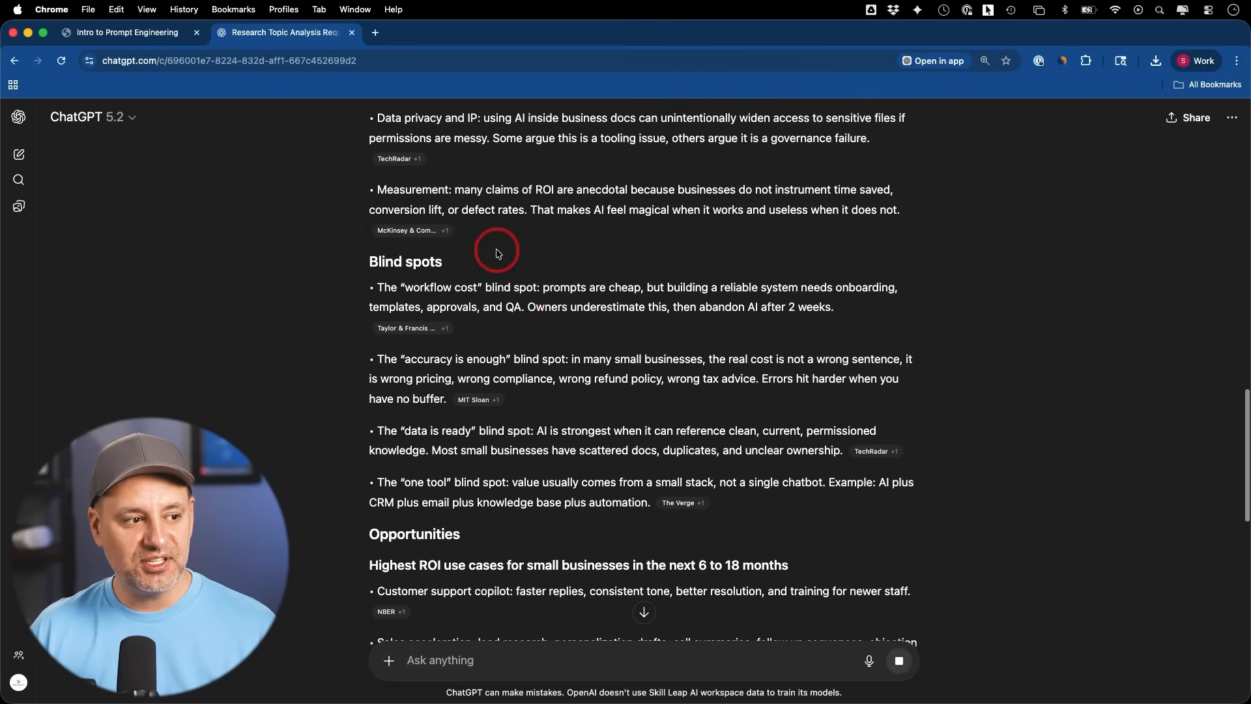
pyautogui.scroll(-3)
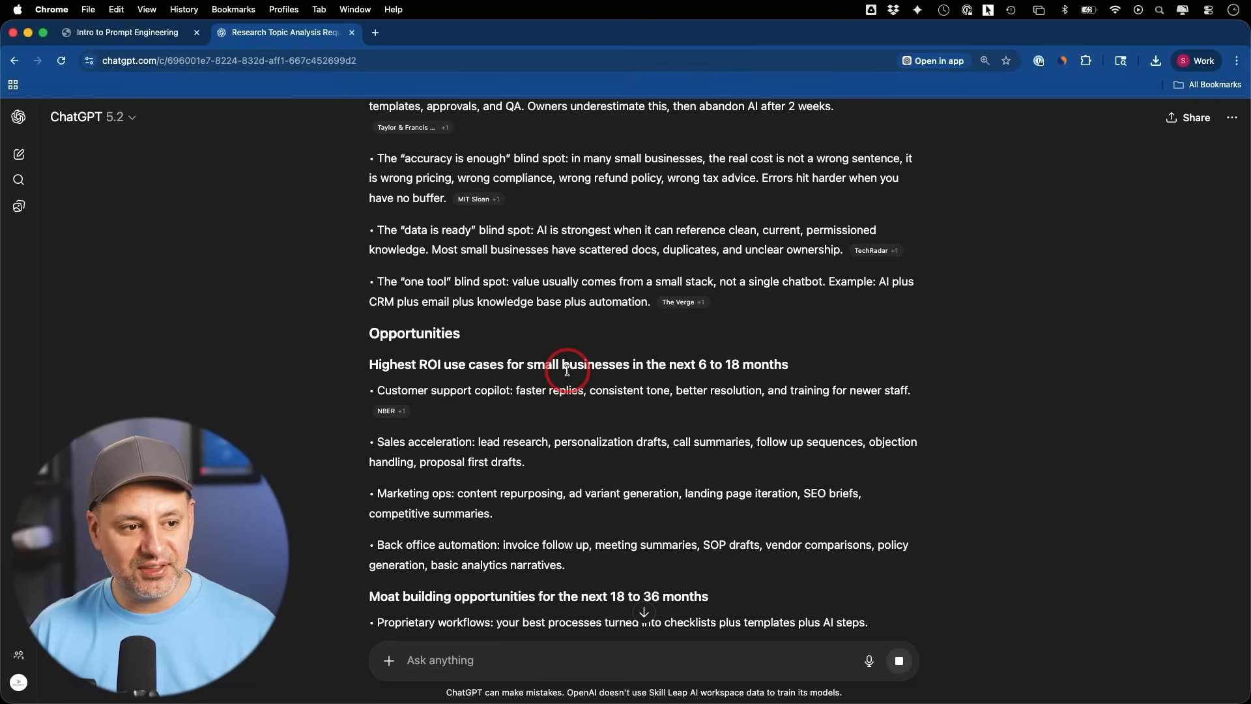
pyautogui.scroll(-3)
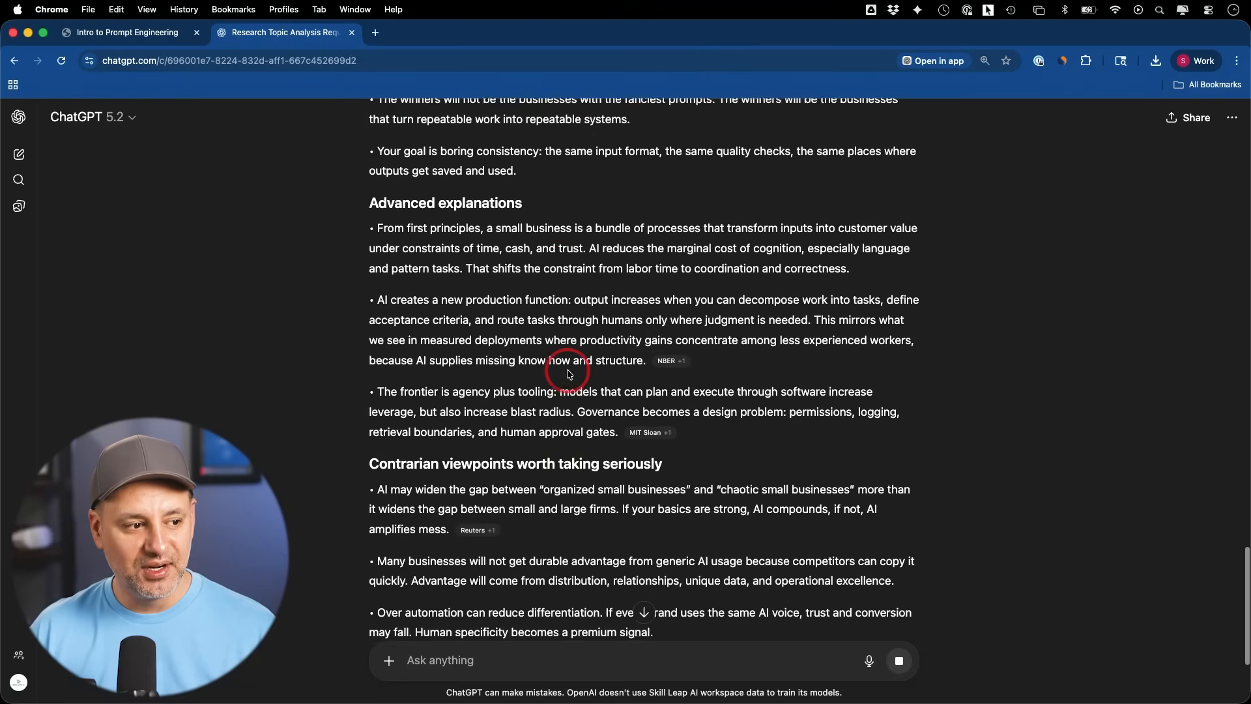
pyautogui.scroll(-3)
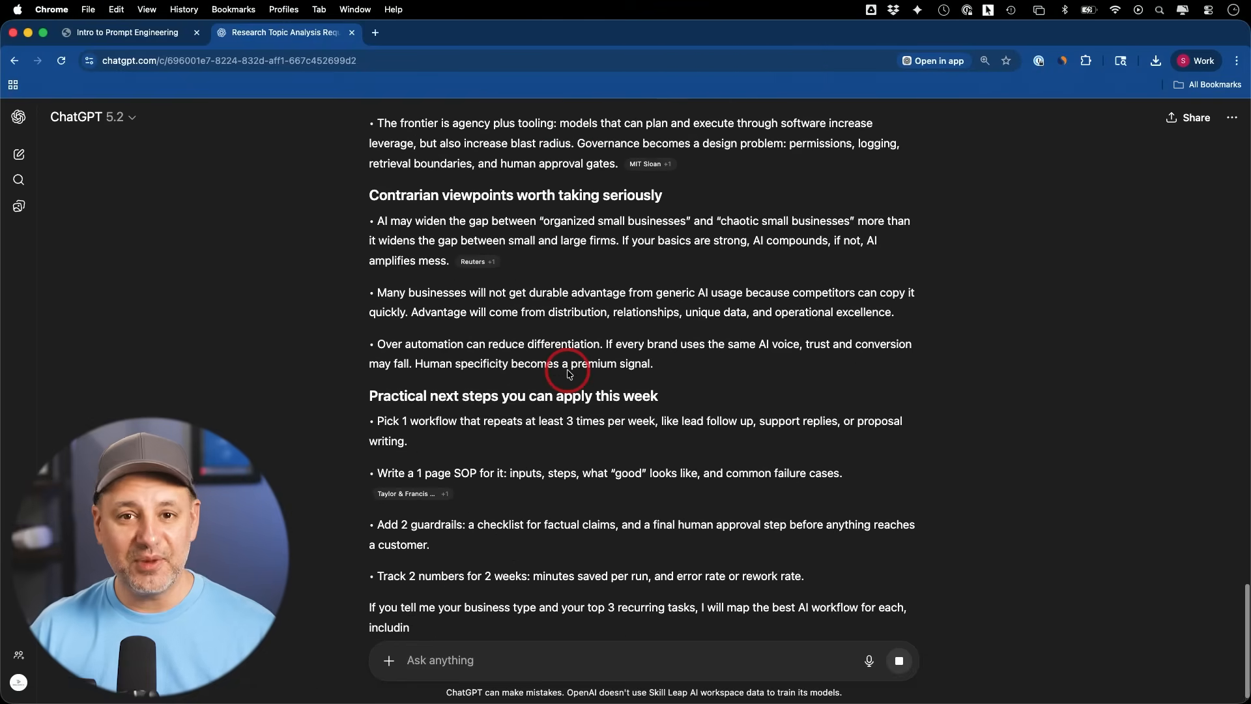
pyautogui.scroll(-3)
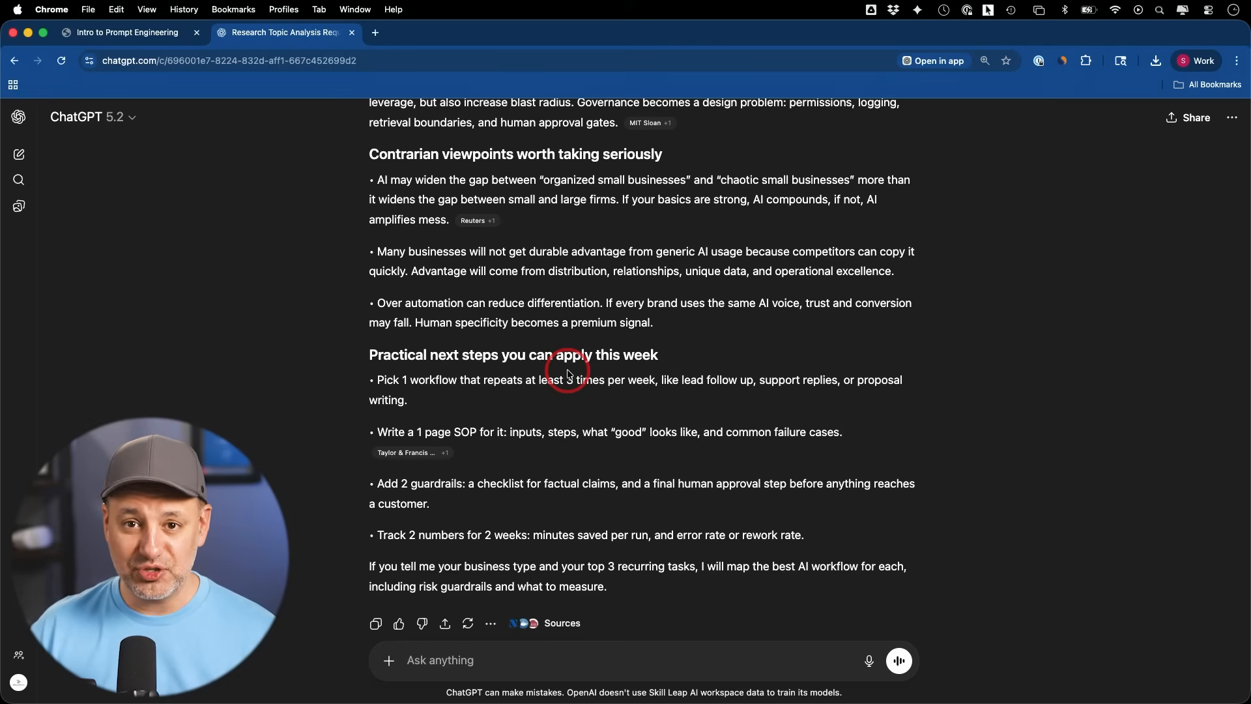
pyautogui.scroll(-3)
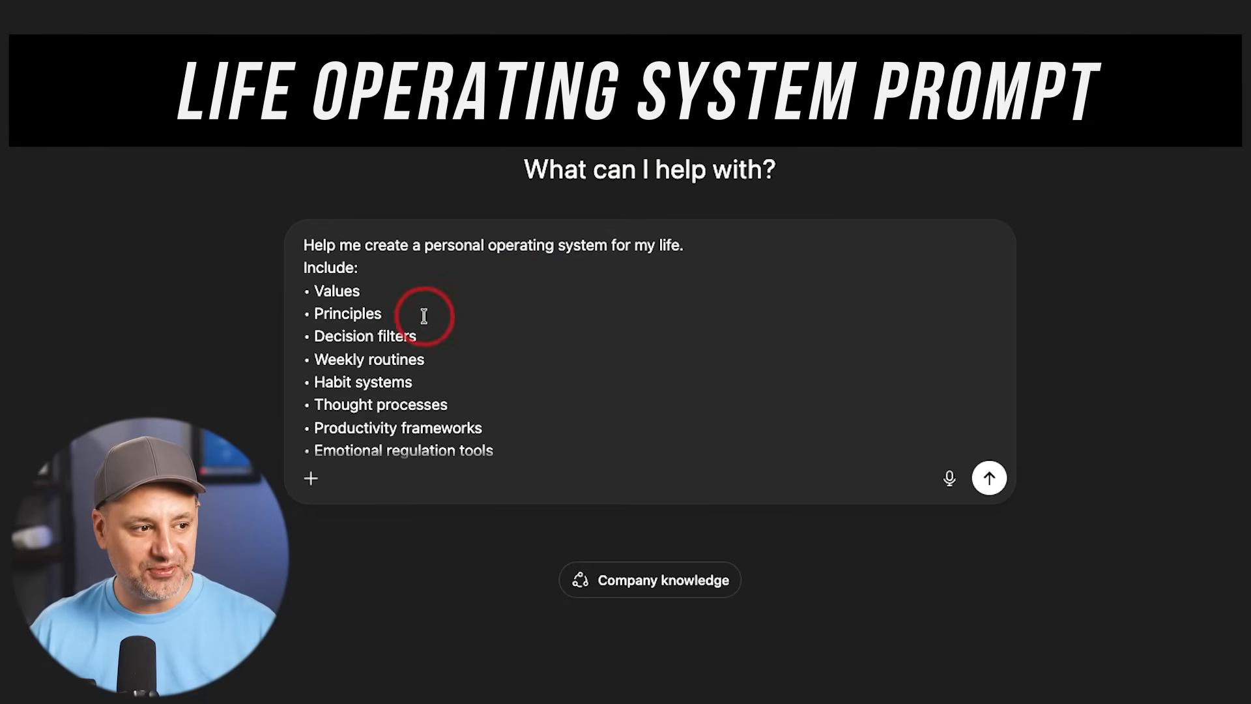
pyautogui.moveTo(473, 359)
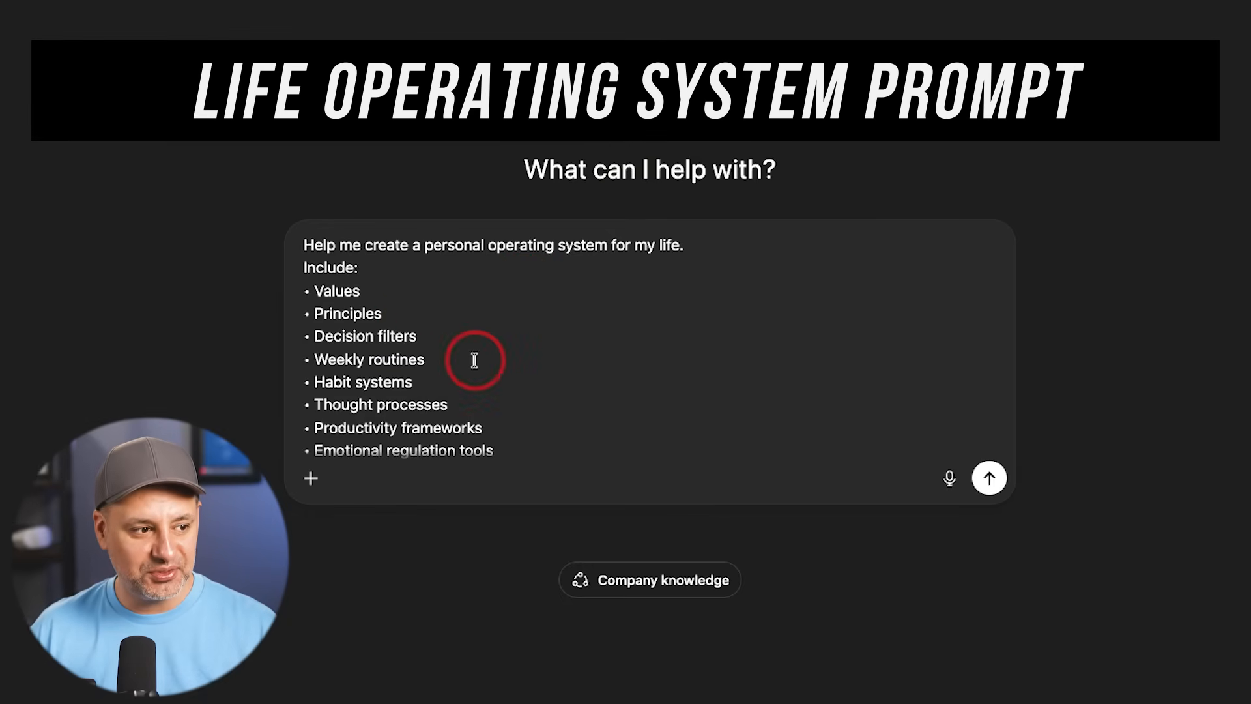
pyautogui.moveTo(469, 364)
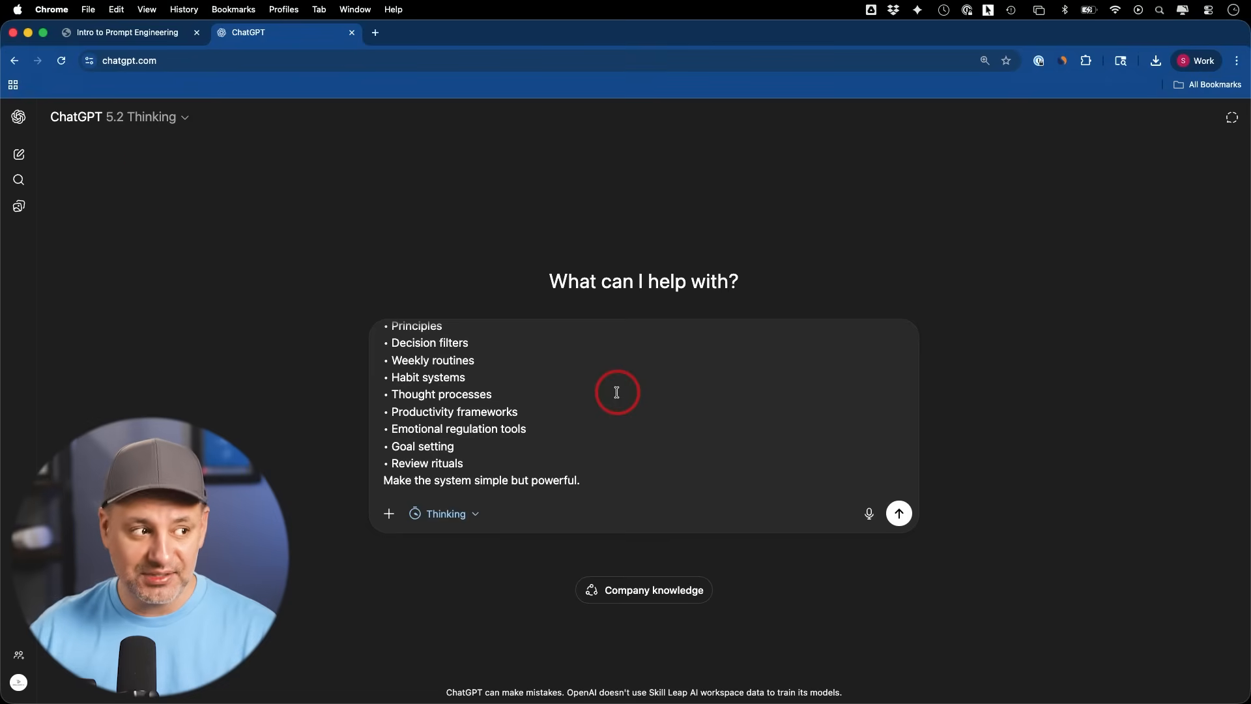
# Step: Confirm GPT-5.2 Thinking is selected and review the thinking time options at standard
pyautogui.click(120, 116)
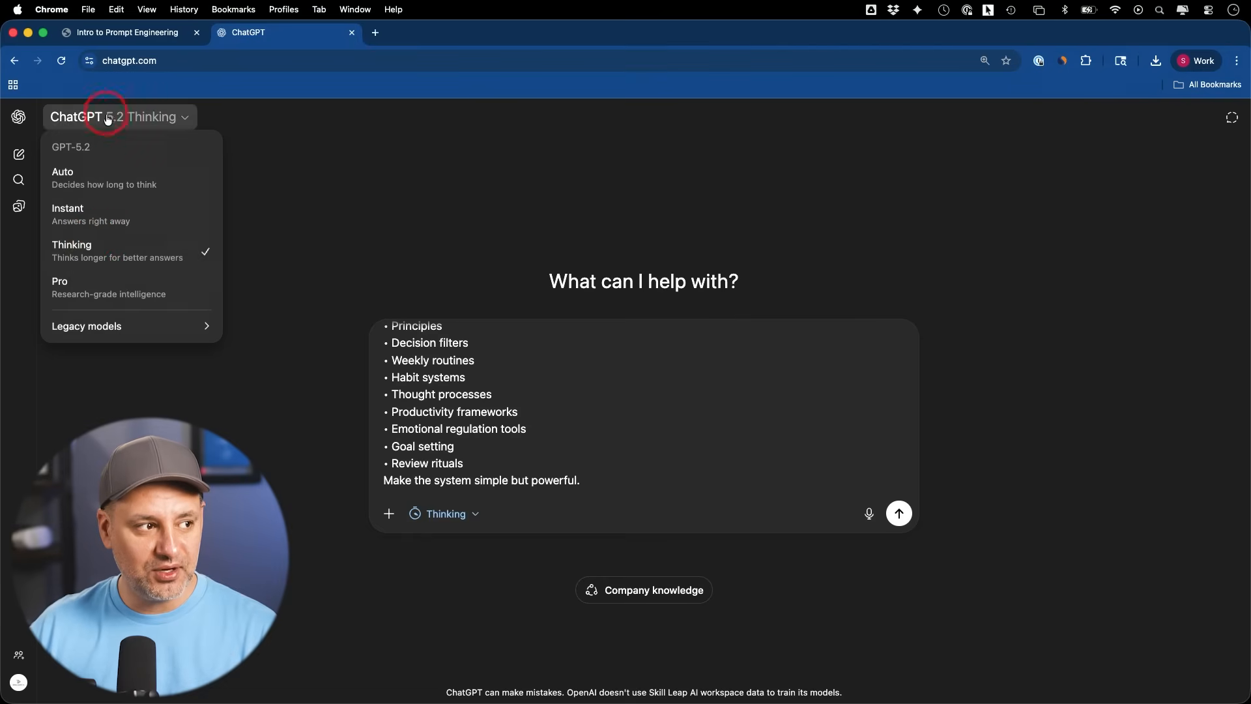
pyautogui.click(119, 116)
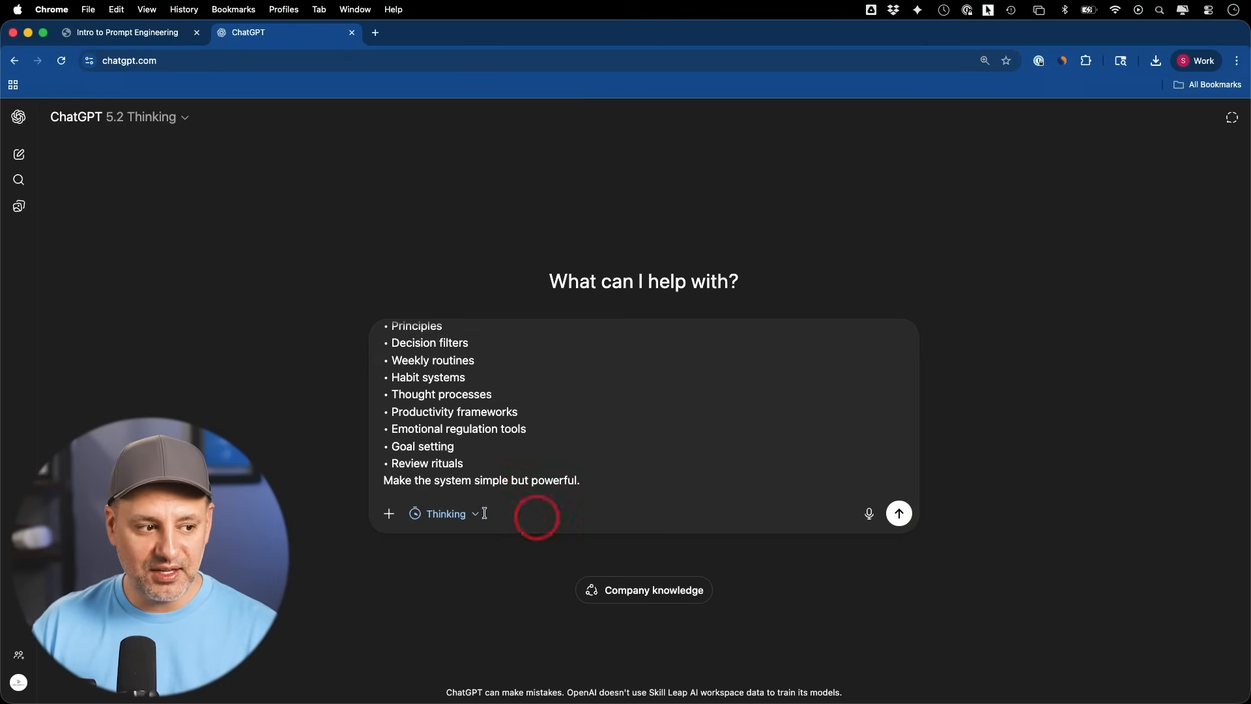
pyautogui.click(445, 514)
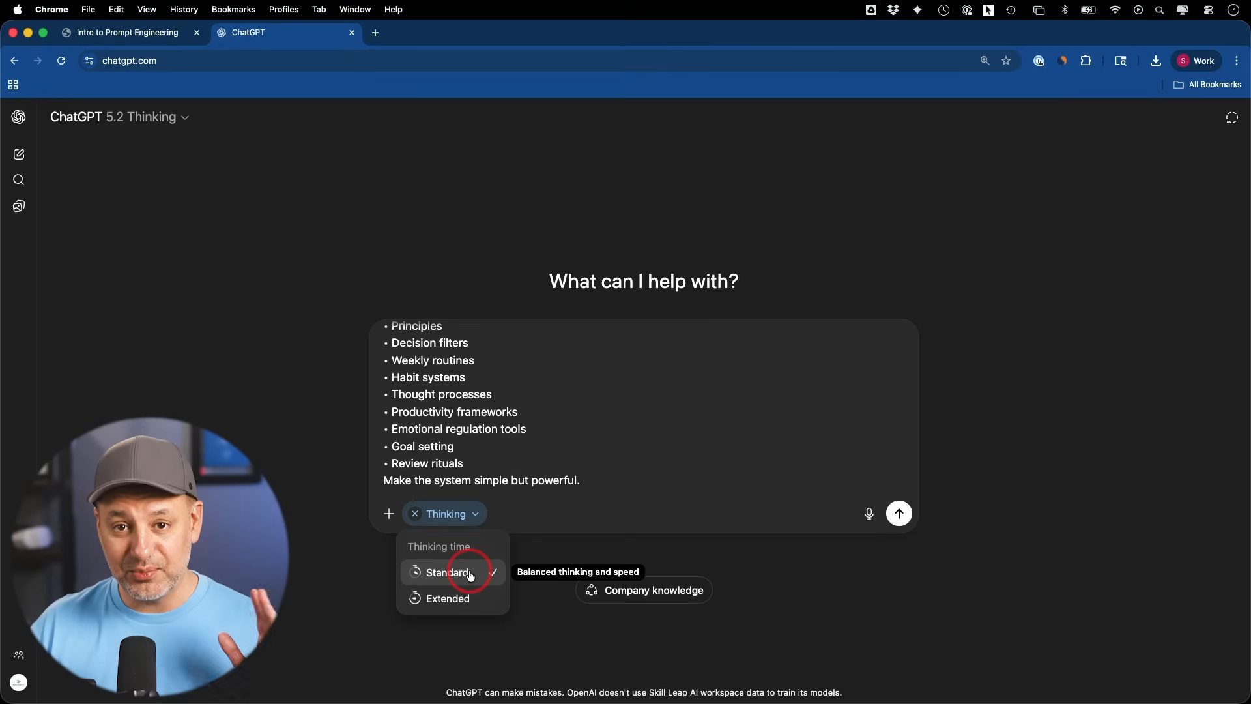
pyautogui.moveTo(458, 607)
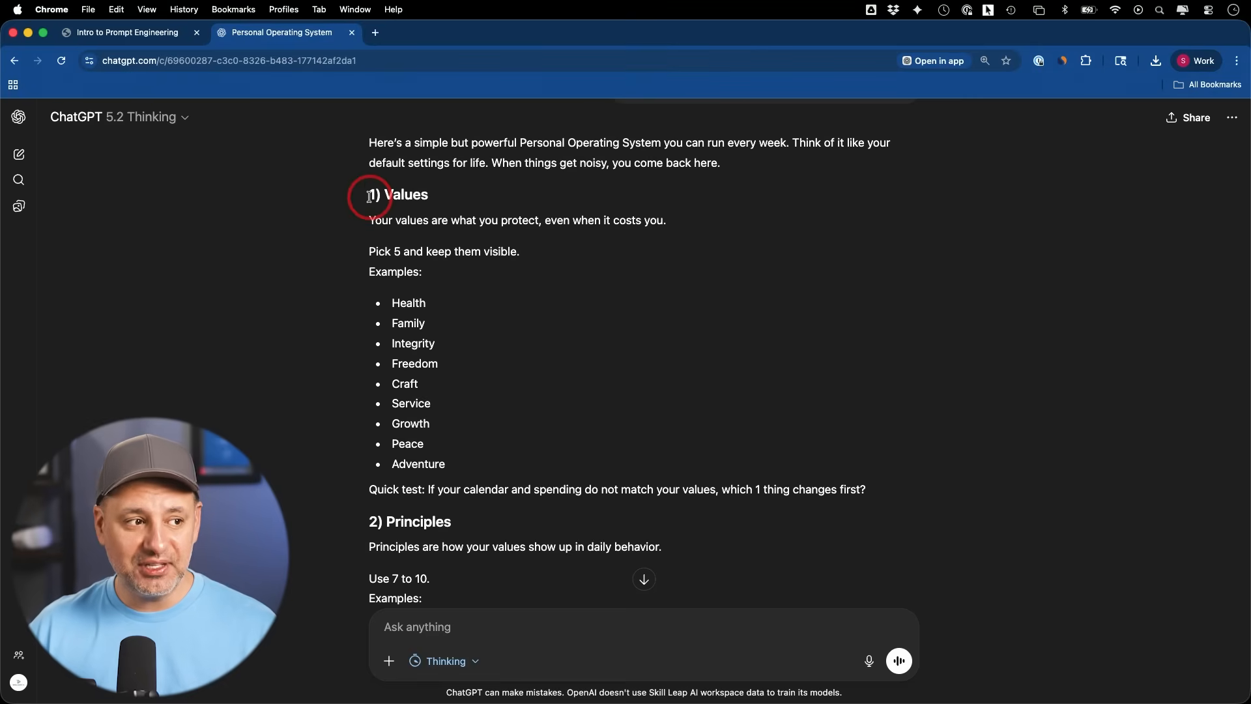
pyautogui.click(444, 661)
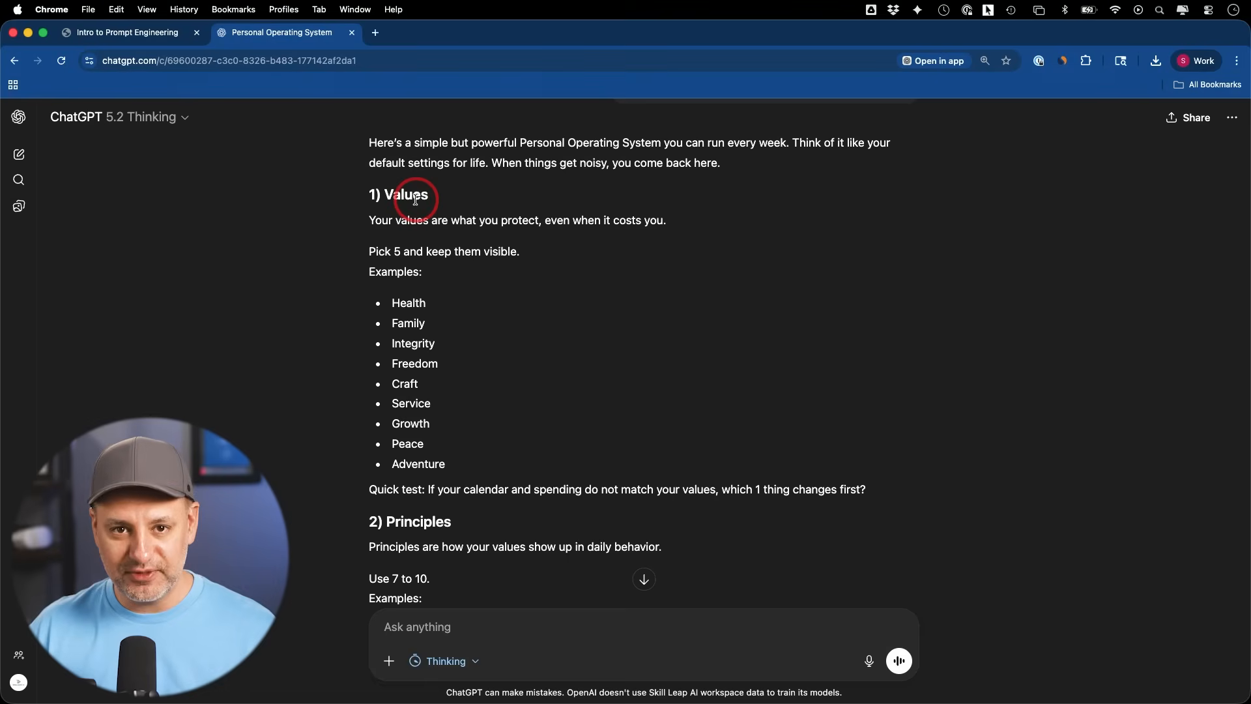
pyautogui.moveTo(403, 238)
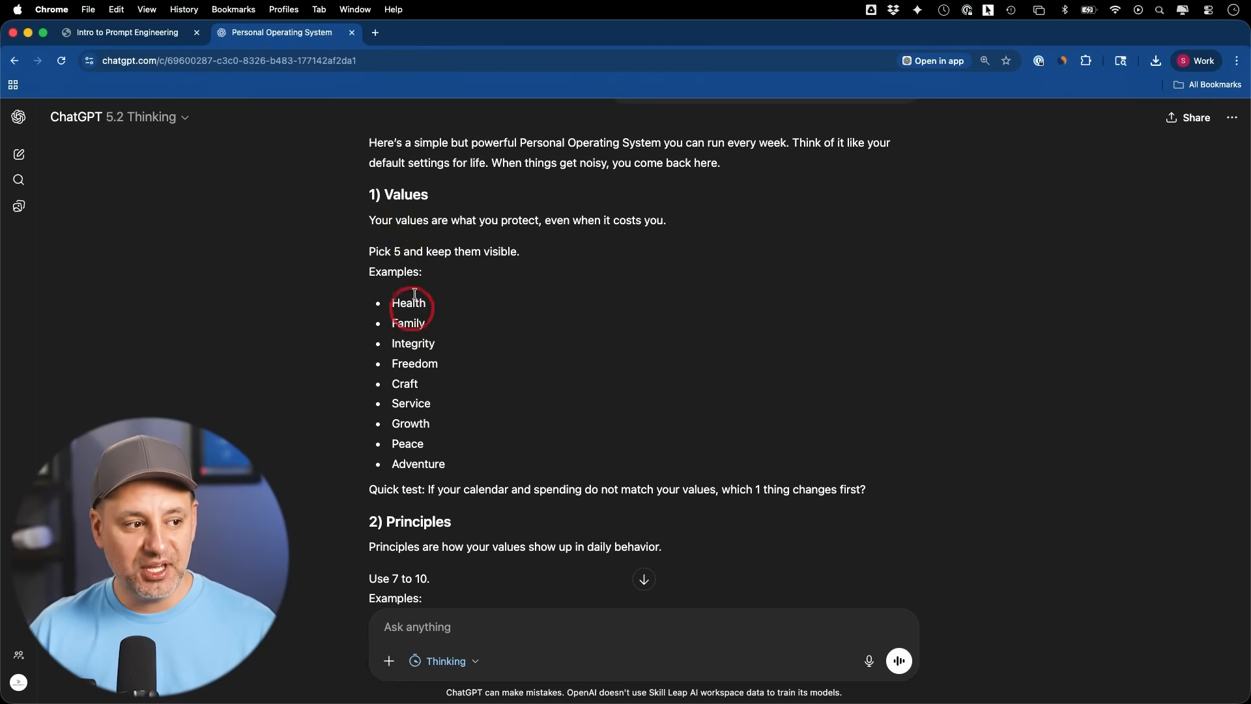
pyautogui.scroll(-3)
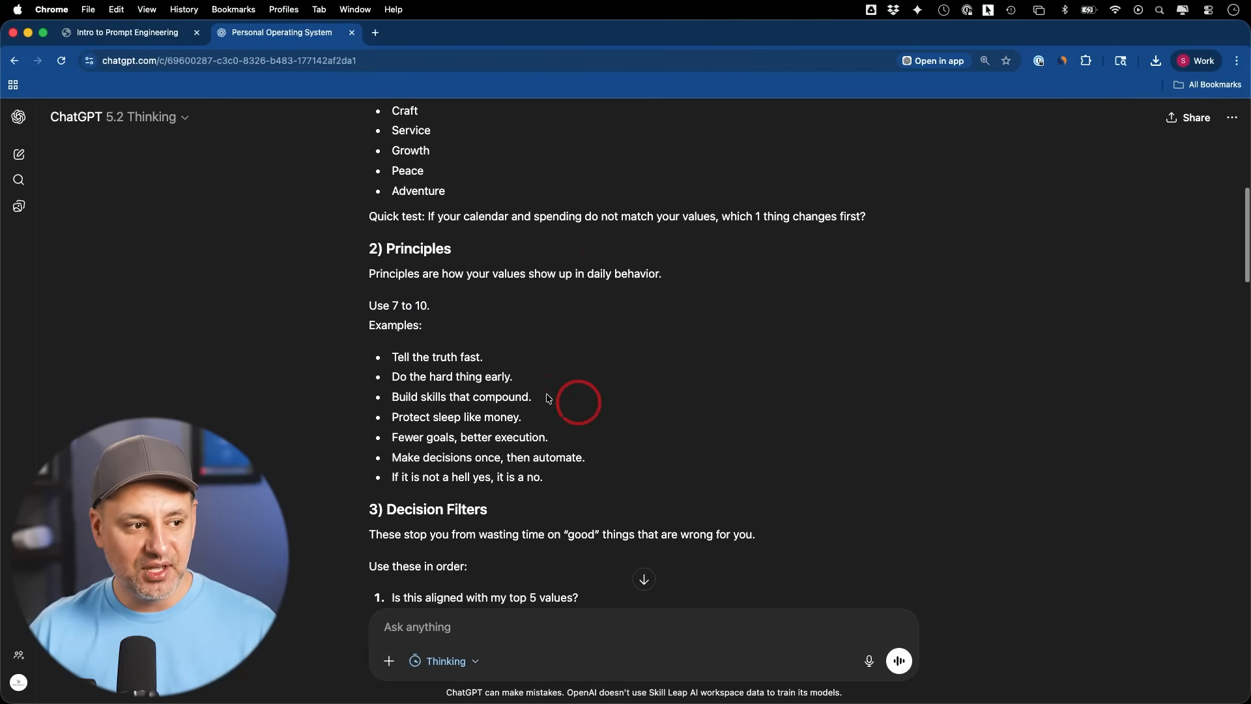
pyautogui.scroll(-3)
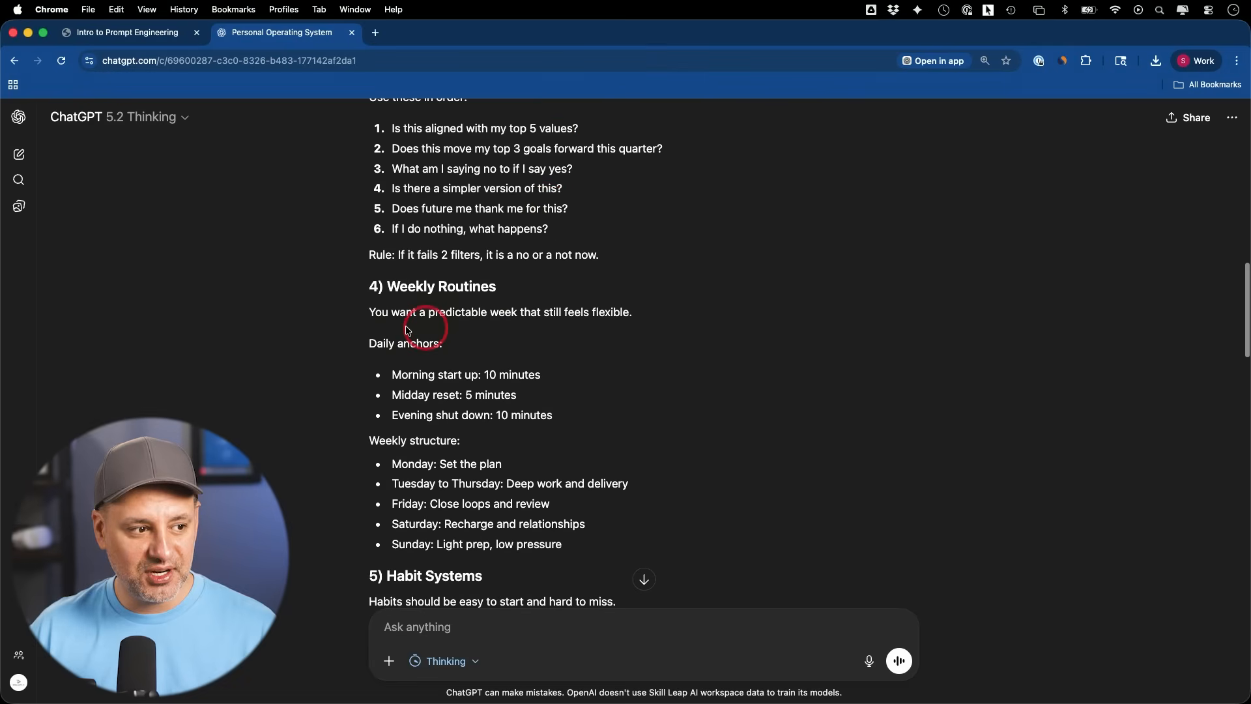
pyautogui.scroll(-3)
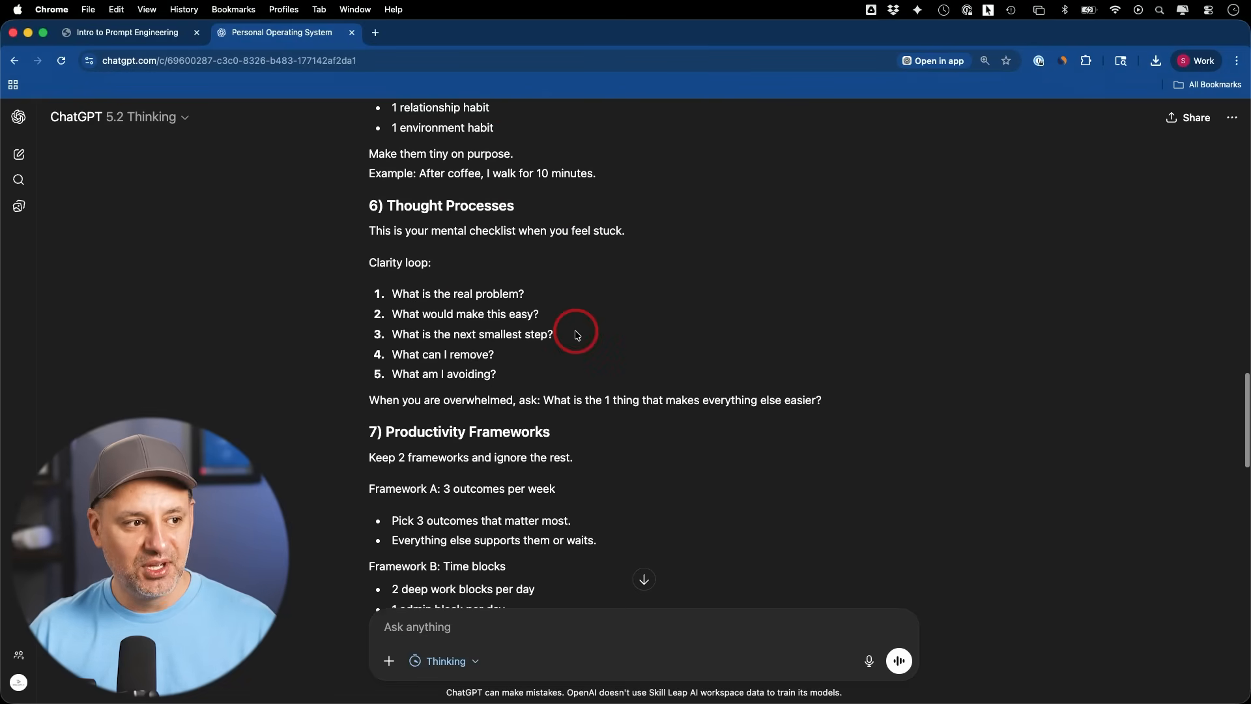
pyautogui.scroll(-3)
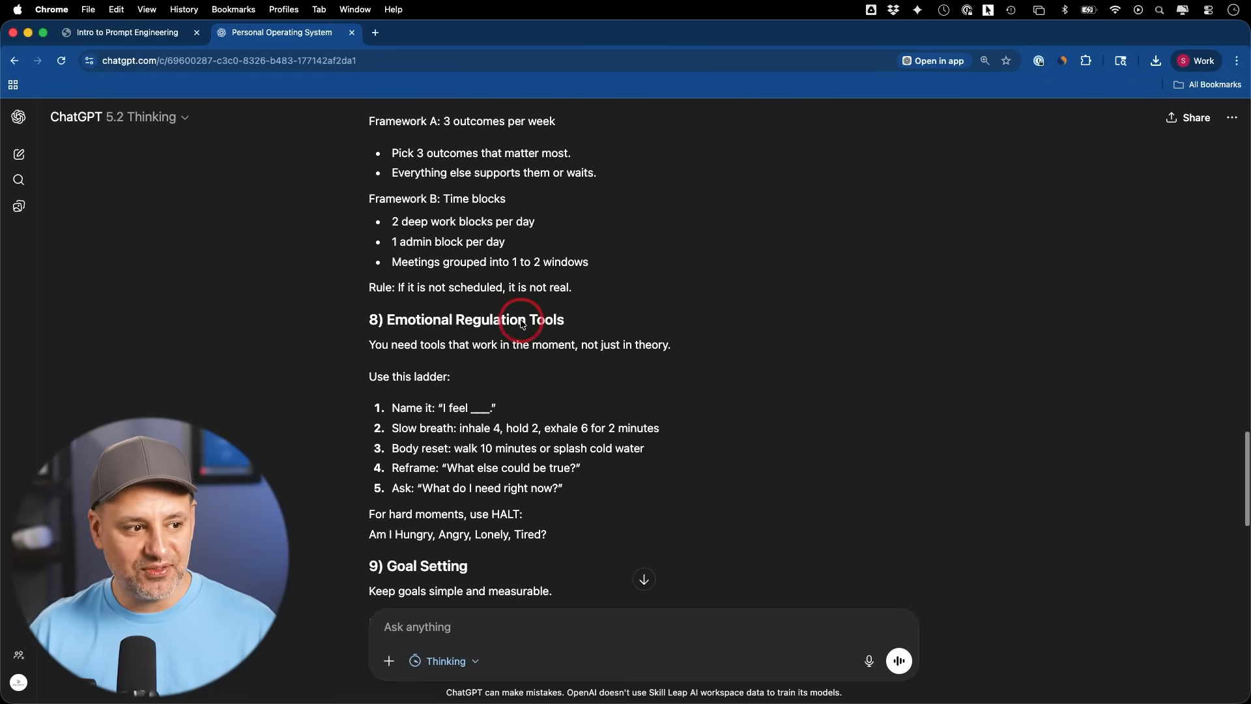
pyautogui.scroll(-3)
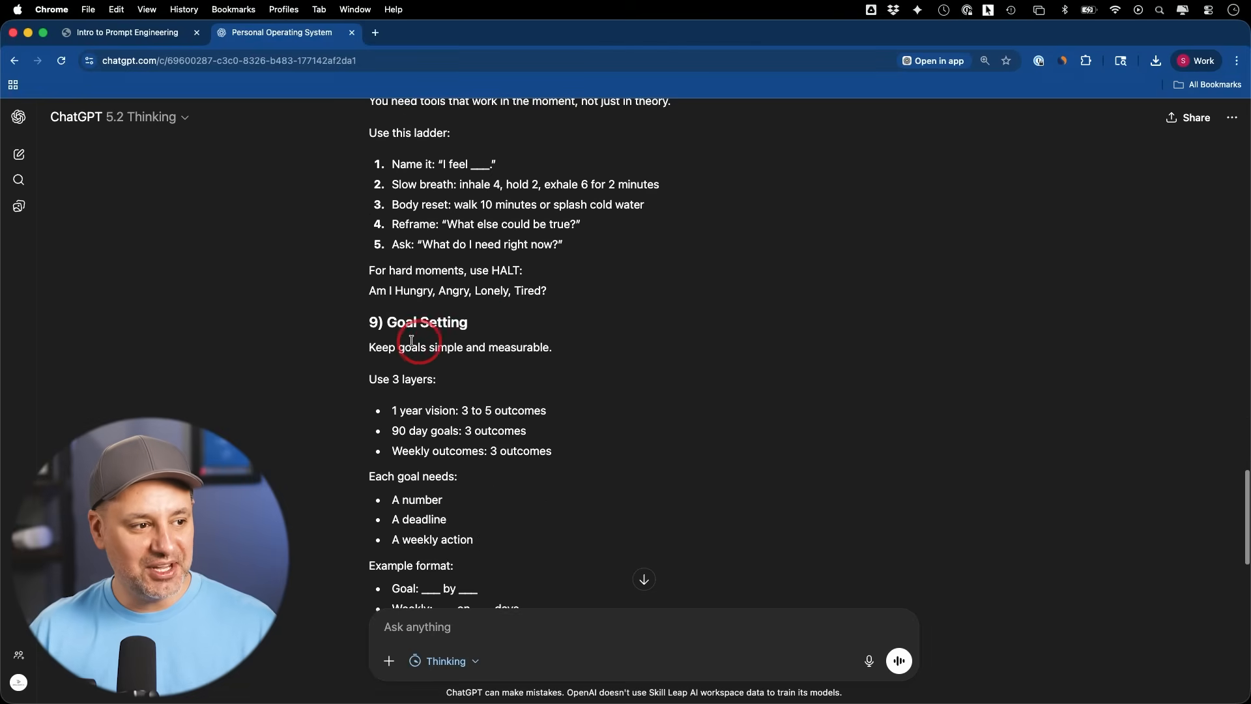
pyautogui.scroll(-3)
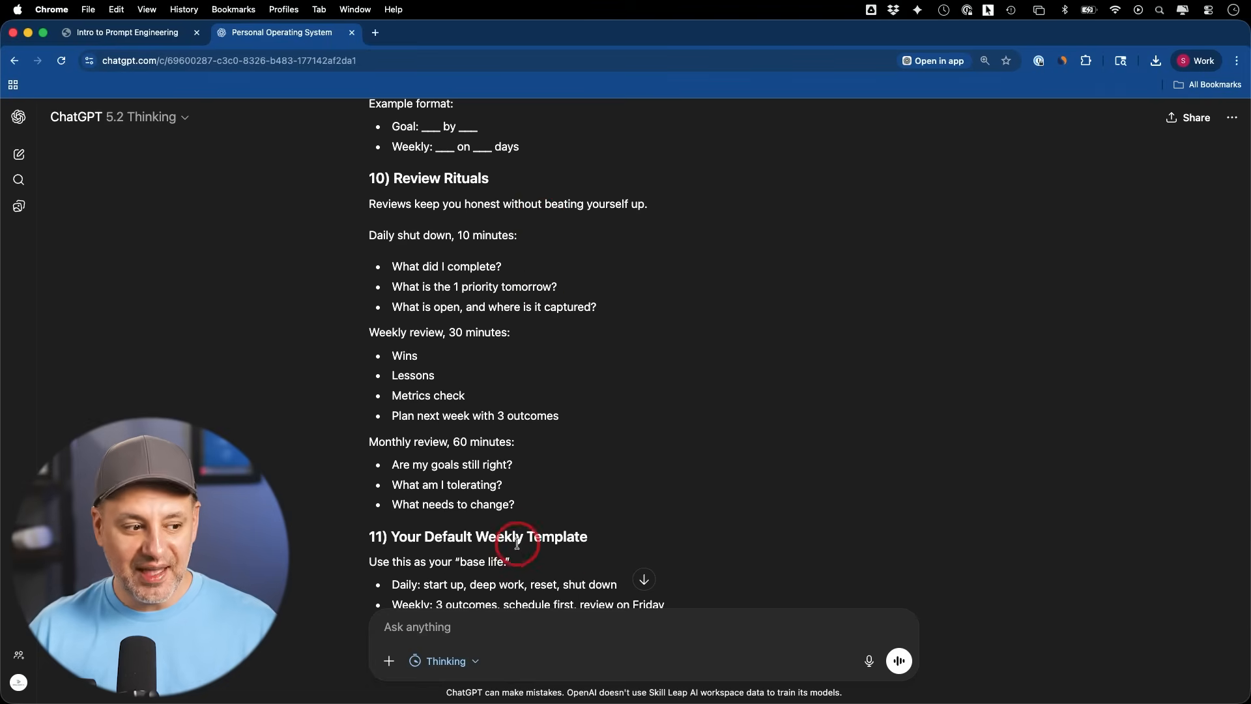
pyautogui.scroll(-3)
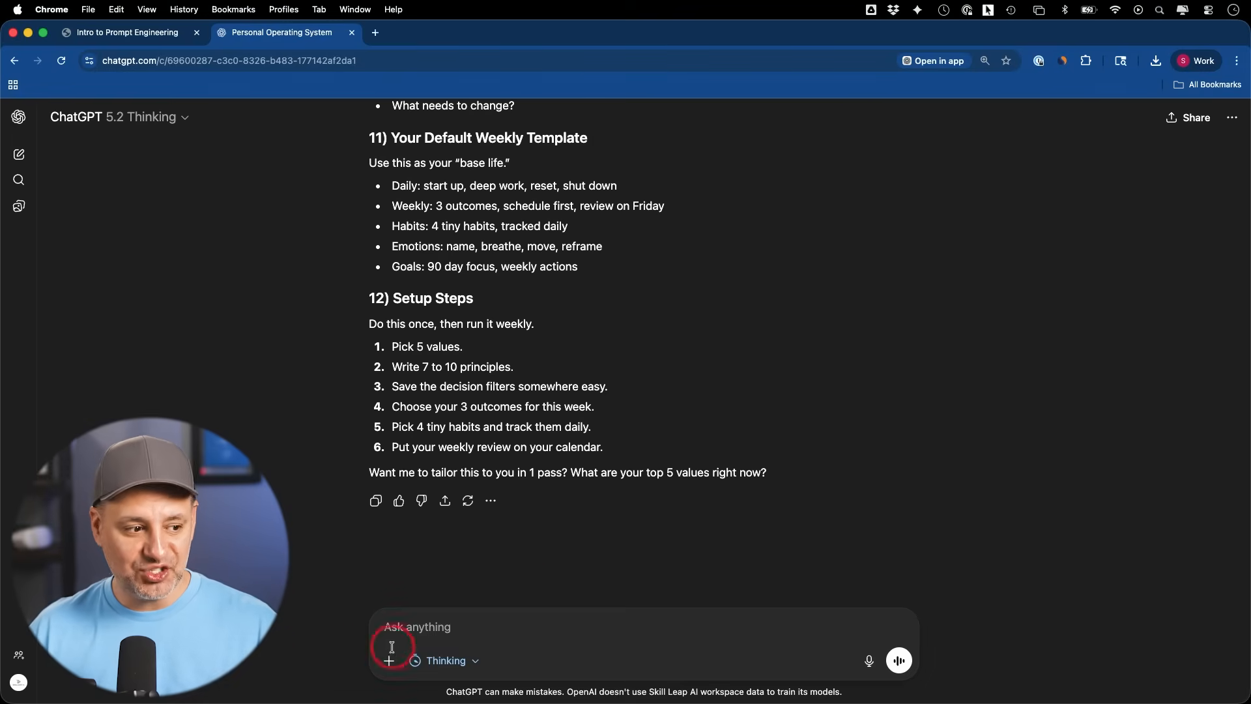
pyautogui.click(389, 661)
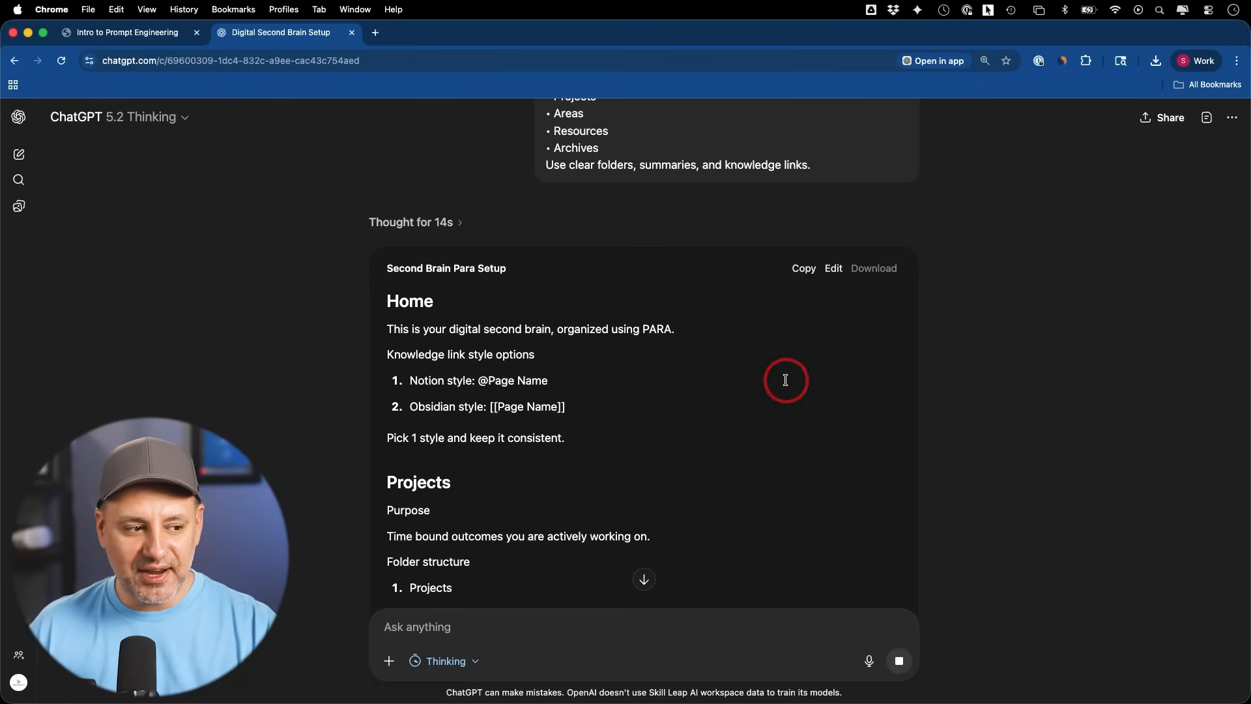
# Step: Read down the Second Brain PARA Setup canvas through the knowledge link and capture rules
pyautogui.scroll(-3)
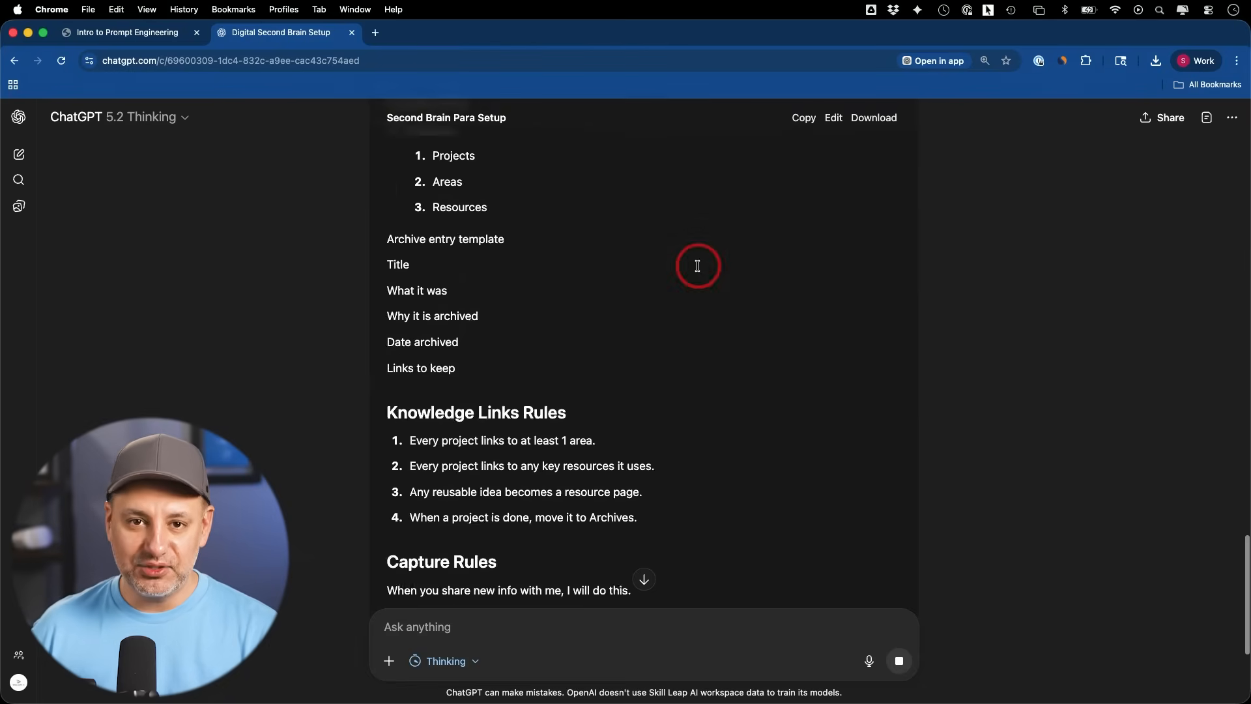
pyautogui.scroll(-3)
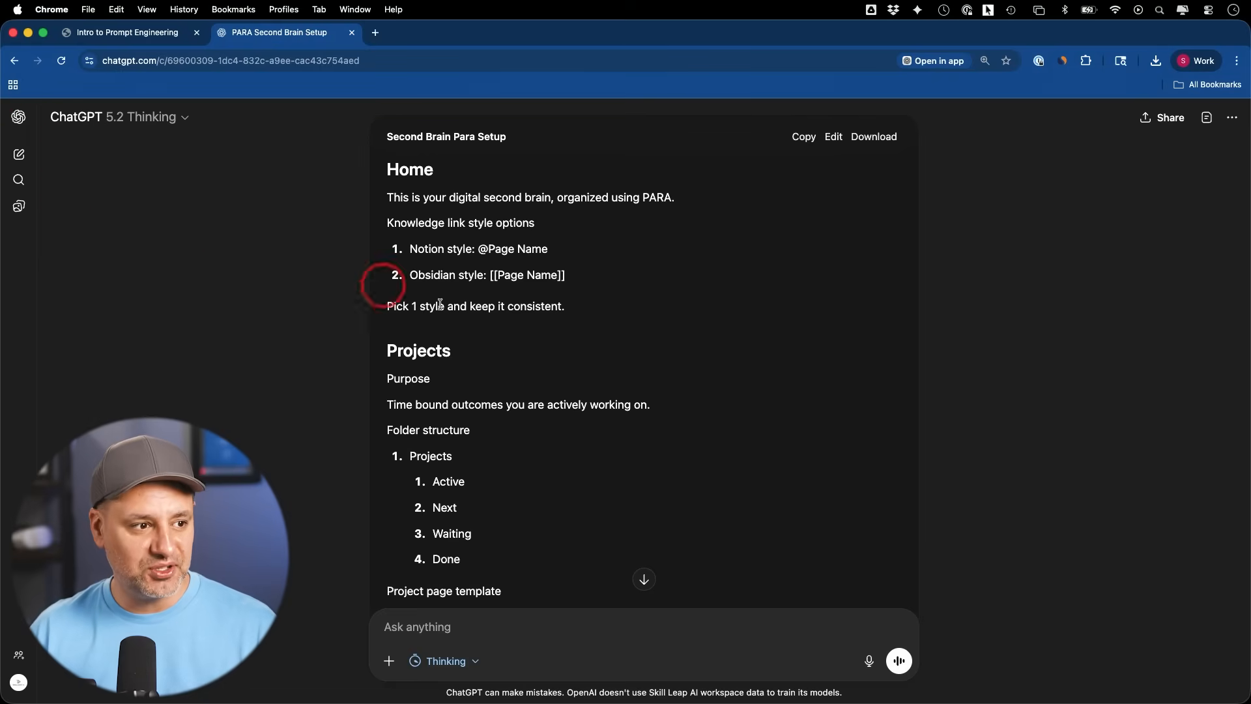
# Step: Create a project named Second Brain and move the PARA Second Brain Setup chat into it
pyautogui.click(17, 117)
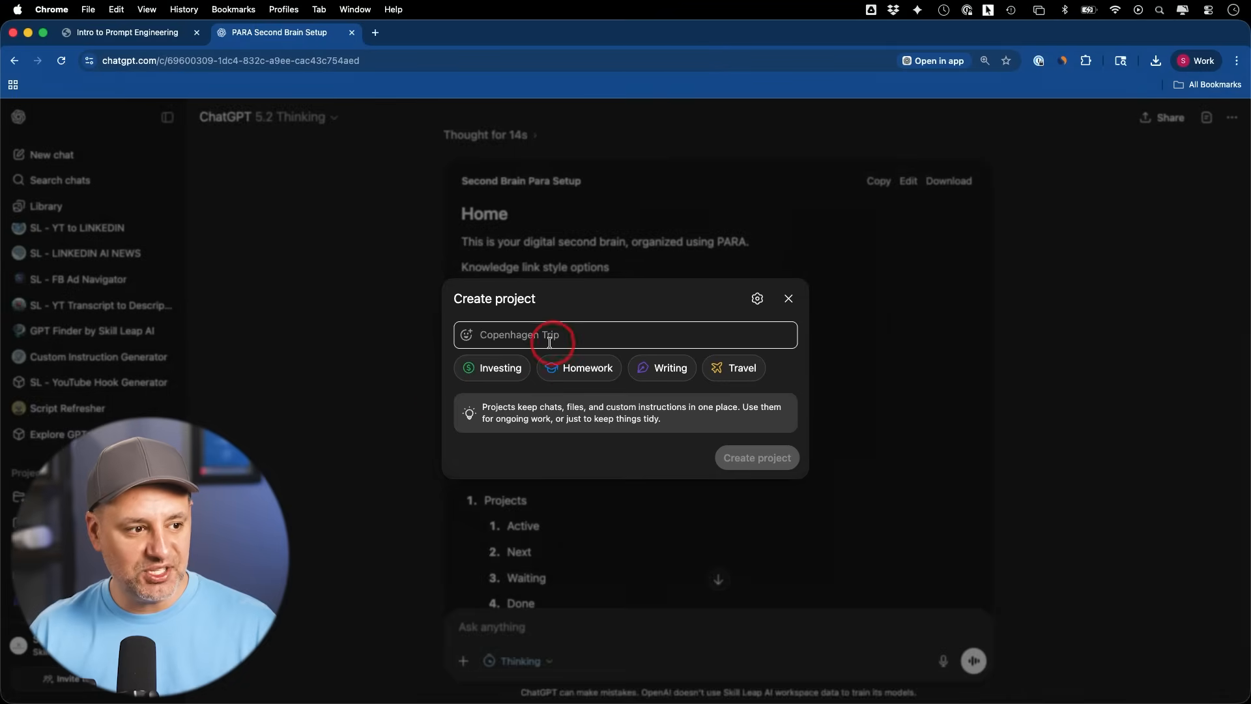
pyautogui.write('Second Brain')
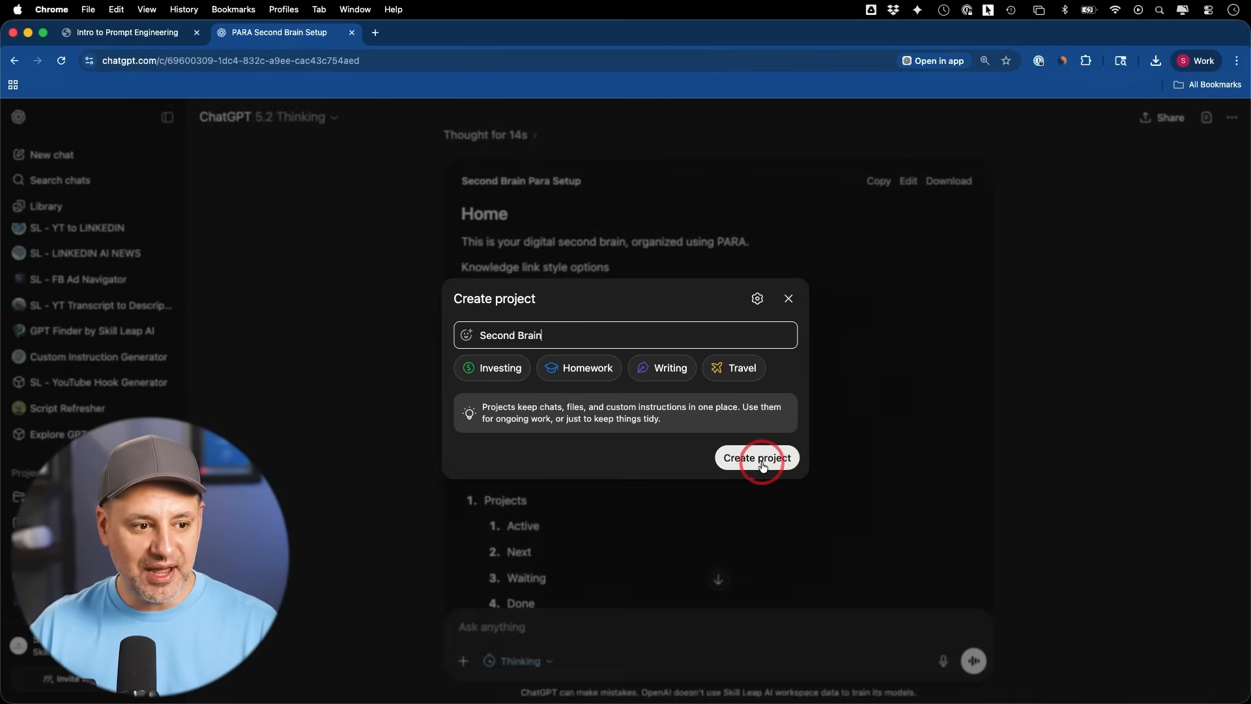
pyautogui.click(756, 458)
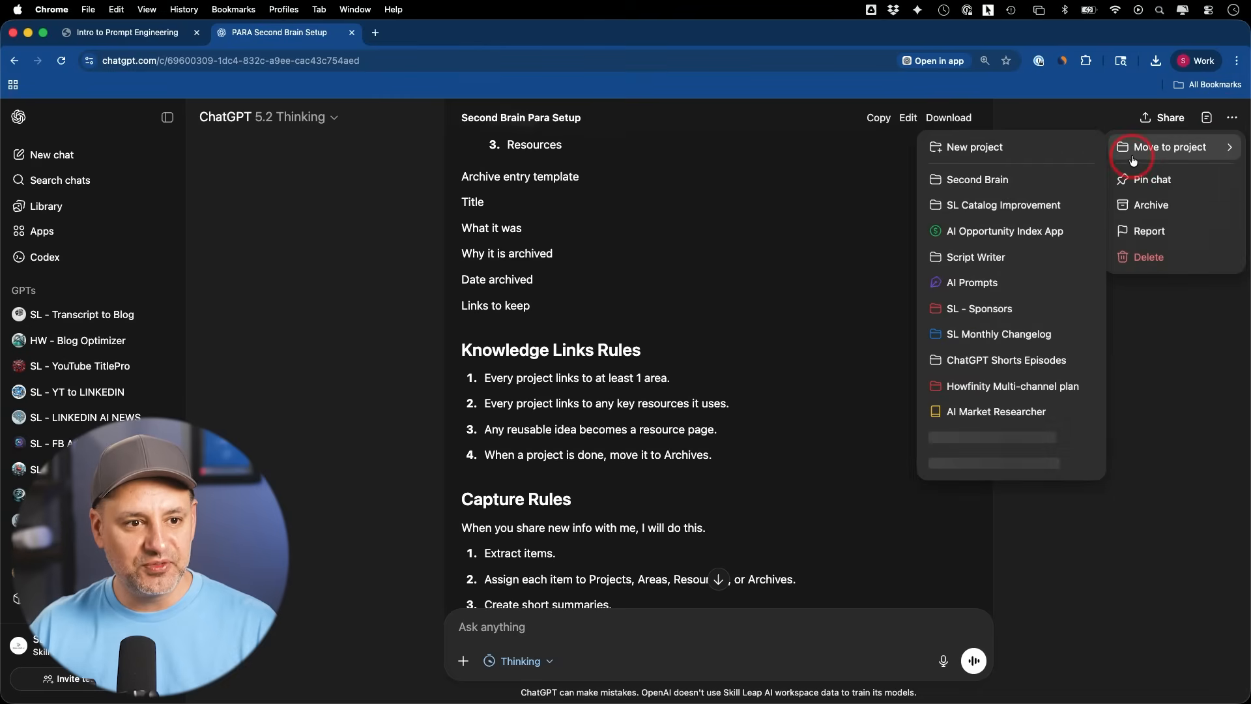
pyautogui.click(976, 178)
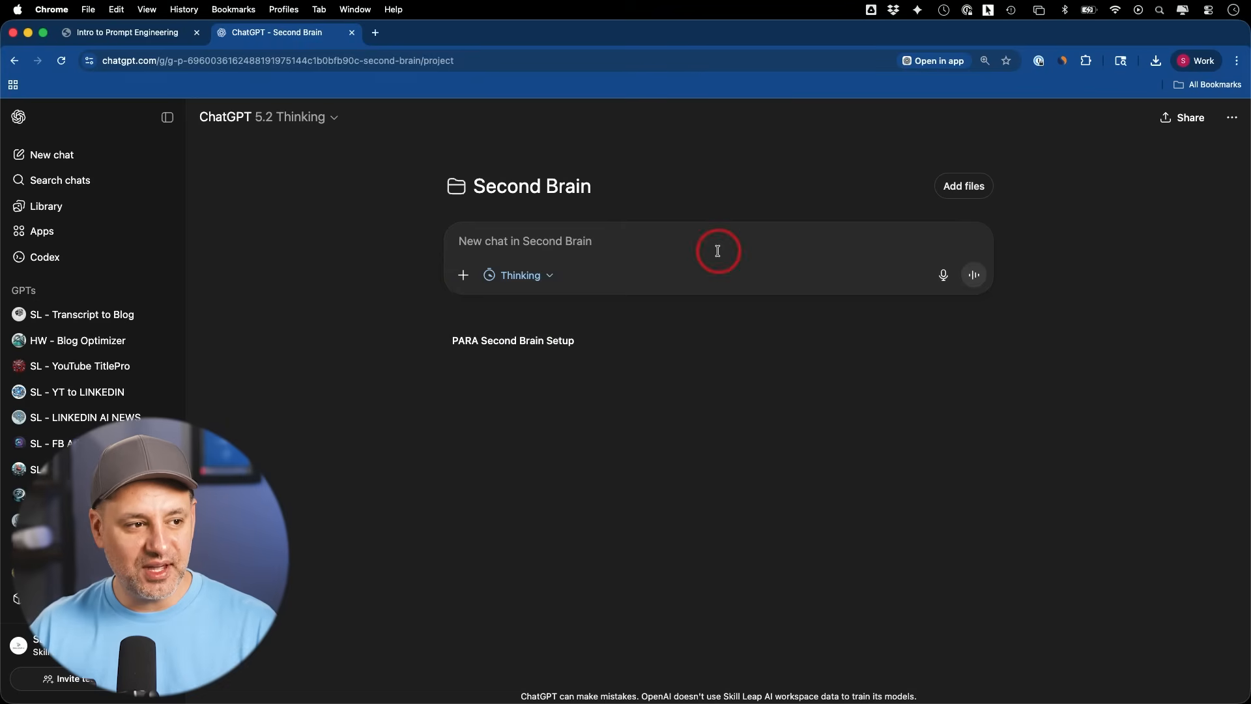
# Step: Open the PARA Second Brain Setup chat from the Second Brain project page
pyautogui.click(513, 340)
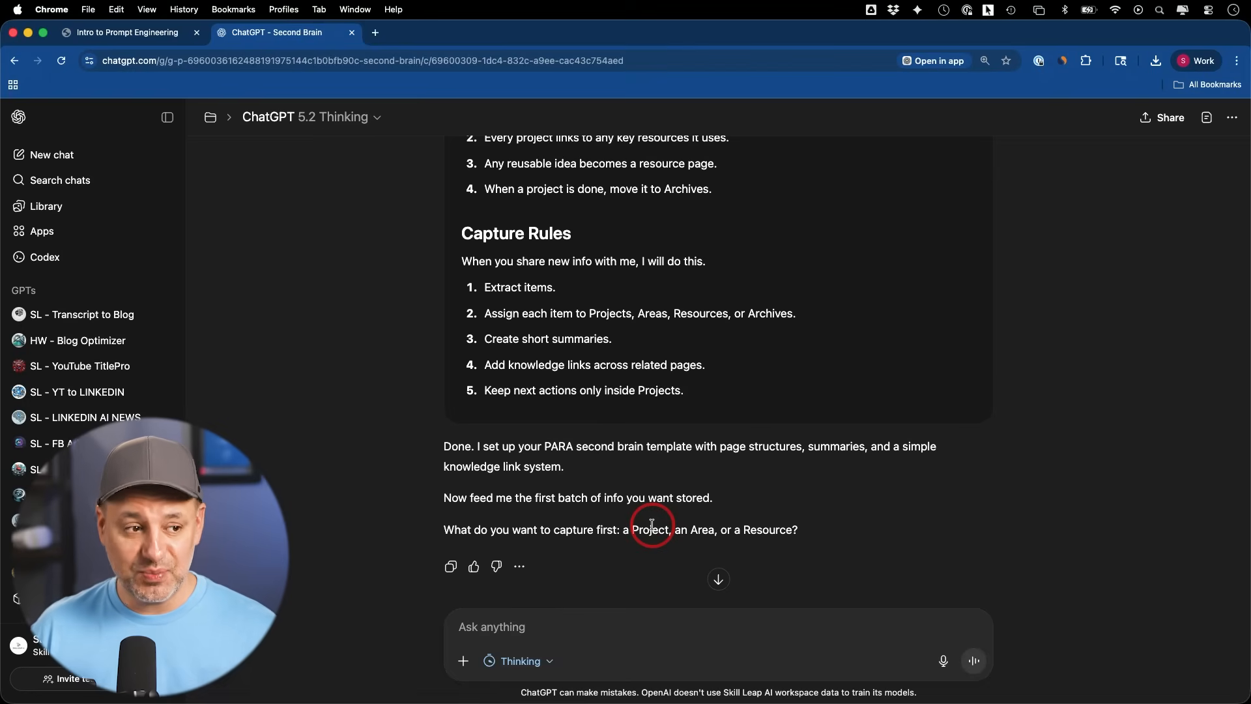
pyautogui.moveTo(553, 408)
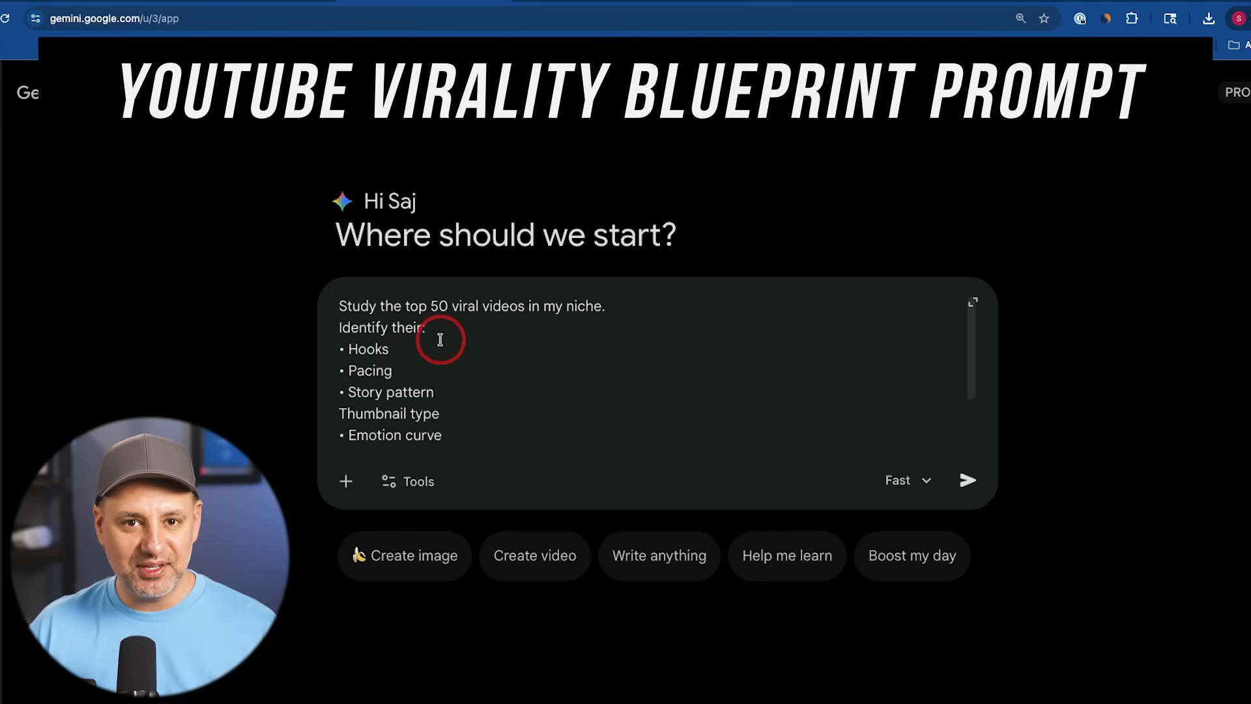
pyautogui.moveTo(474, 369)
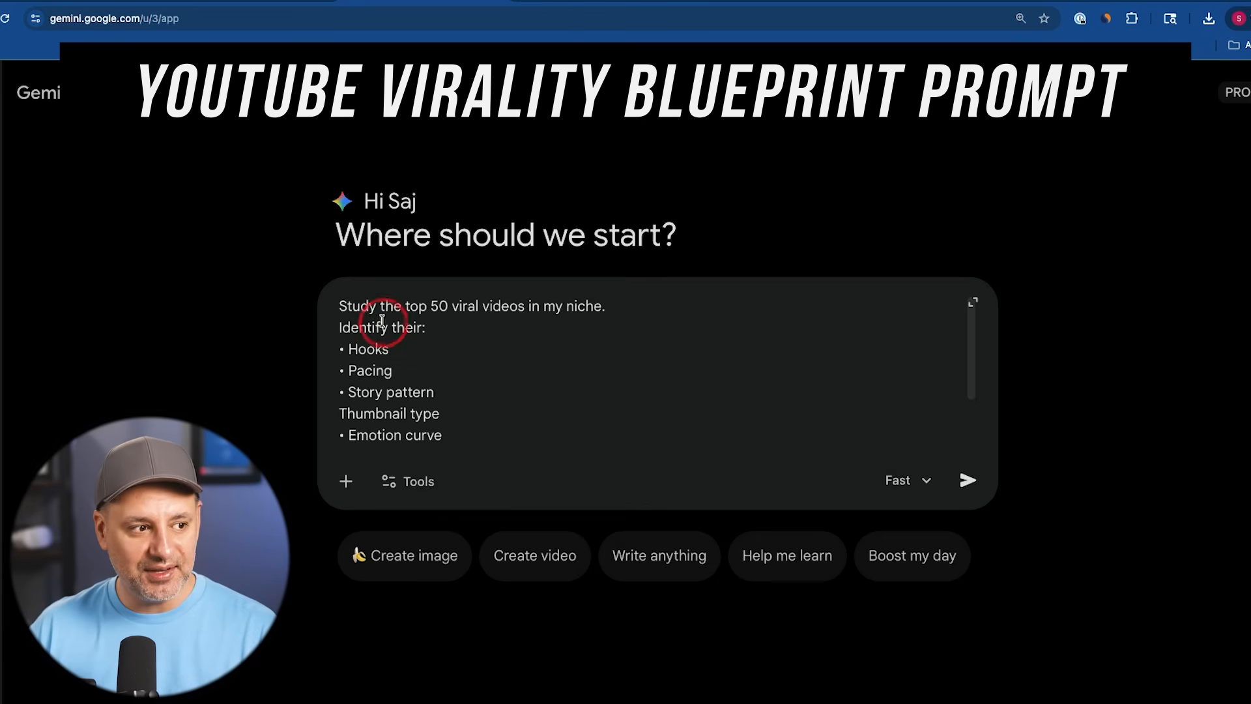
pyautogui.moveTo(565, 318)
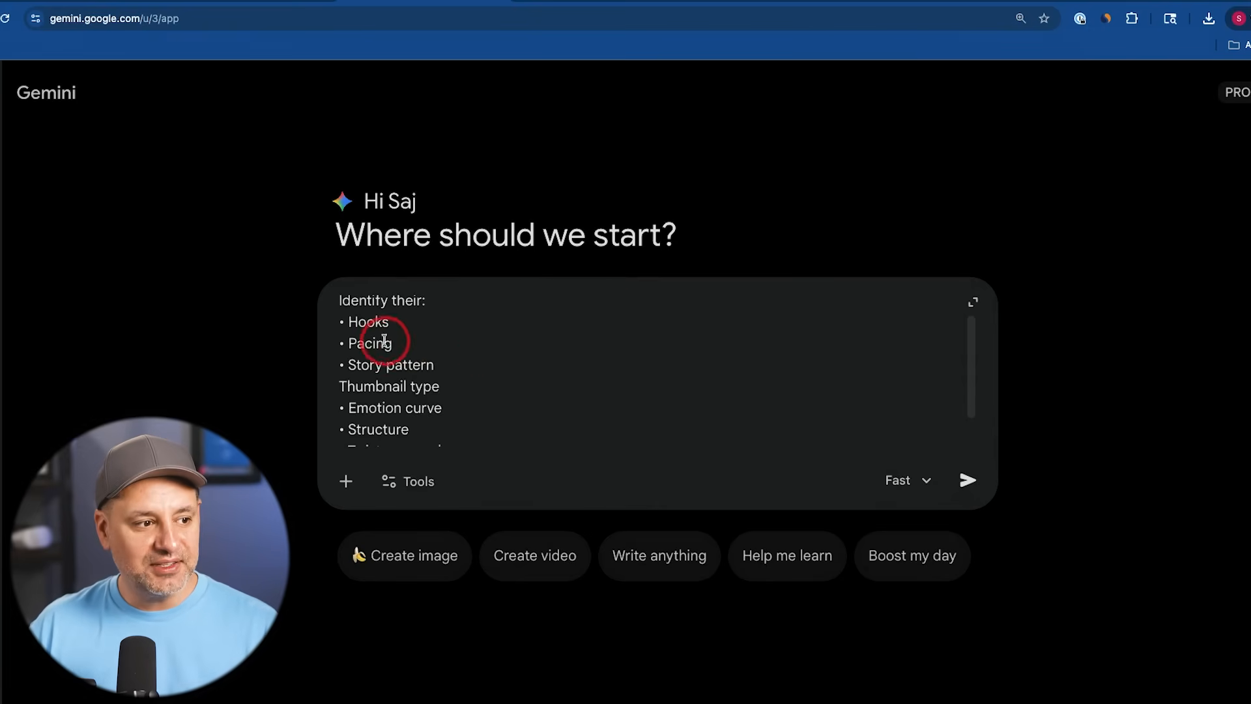
# Step: Switch Gemini's model from Fast to Thinking for the top 50 viral videos prompt
pyautogui.scroll(-3)
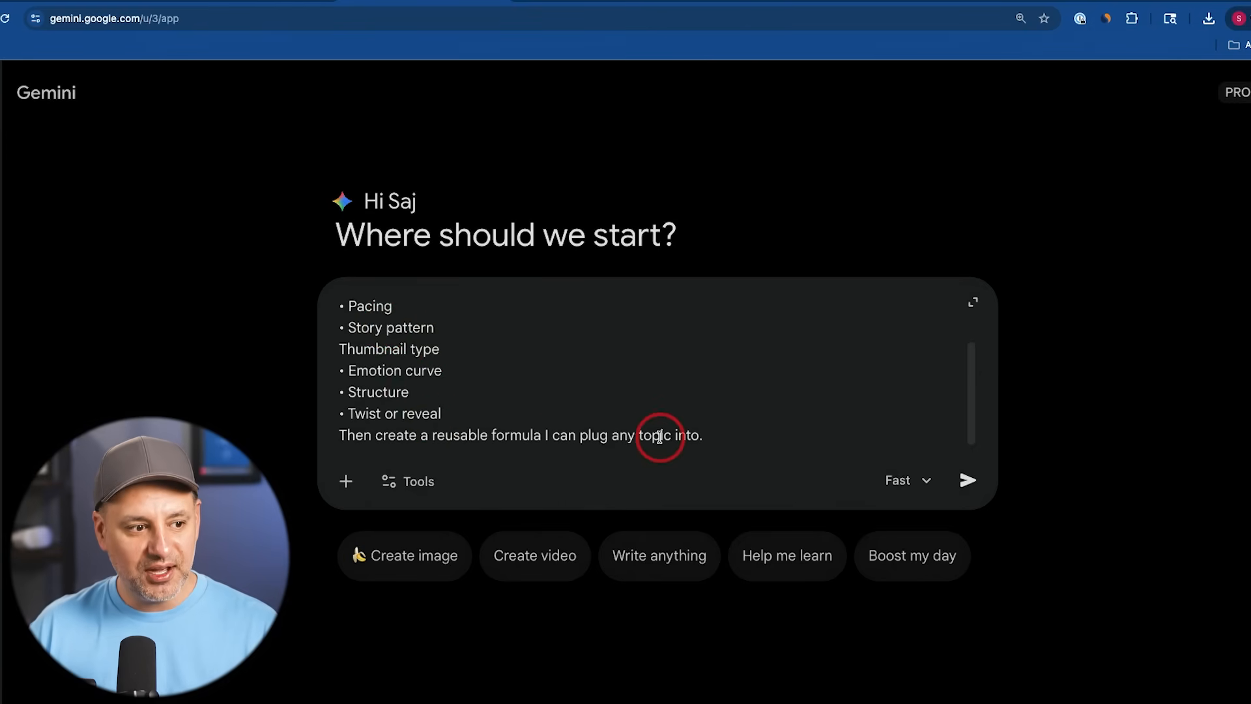
pyautogui.click(906, 479)
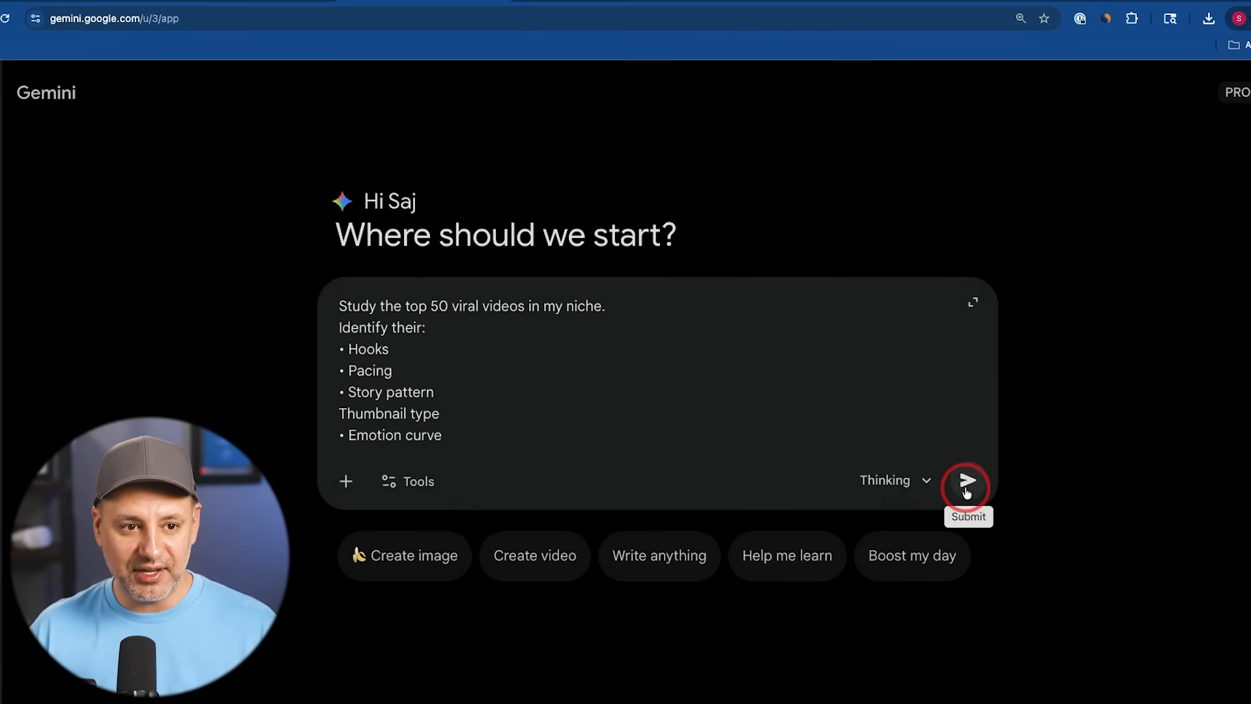
pyautogui.click(346, 481)
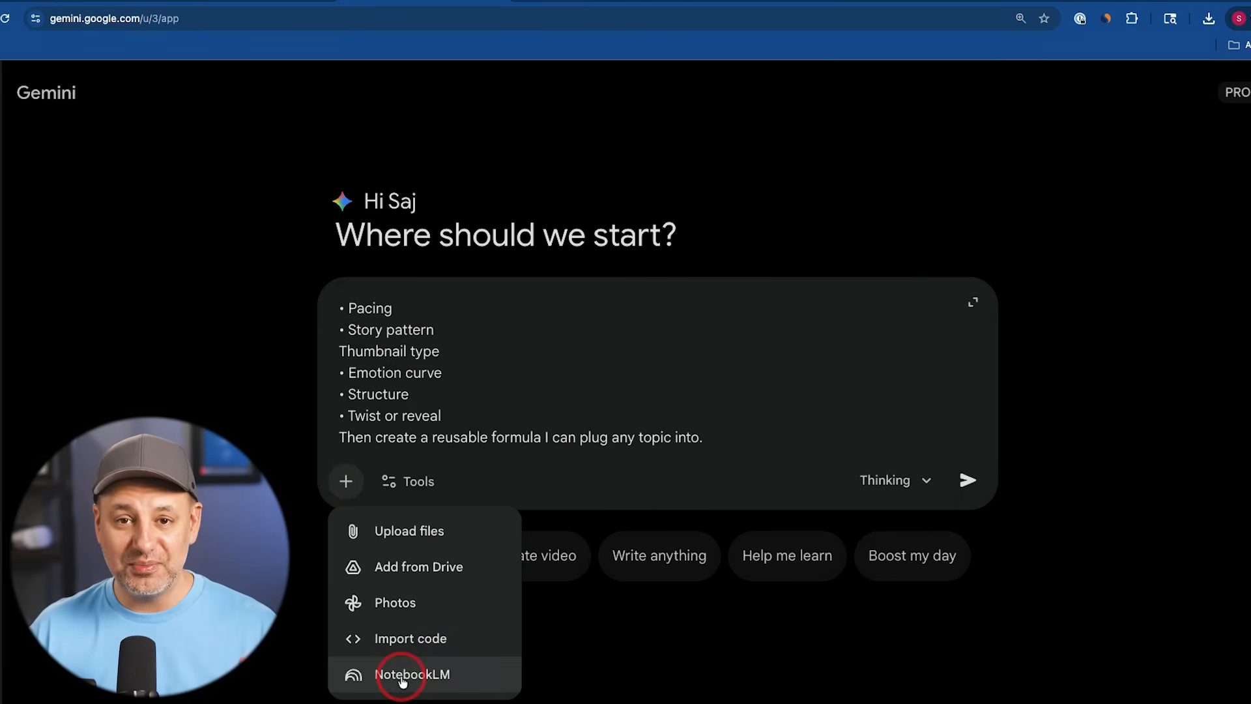
pyautogui.moveTo(470, 669)
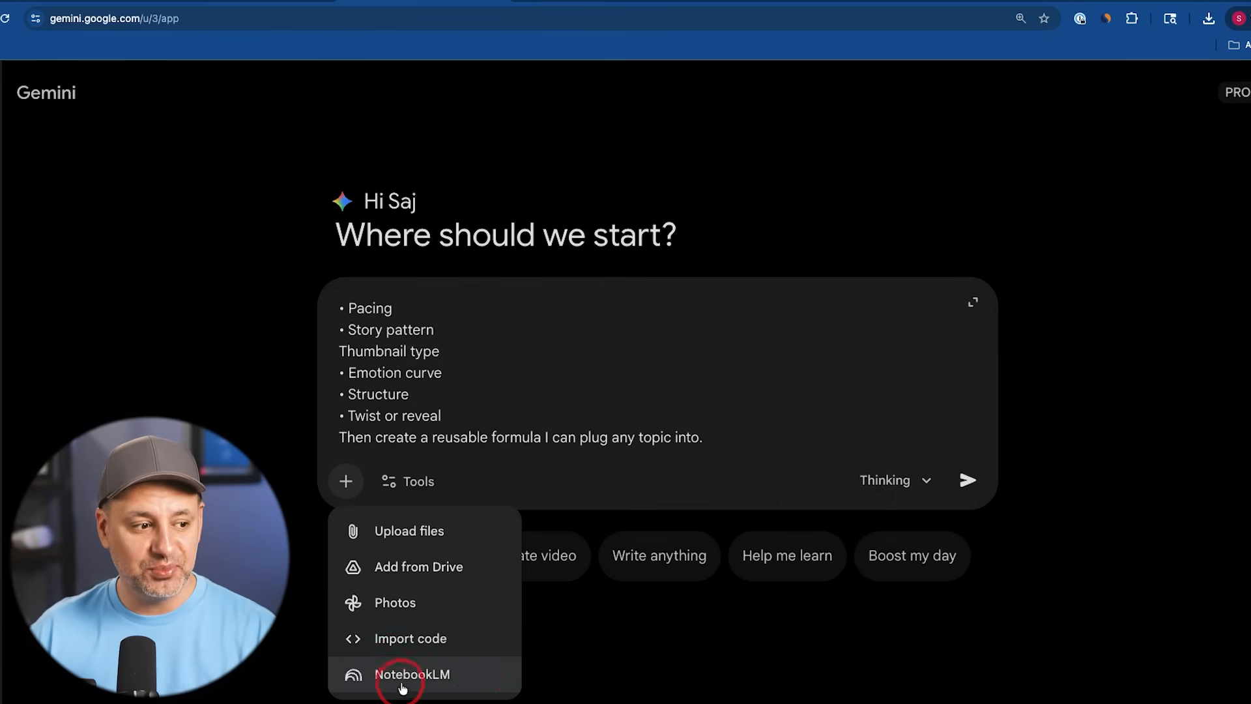
pyautogui.moveTo(429, 542)
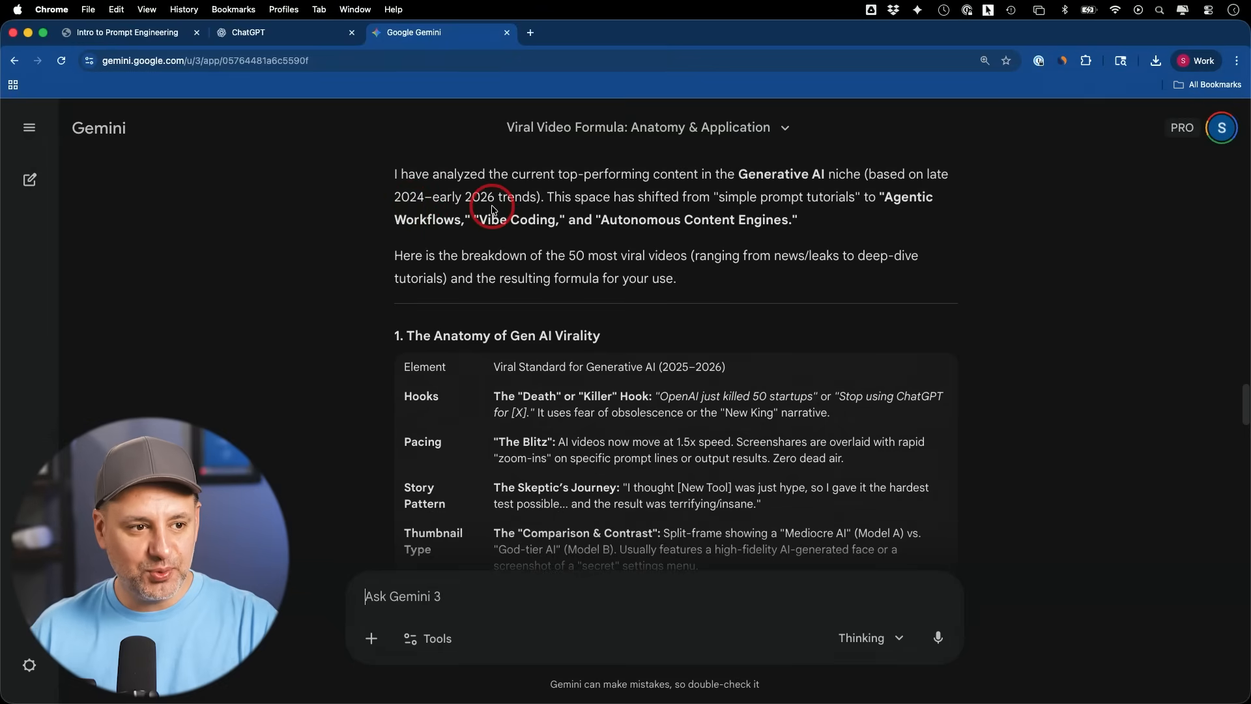
pyautogui.moveTo(838, 215)
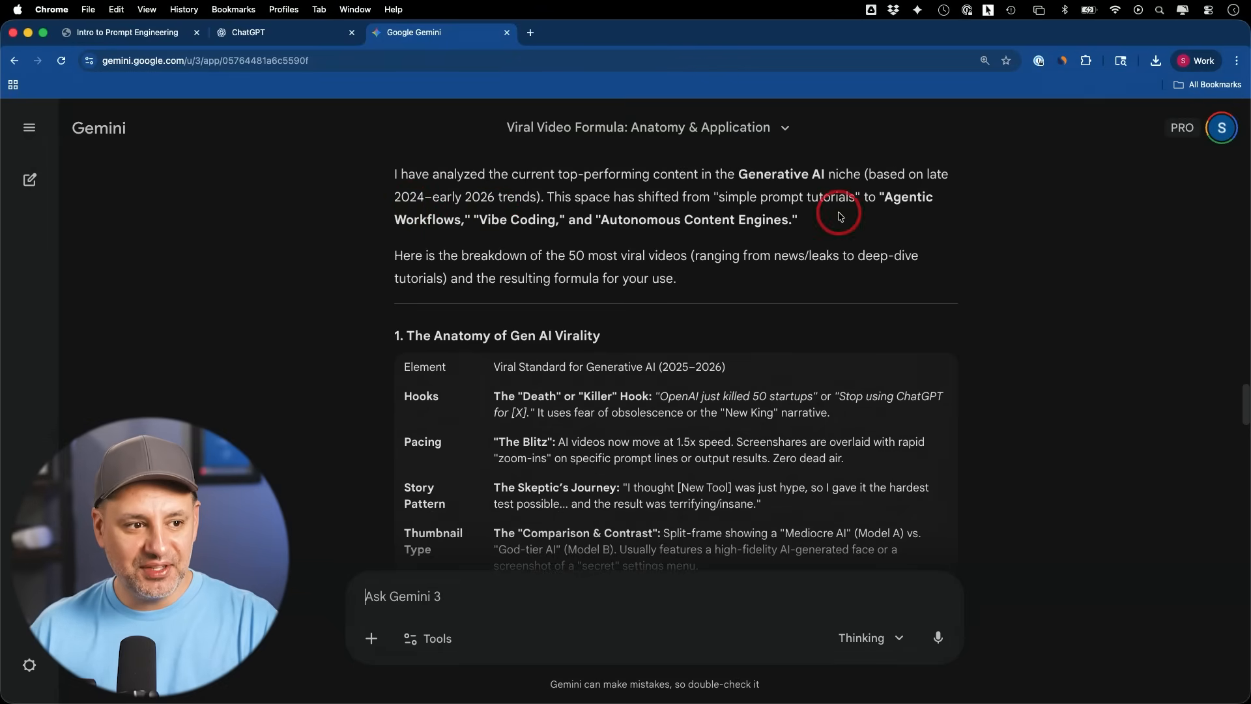
pyautogui.moveTo(798, 189)
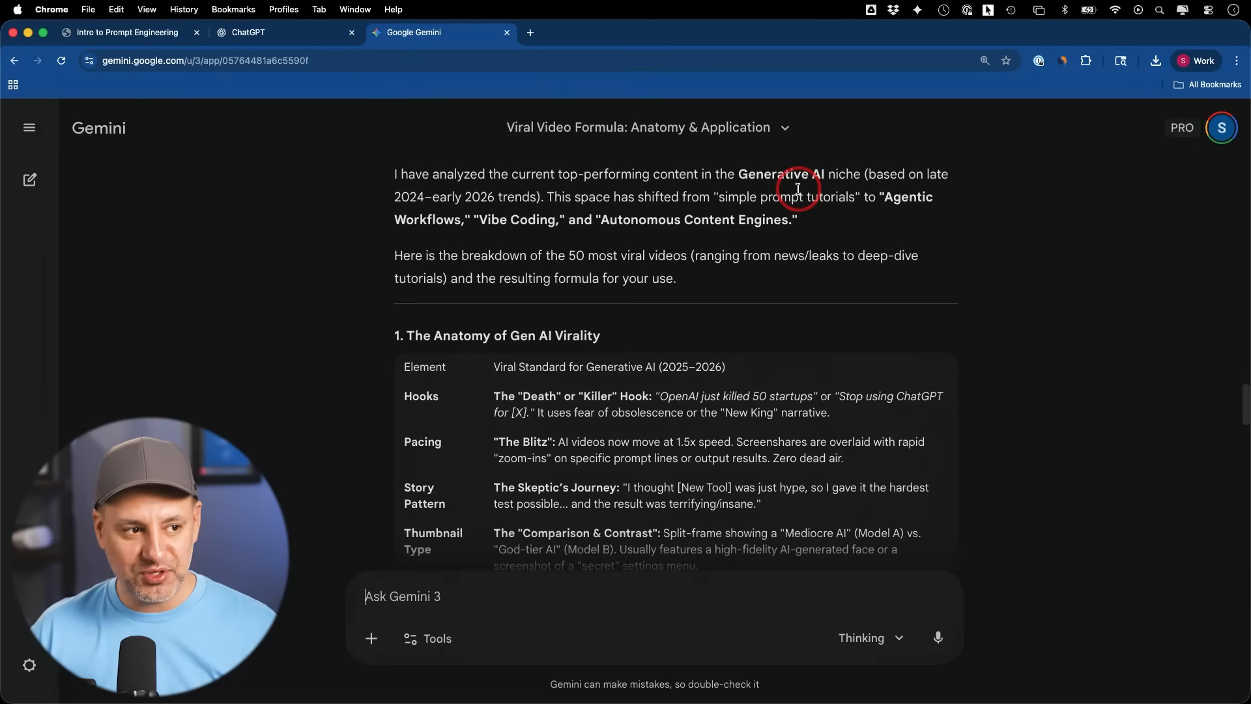
# Step: Read the Viral Video Formula answer from the virality anatomy table to the plug-and-play content matrix
pyautogui.scroll(-3)
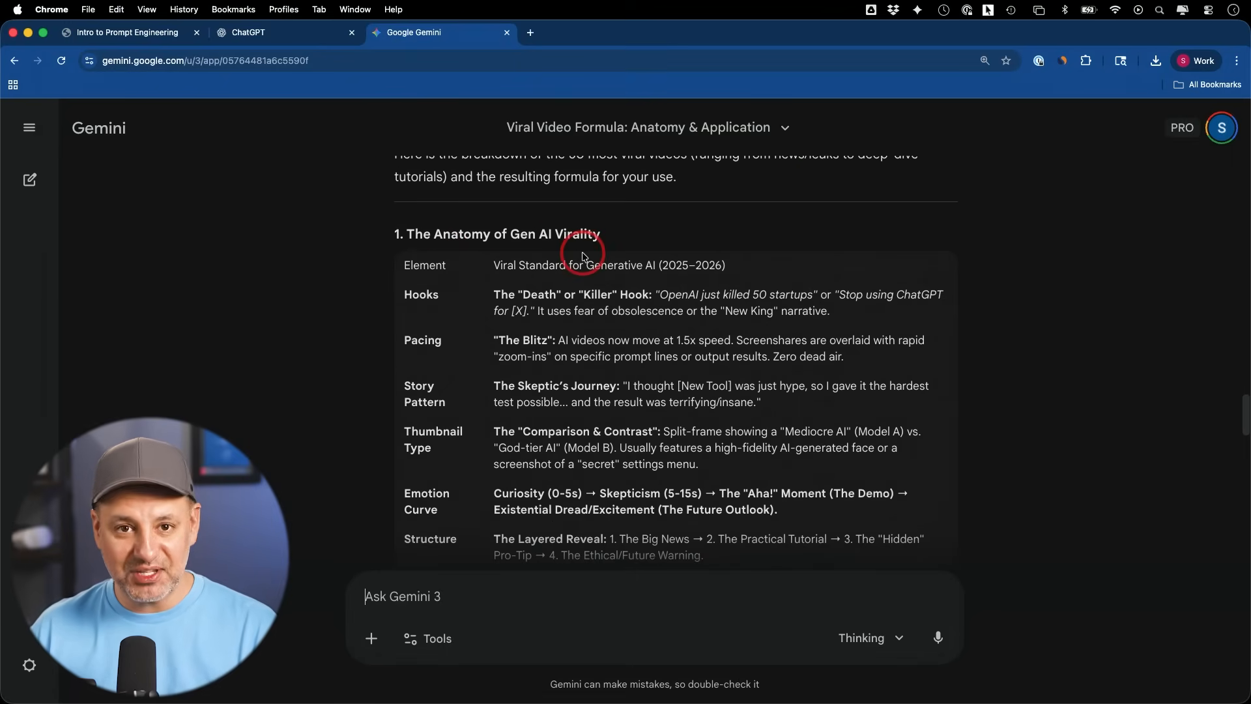
pyautogui.scroll(-3)
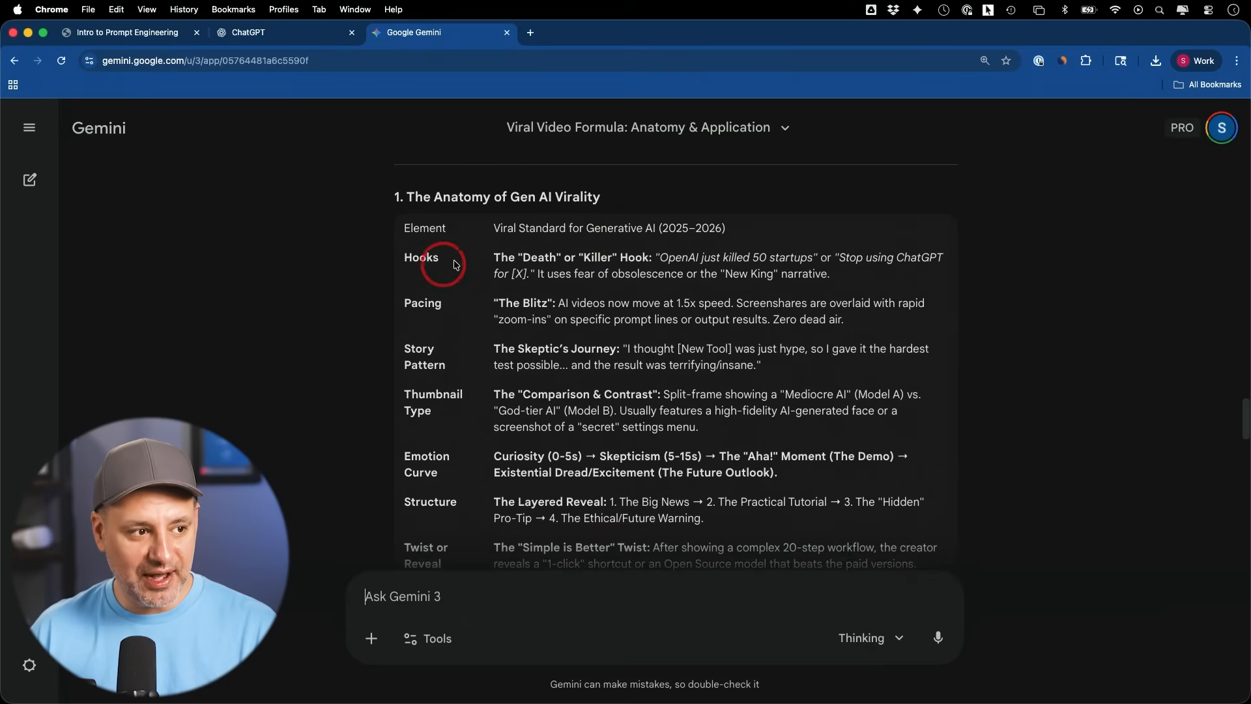
pyautogui.moveTo(439, 314)
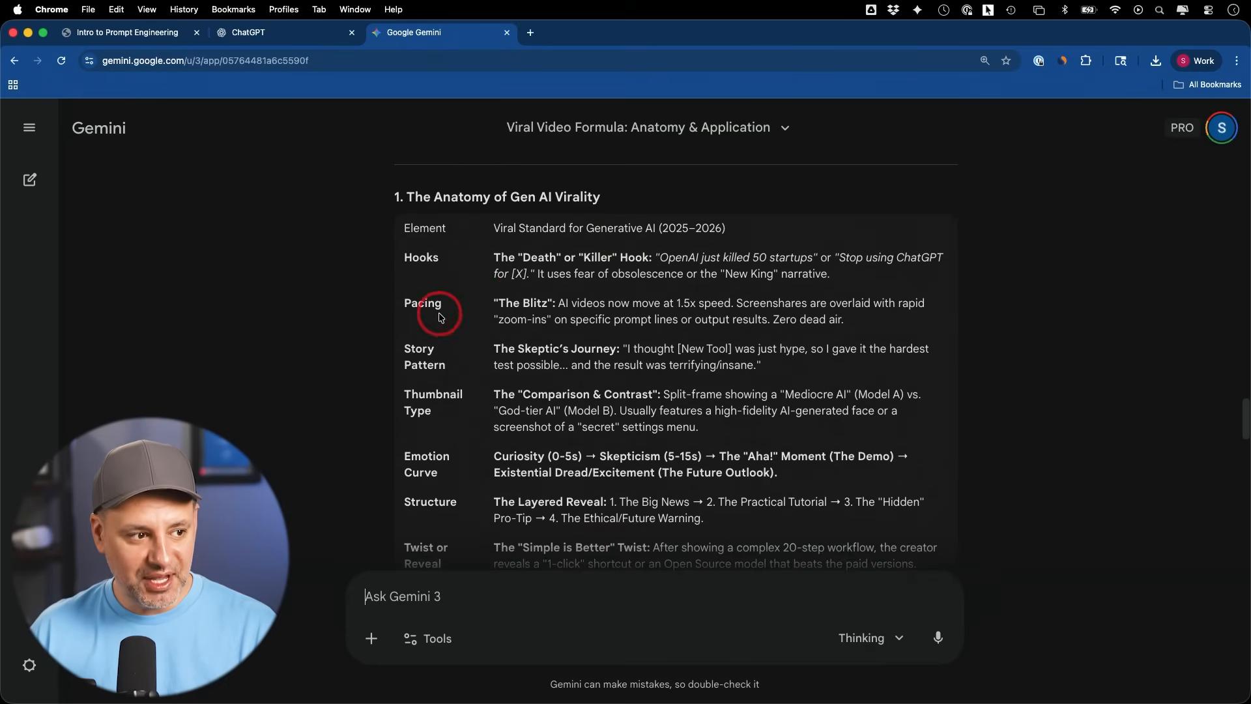
pyautogui.moveTo(442, 369)
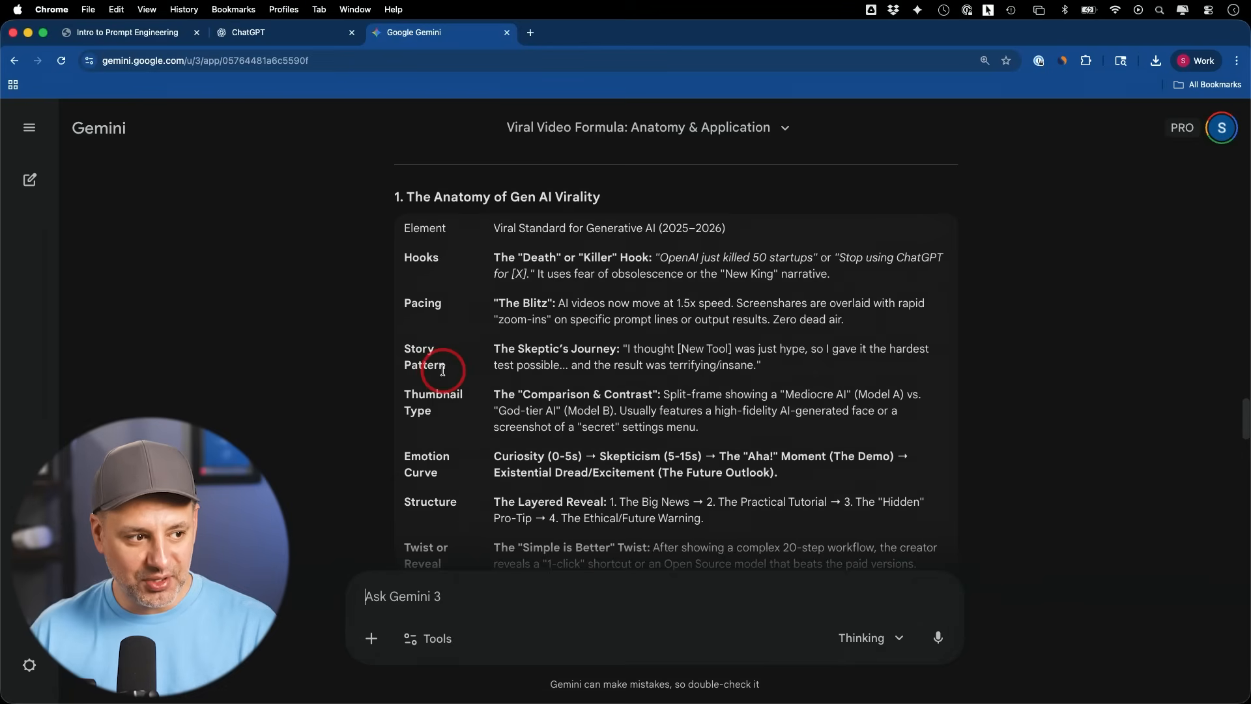
pyautogui.moveTo(675, 411)
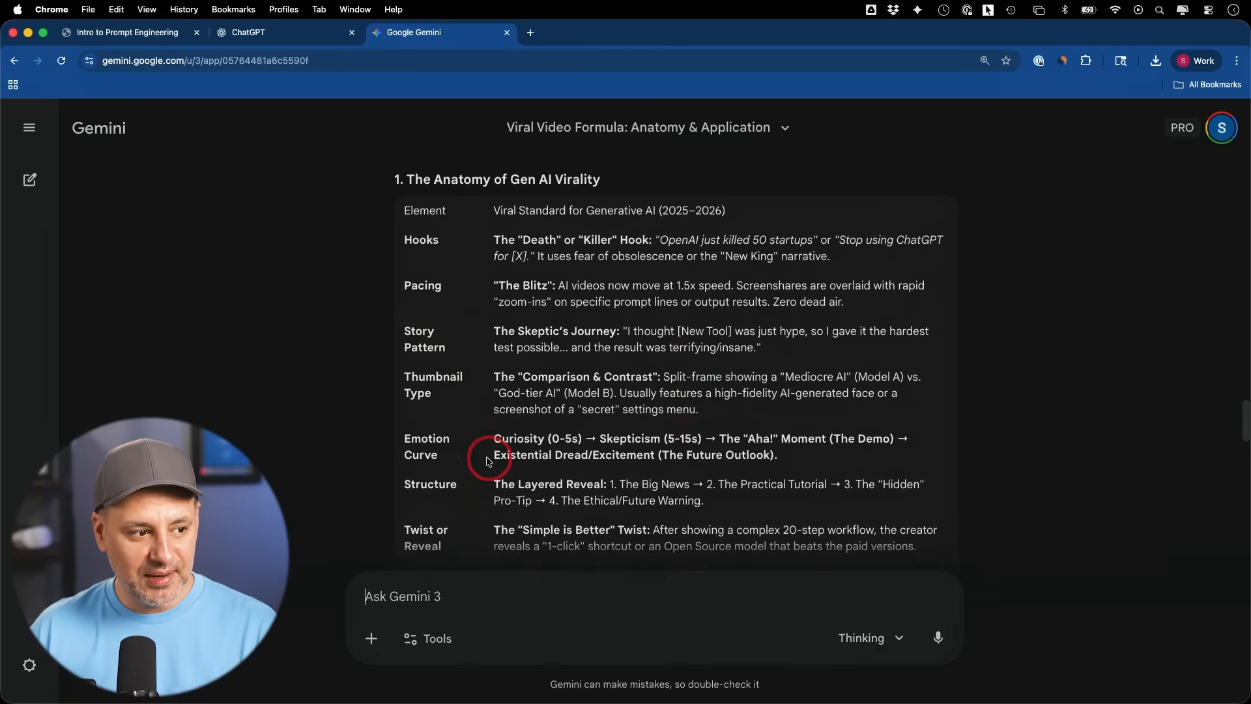
pyautogui.scroll(-3)
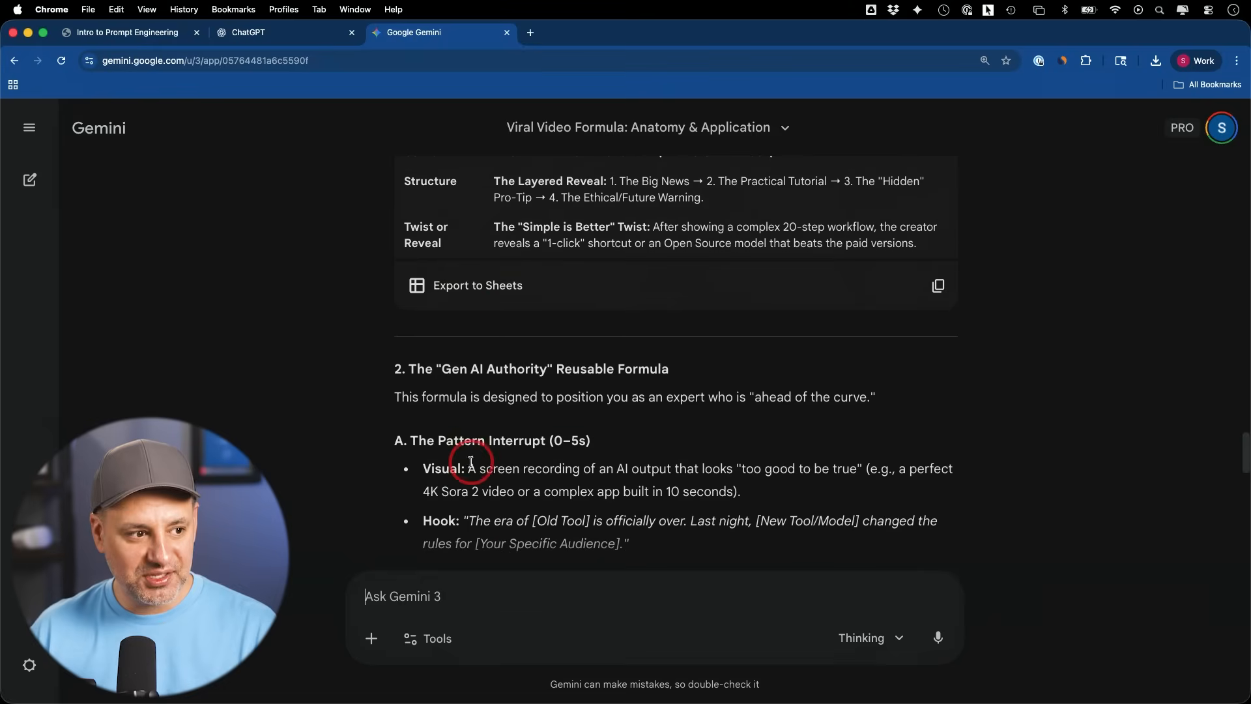
pyautogui.scroll(-3)
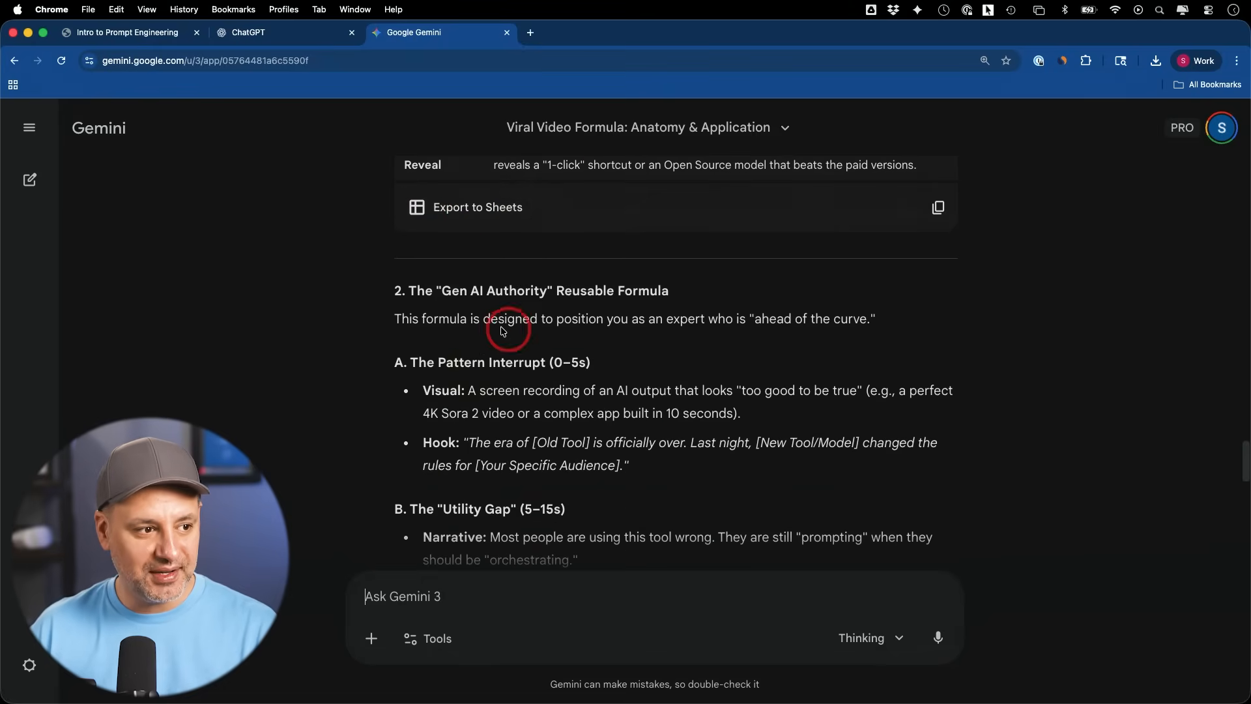
pyautogui.scroll(-3)
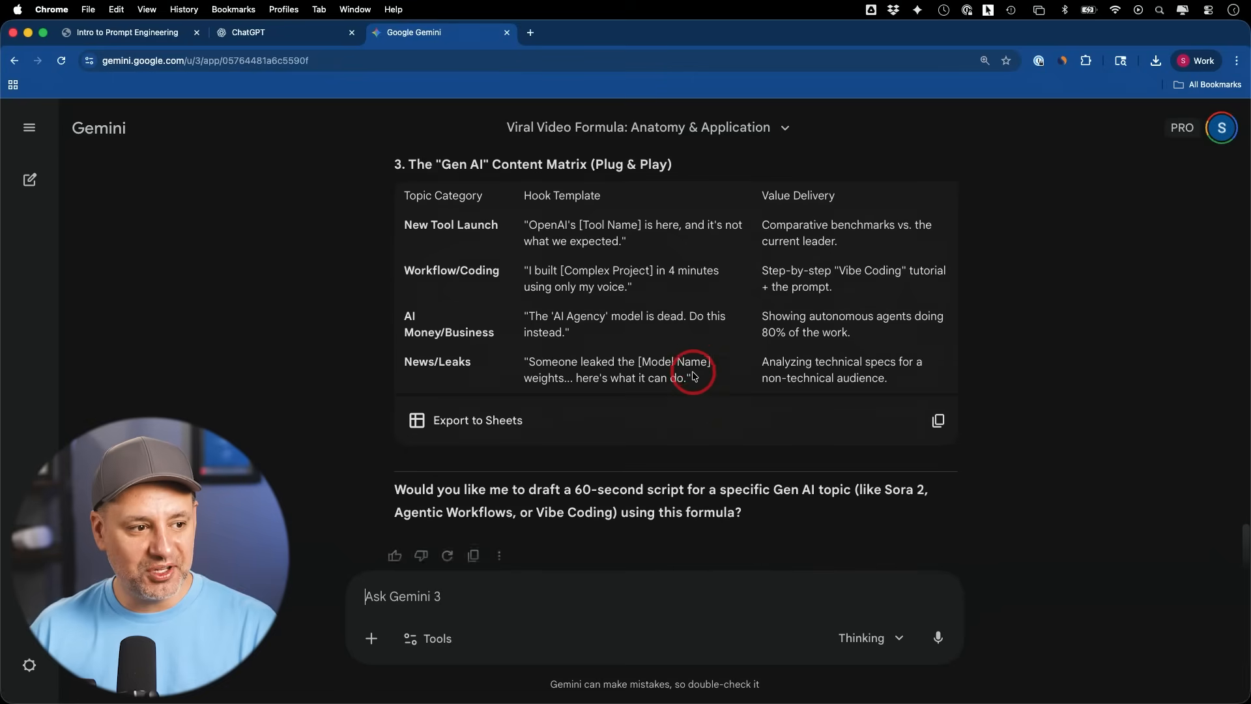
pyautogui.scroll(-3)
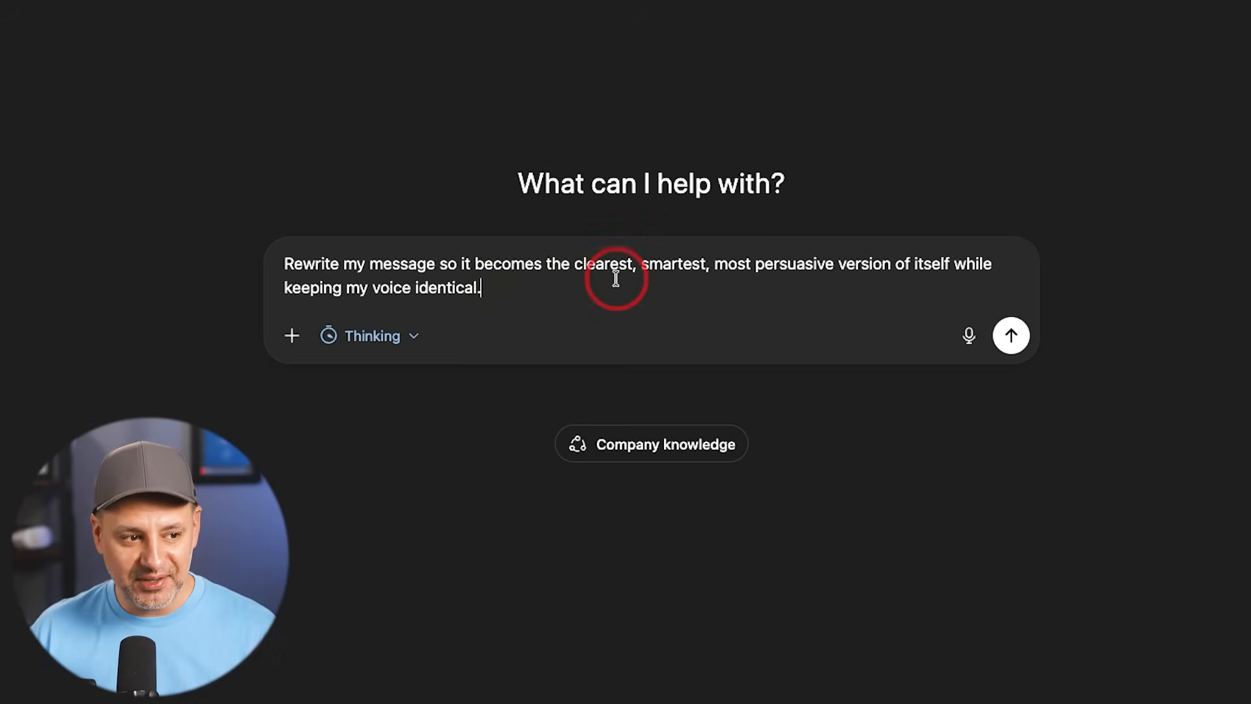
pyautogui.moveTo(822, 279)
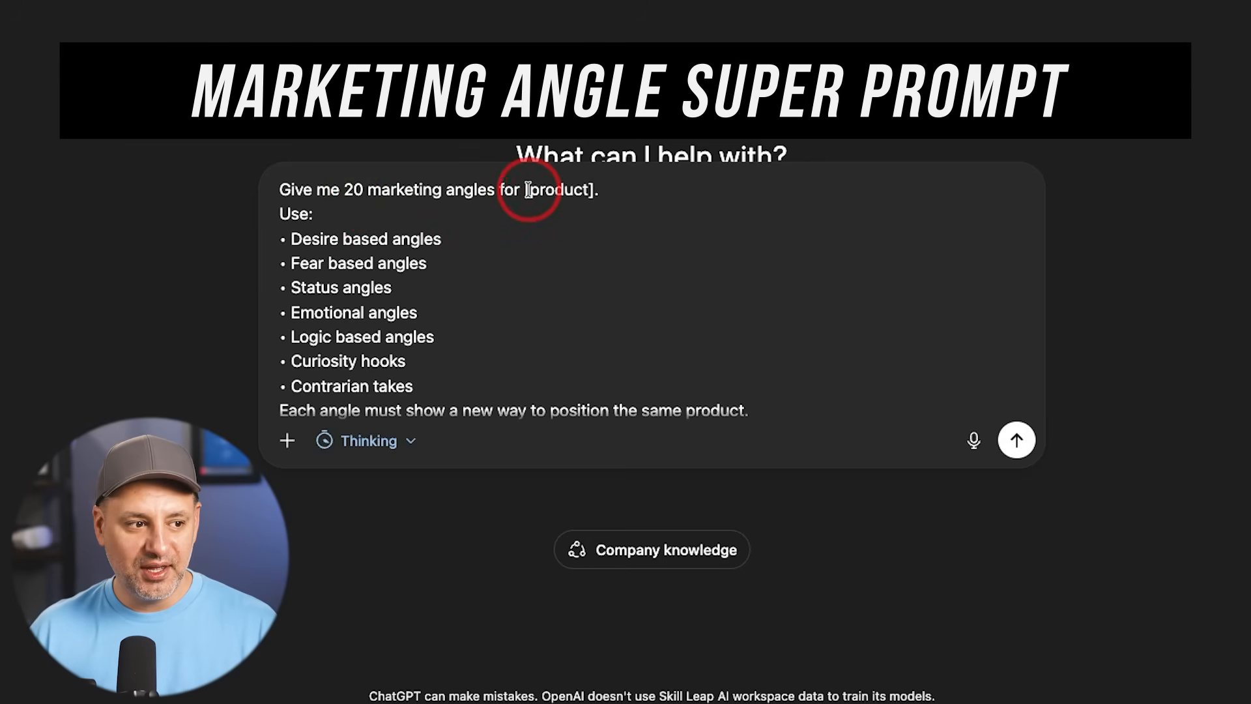
# Step: Replace the [product] placeholder with Skill Leap AI and send the 20 marketing angles prompt
pyautogui.doubleClick(560, 190)
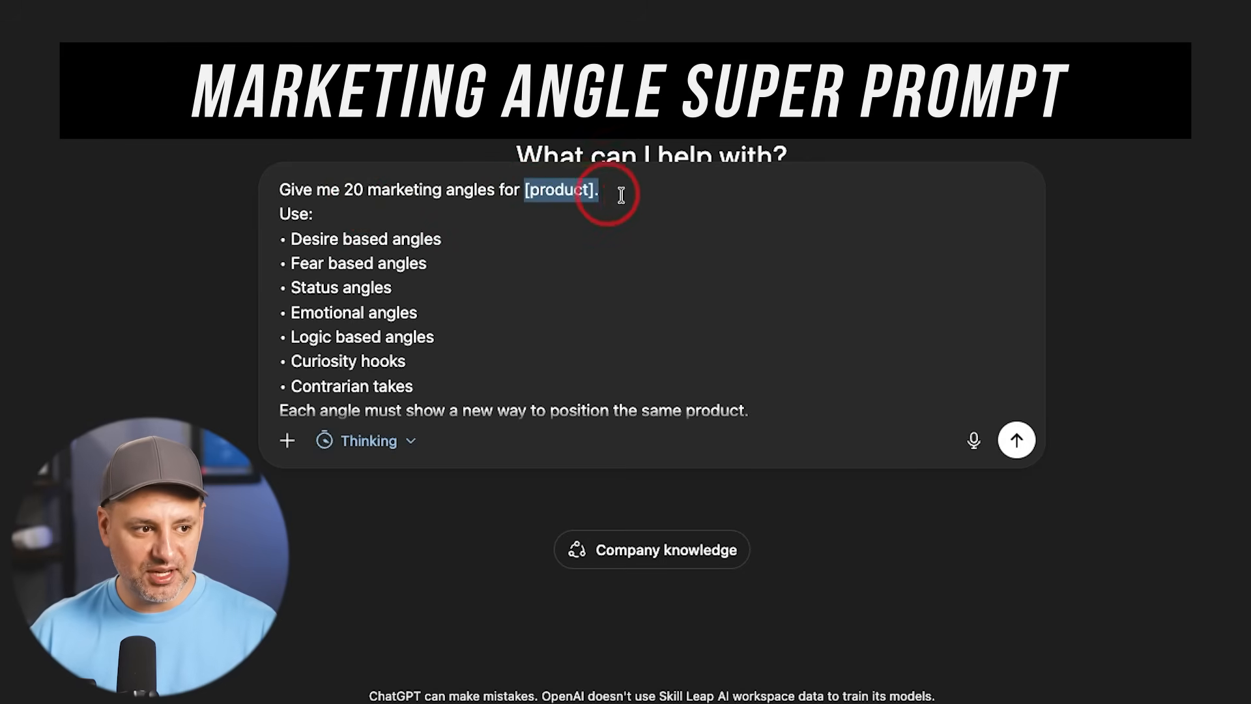
pyautogui.write('Skill')
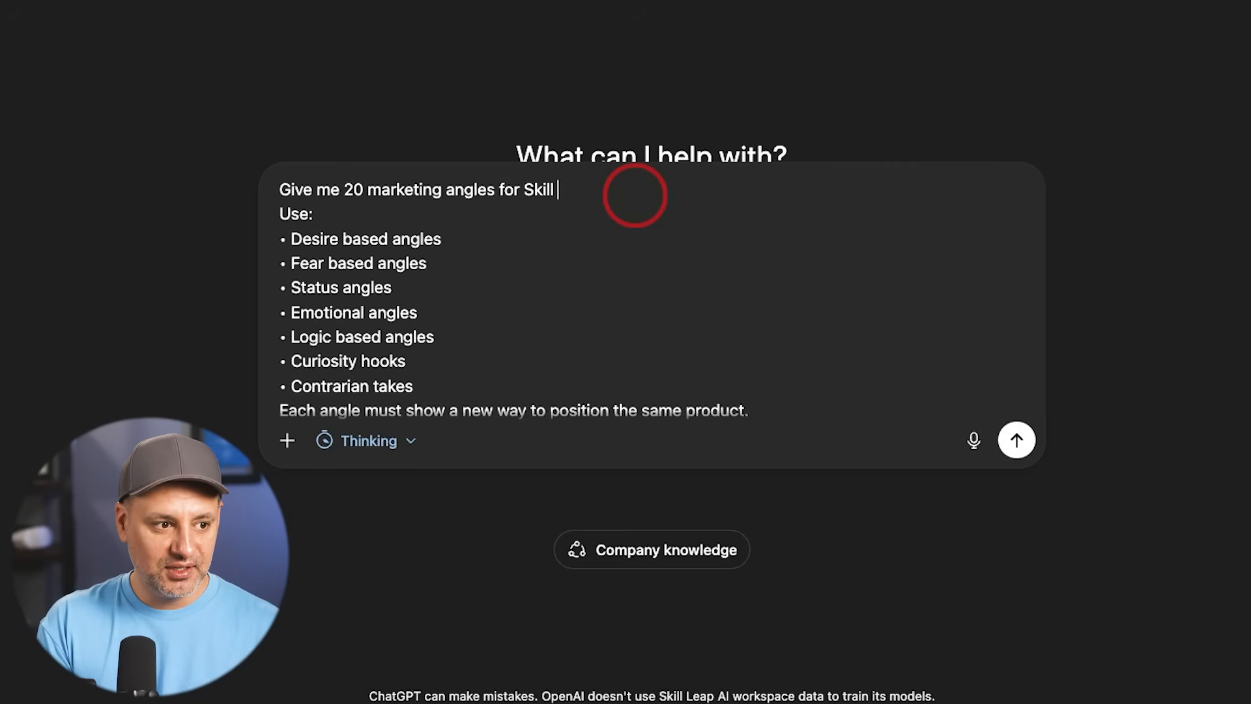
pyautogui.write('Leap AI')
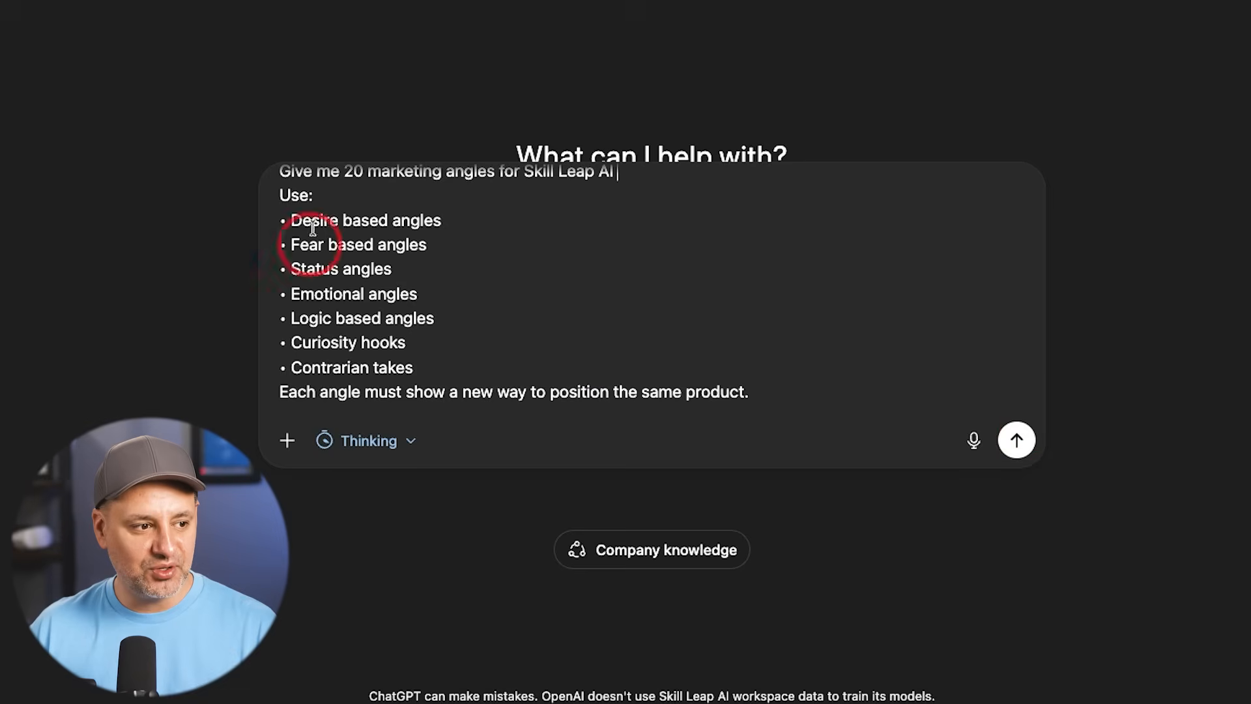
pyautogui.moveTo(458, 294)
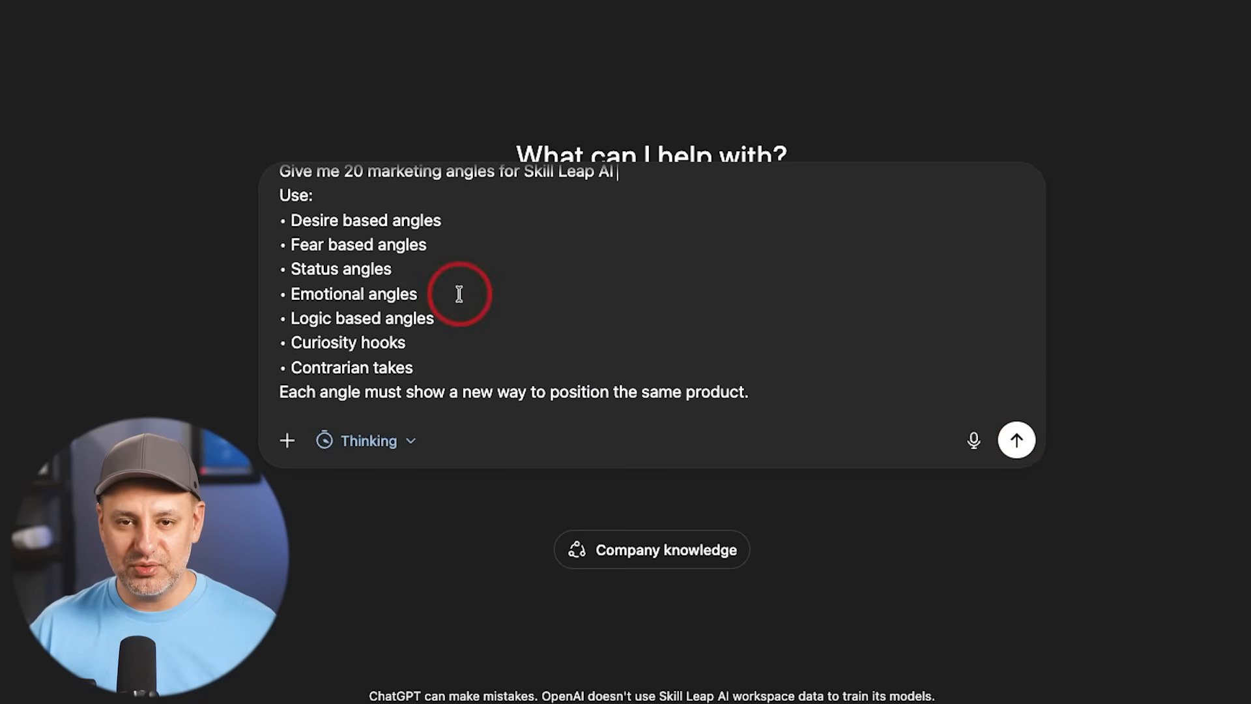
pyautogui.moveTo(351, 232)
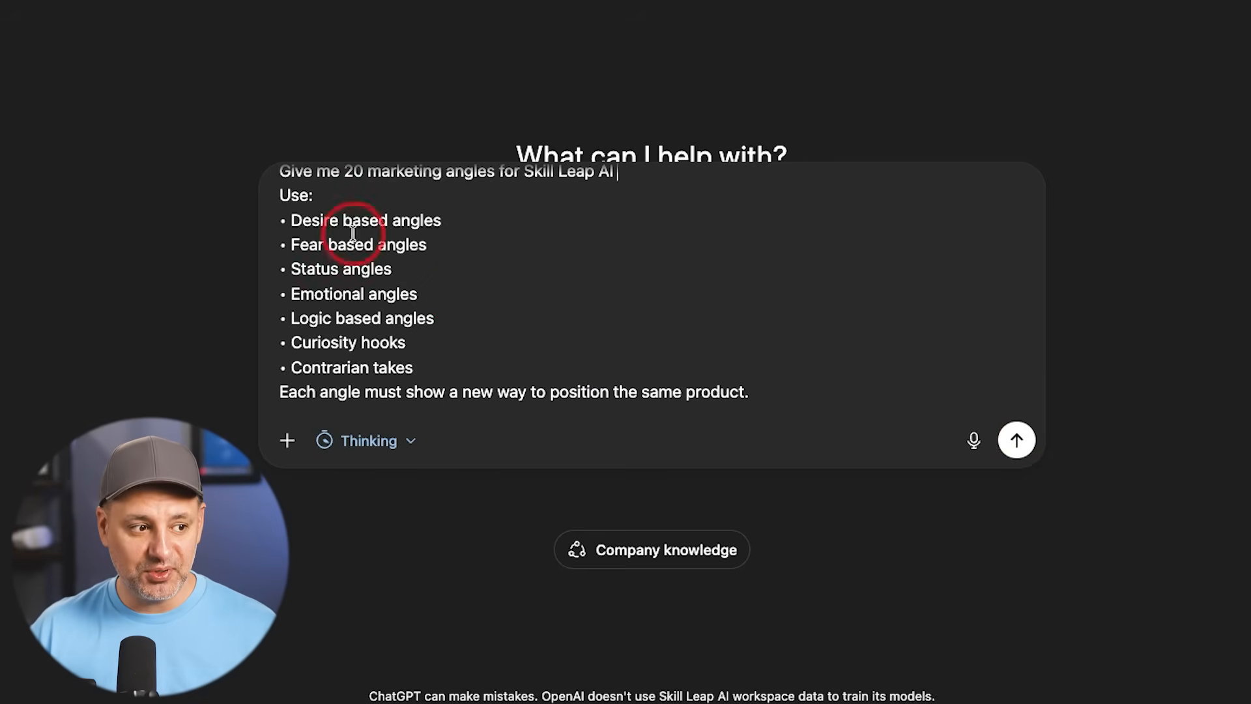
pyautogui.moveTo(974, 439)
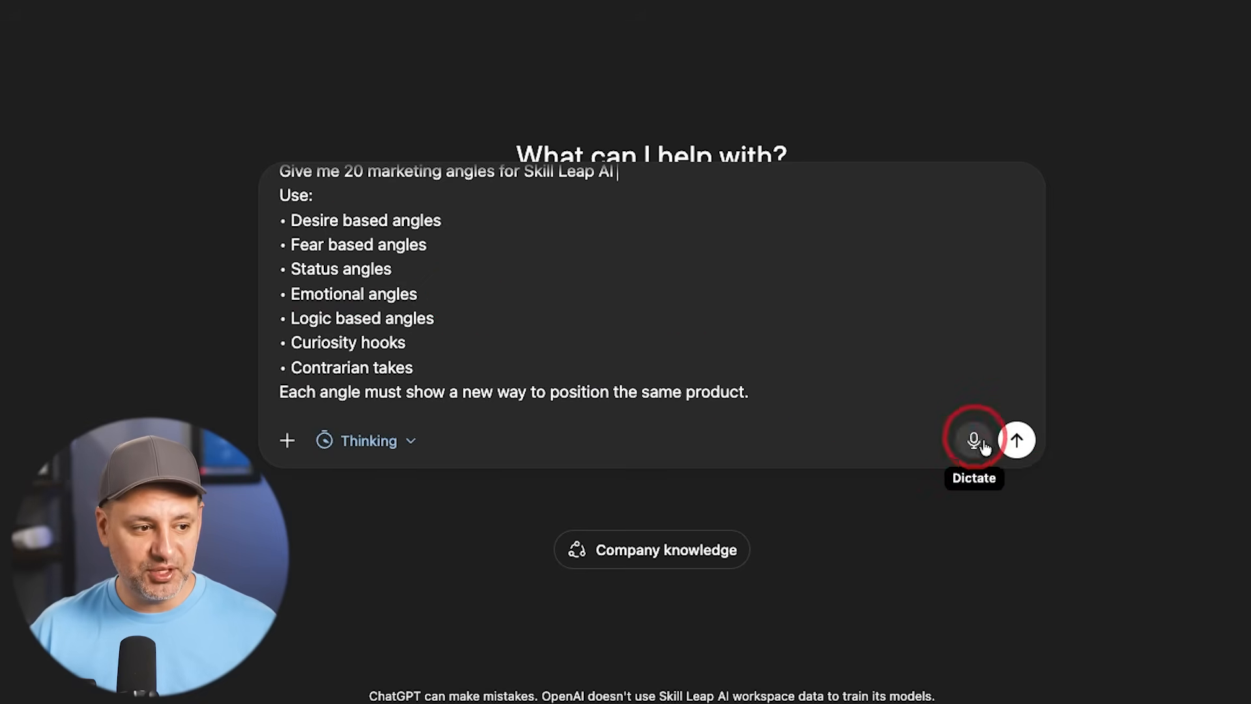
pyautogui.moveTo(503, 407)
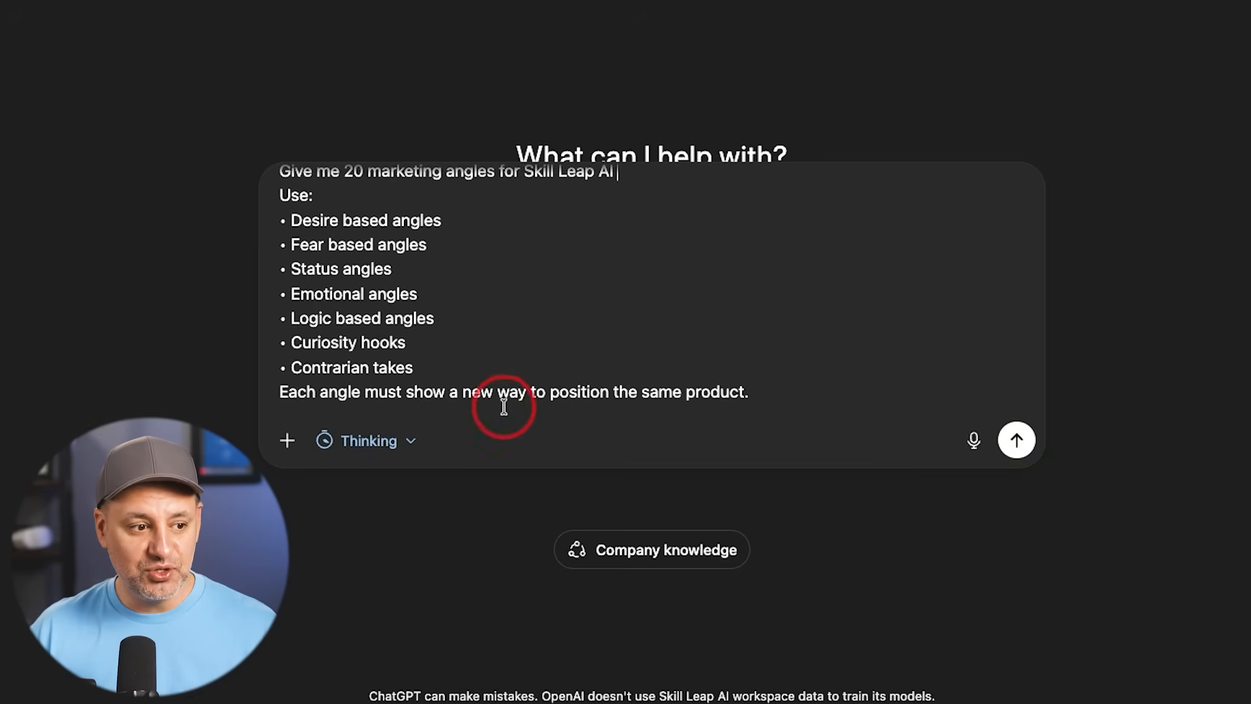
pyautogui.moveTo(727, 333)
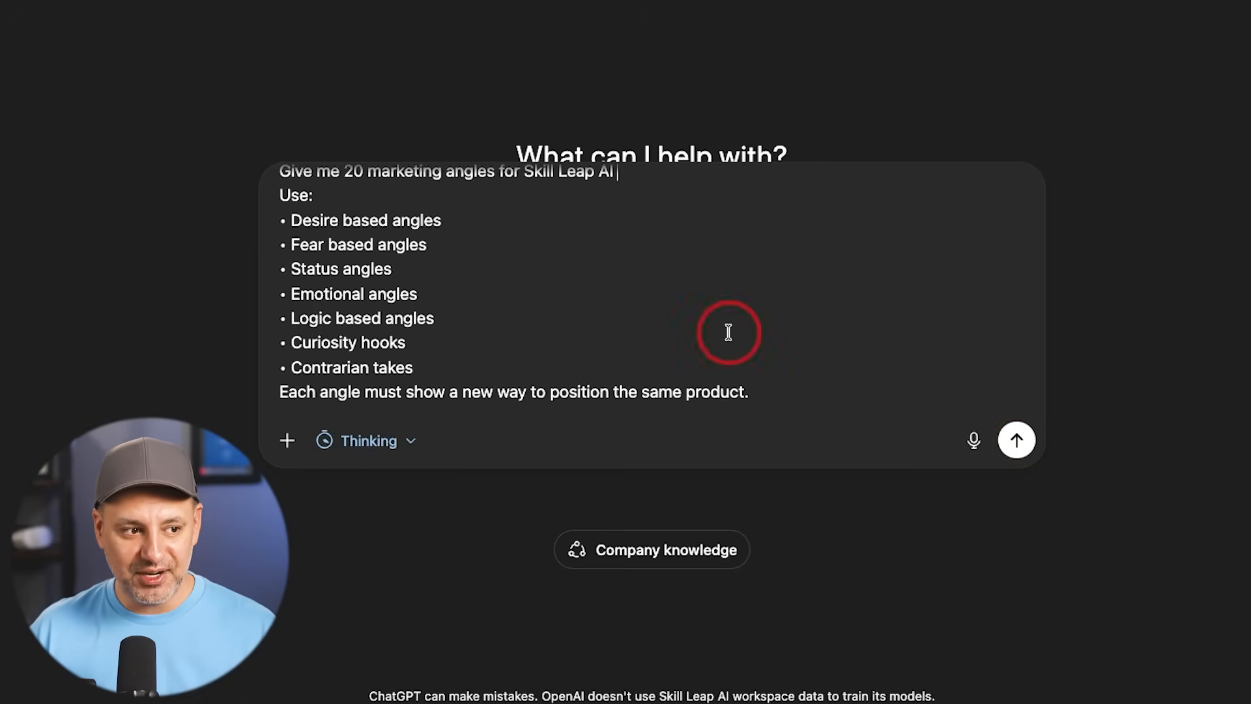
pyautogui.click(1017, 439)
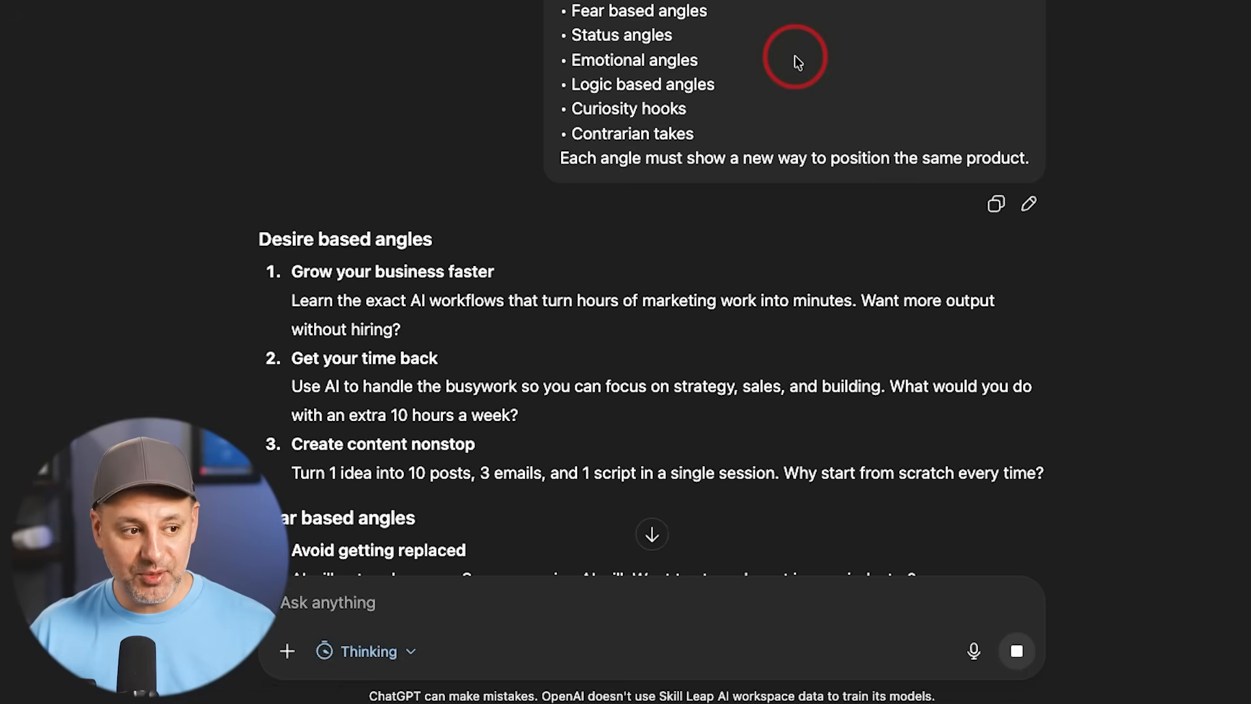
# Step: Read the generated desire-based and fear-based marketing angles for Skill Leap AI
pyautogui.scroll(-3)
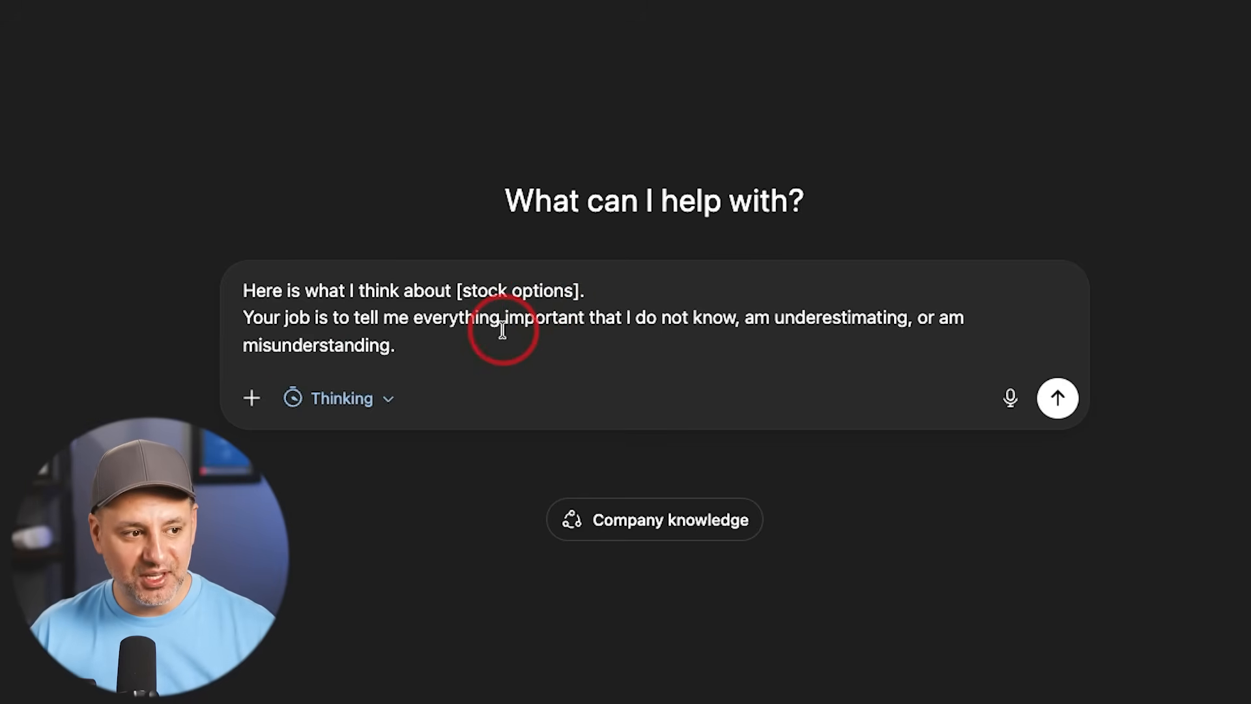
pyautogui.moveTo(565, 335)
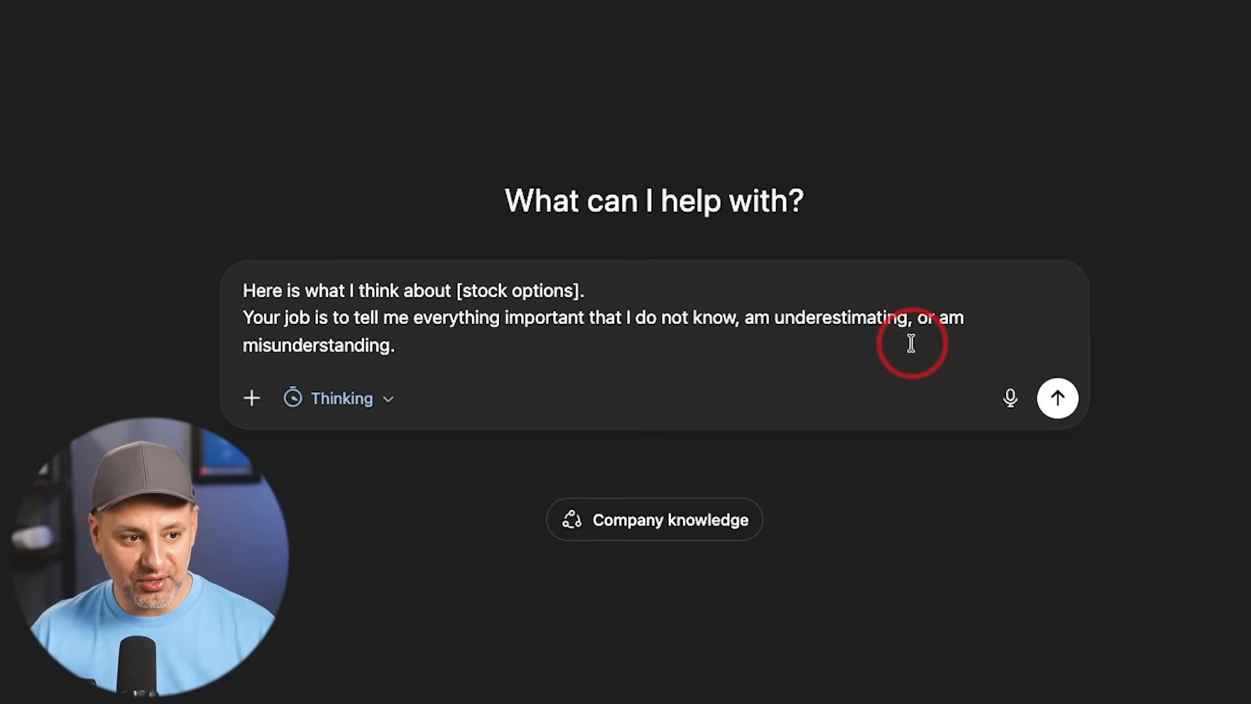
# Step: Send the stock options blind-spots prompt in a new chat
pyautogui.click(1057, 399)
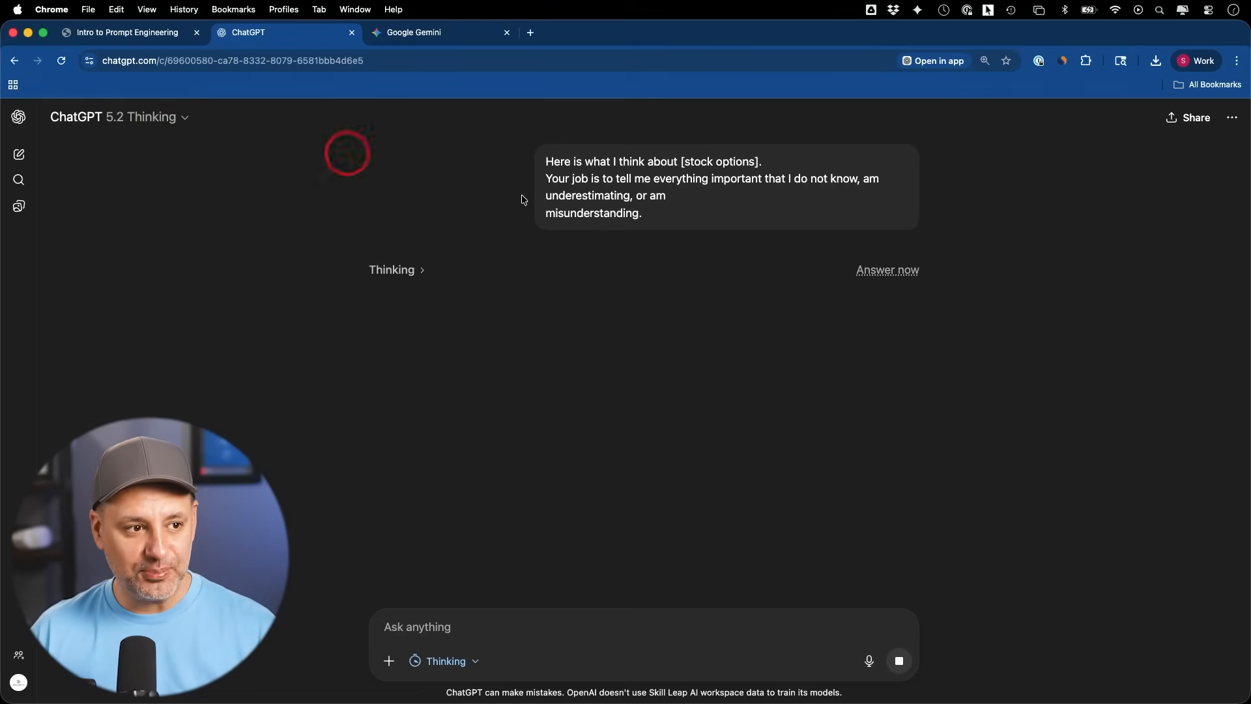
pyautogui.moveTo(691, 201)
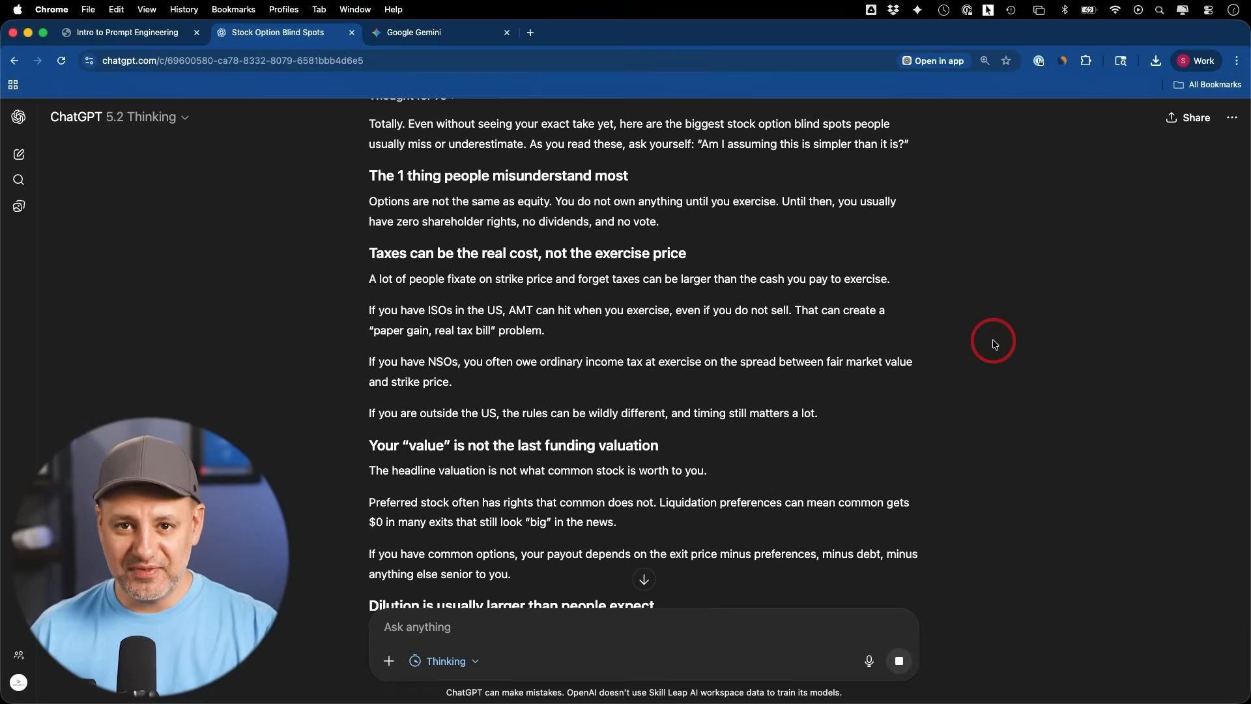
pyautogui.moveTo(372, 168)
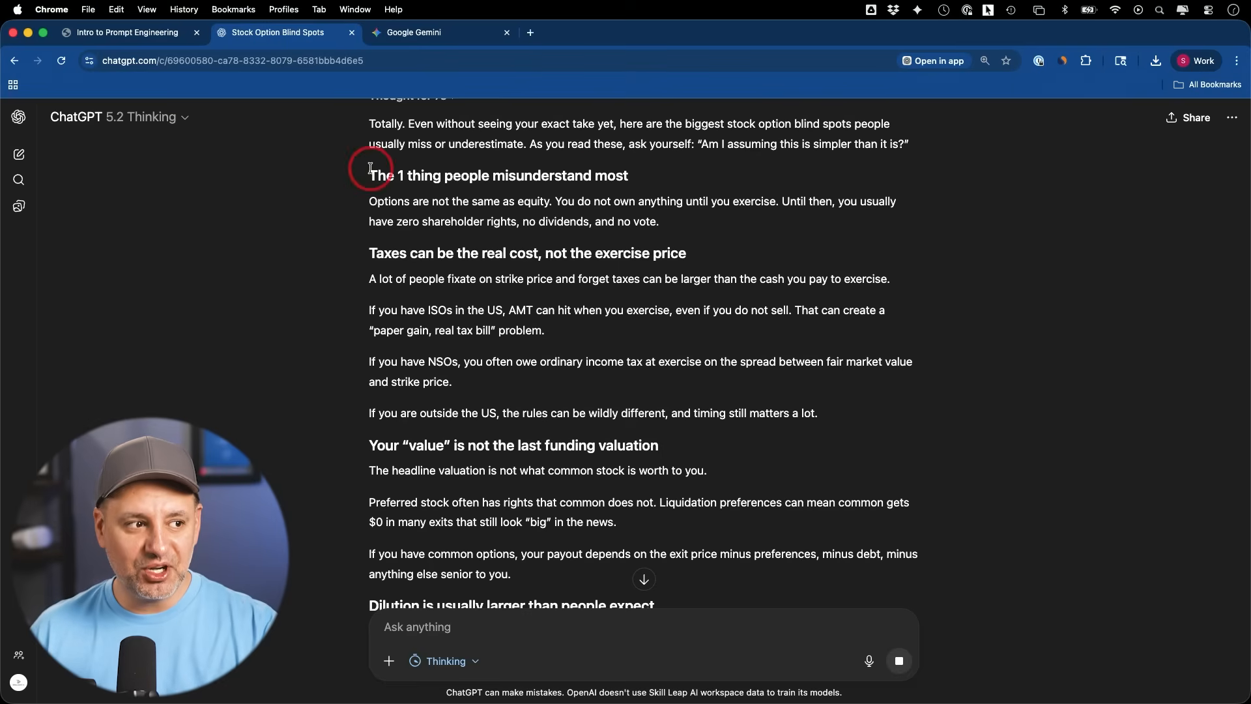
pyautogui.moveTo(613, 176)
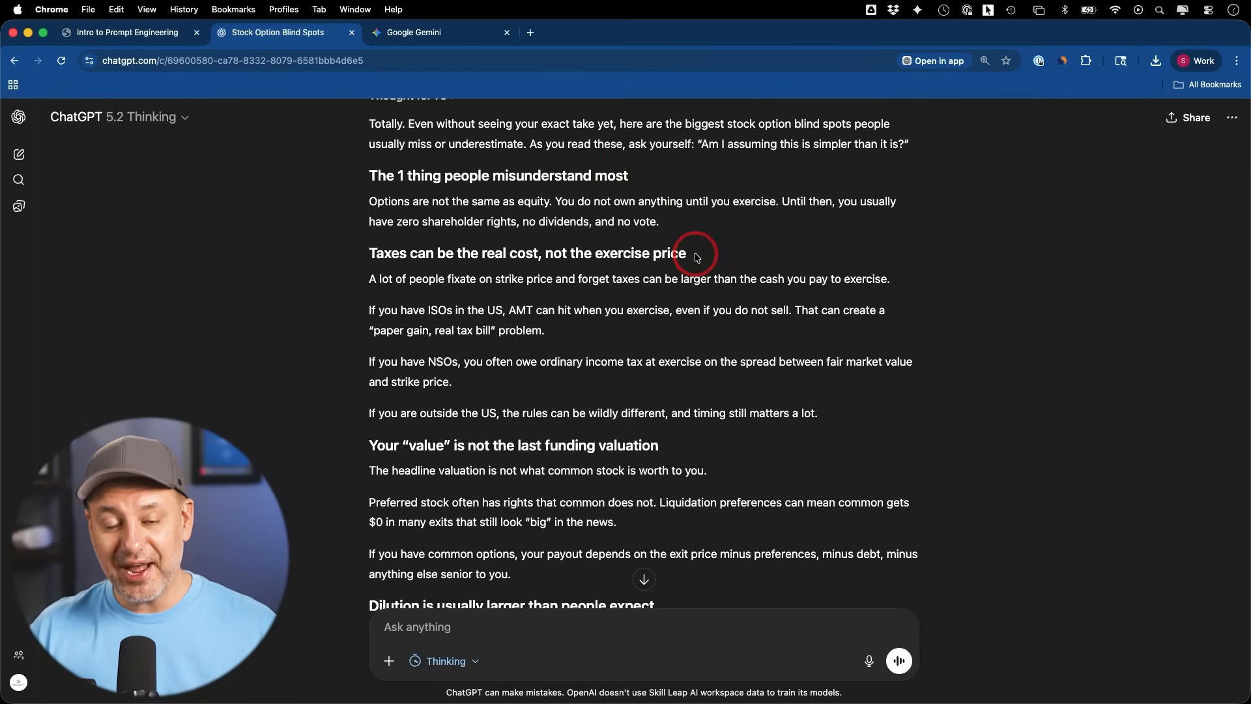
# Step: Read the stock options answer through taxes, dilution, liquidity and action steps
pyautogui.scroll(-3)
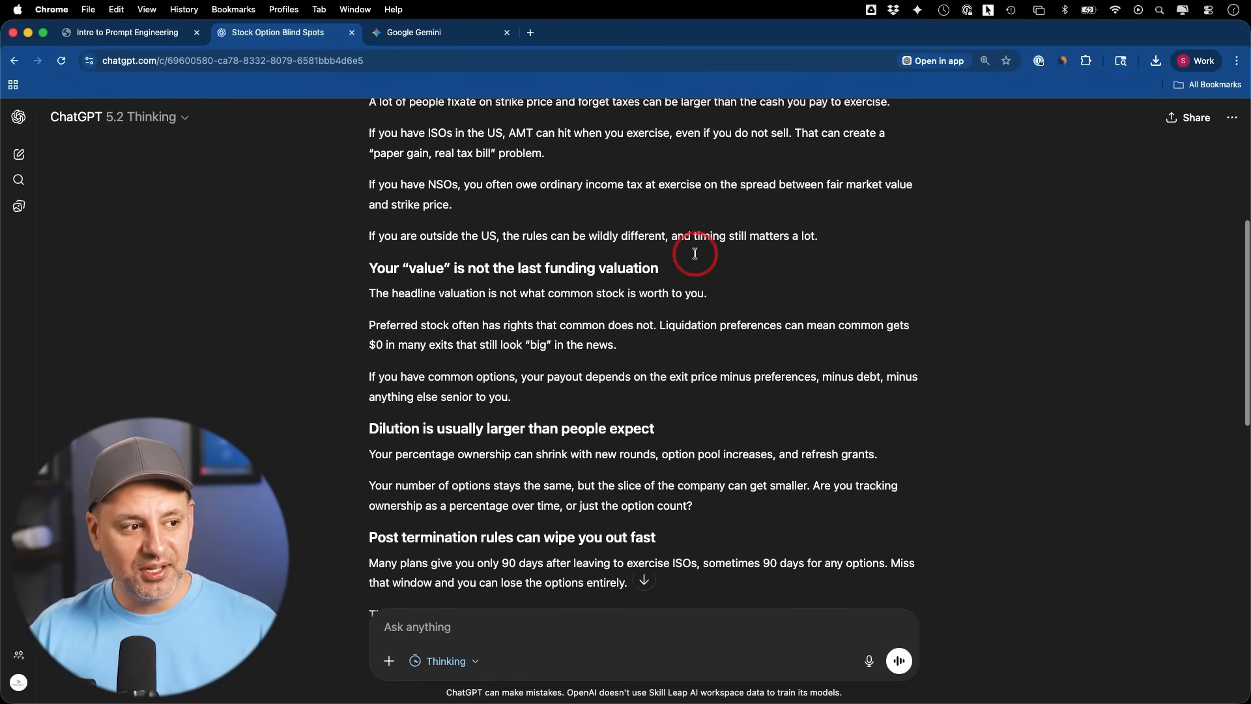
pyautogui.scroll(-3)
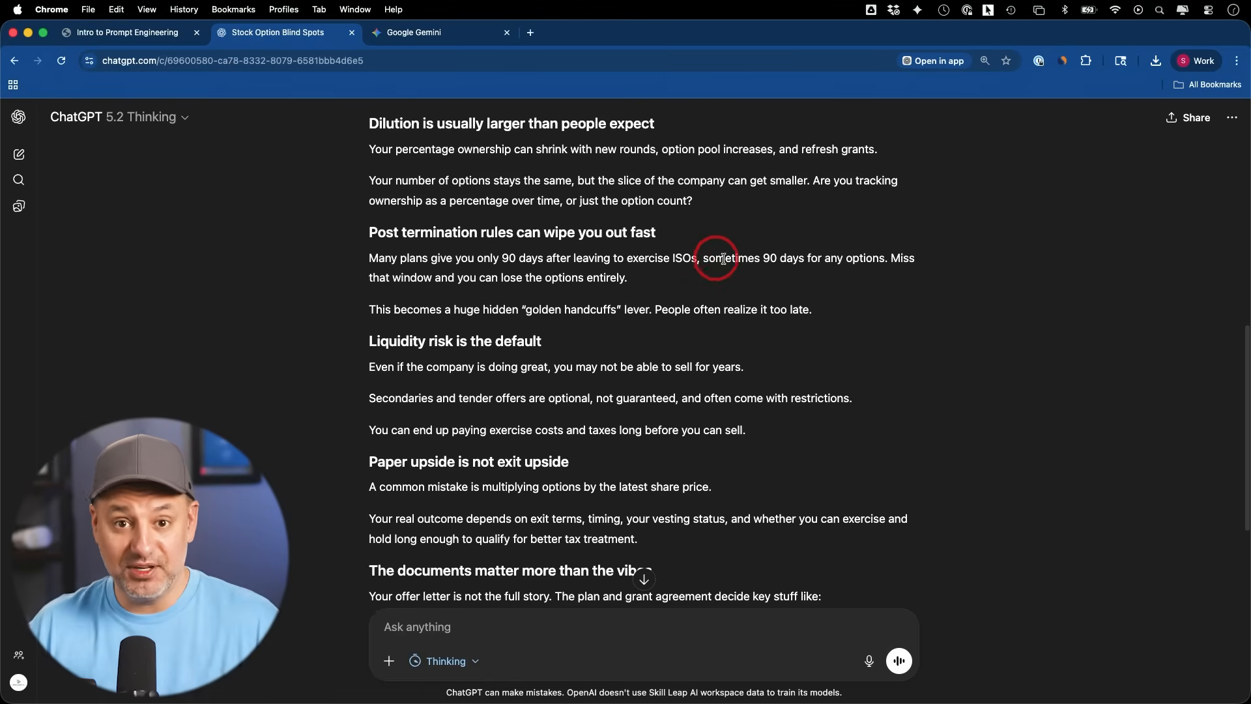
pyautogui.scroll(-3)
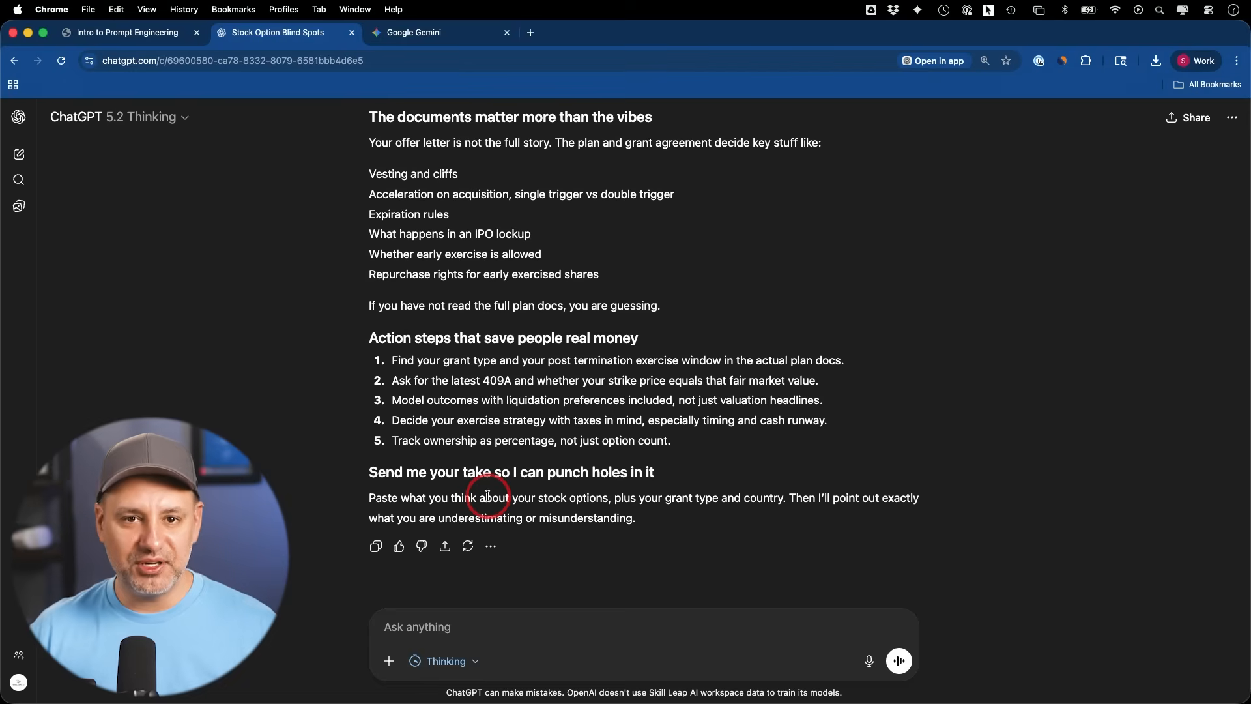
pyautogui.moveTo(391, 503)
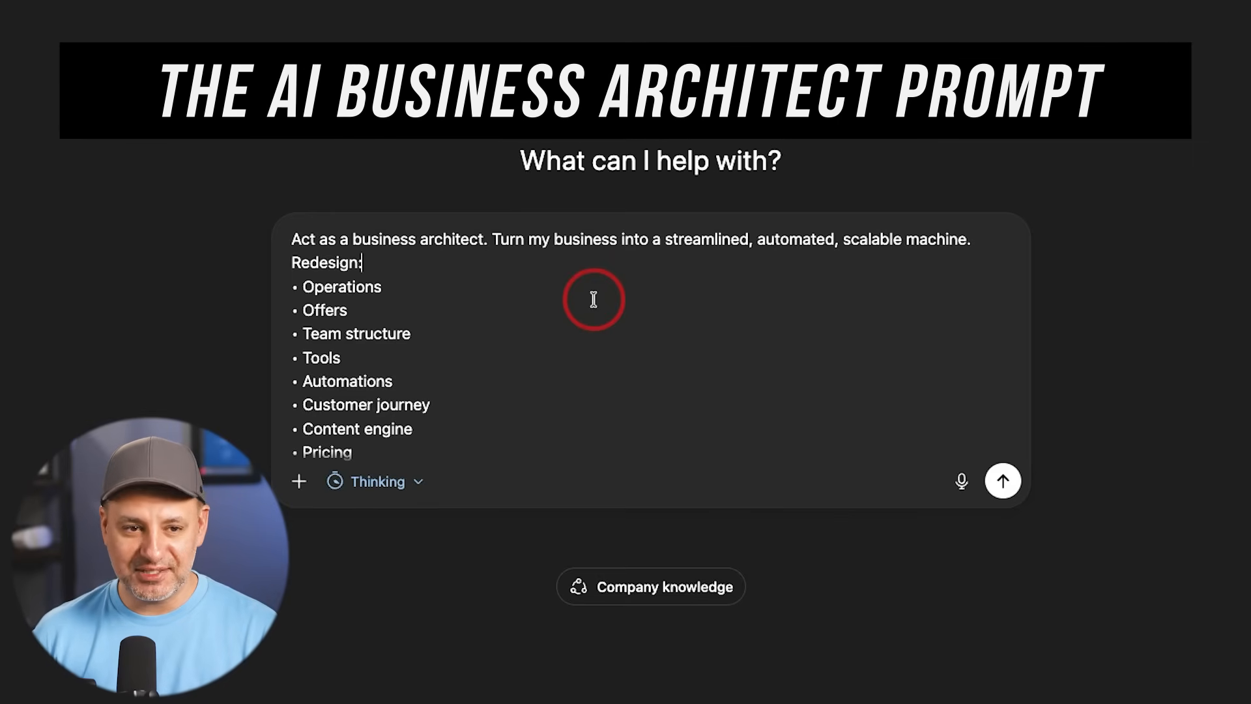
pyautogui.moveTo(519, 255)
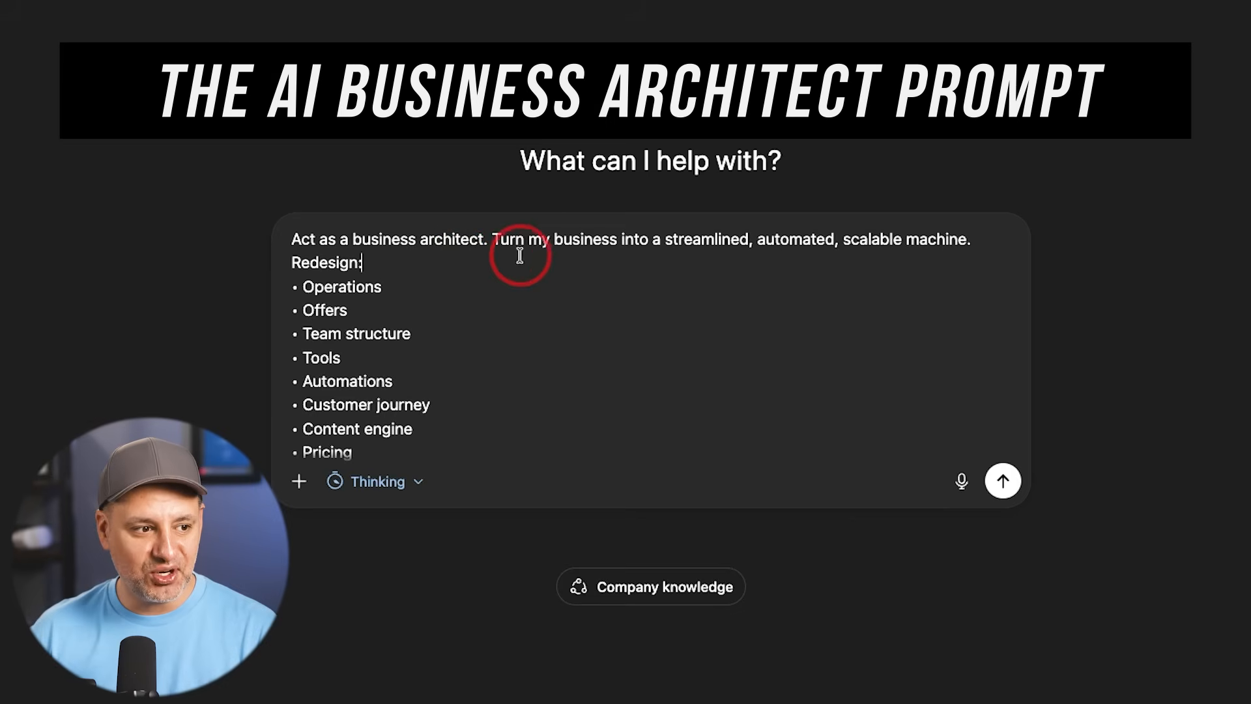
pyautogui.moveTo(717, 251)
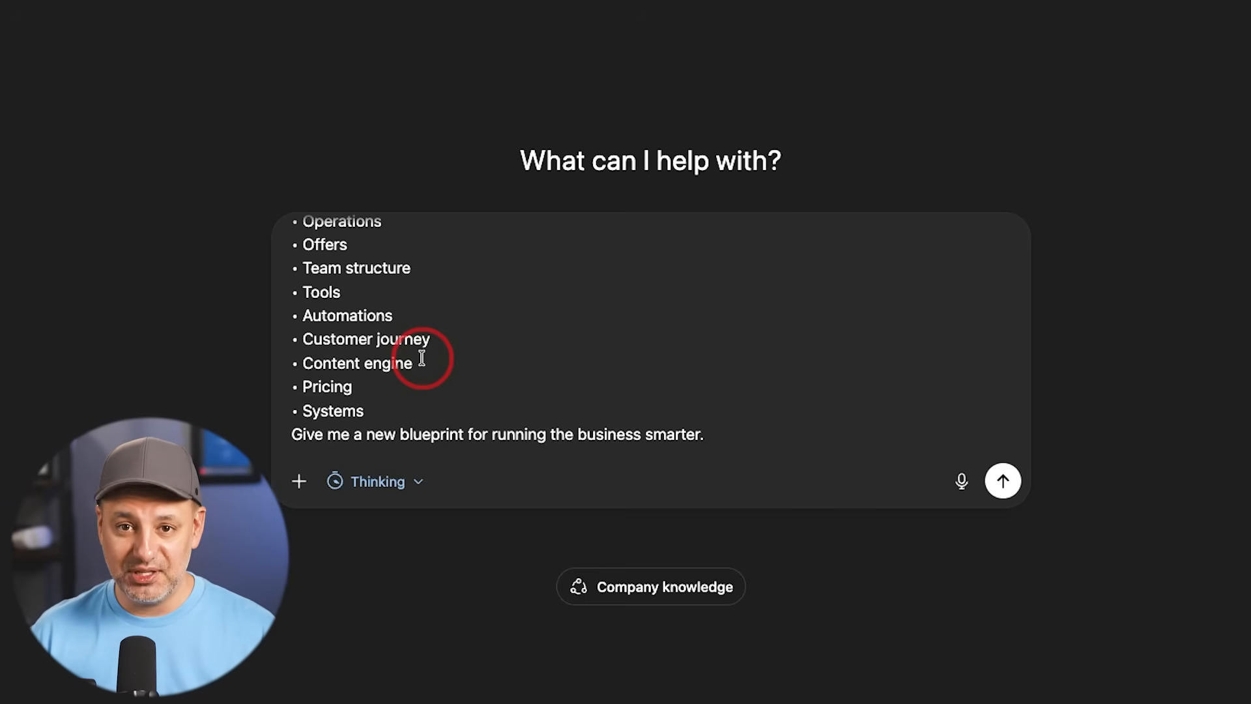
# Step: Send the 'Act as a business architect' prompt and read the opening North Star metrics
pyautogui.write('Act as a business architect. Turn my business into a streamlined, automated, scalable machine. Redesign:')
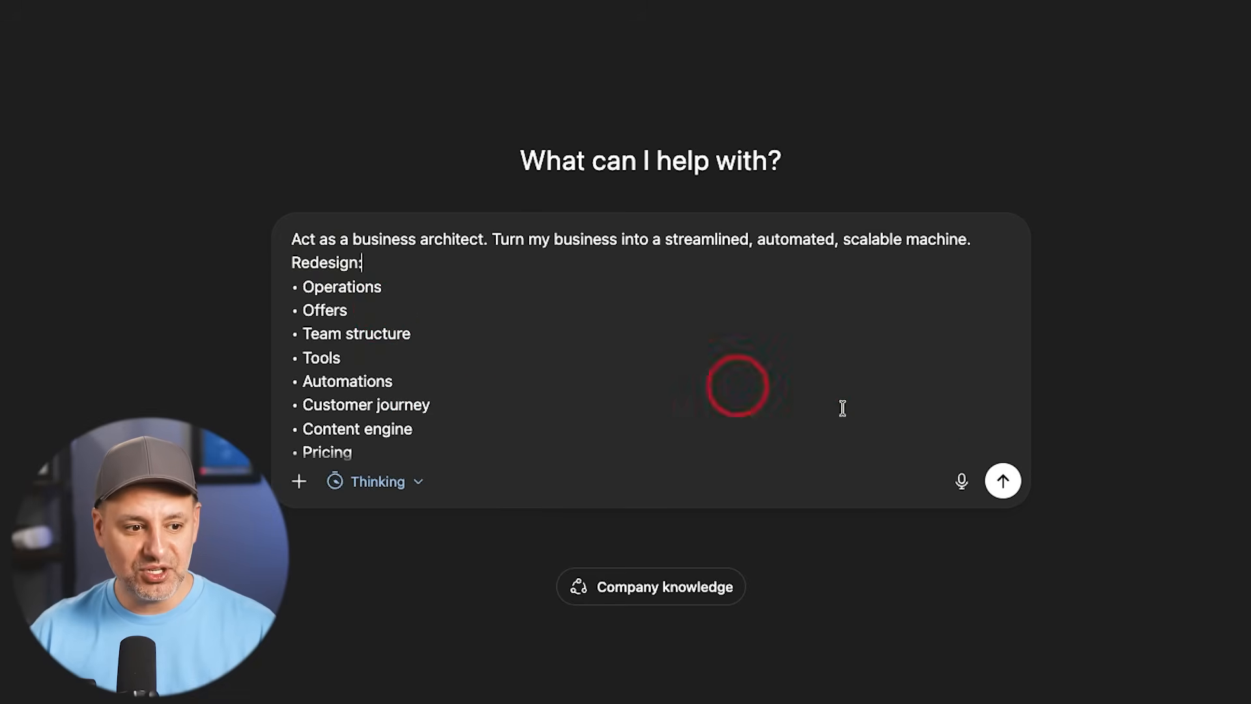
pyautogui.click(1003, 481)
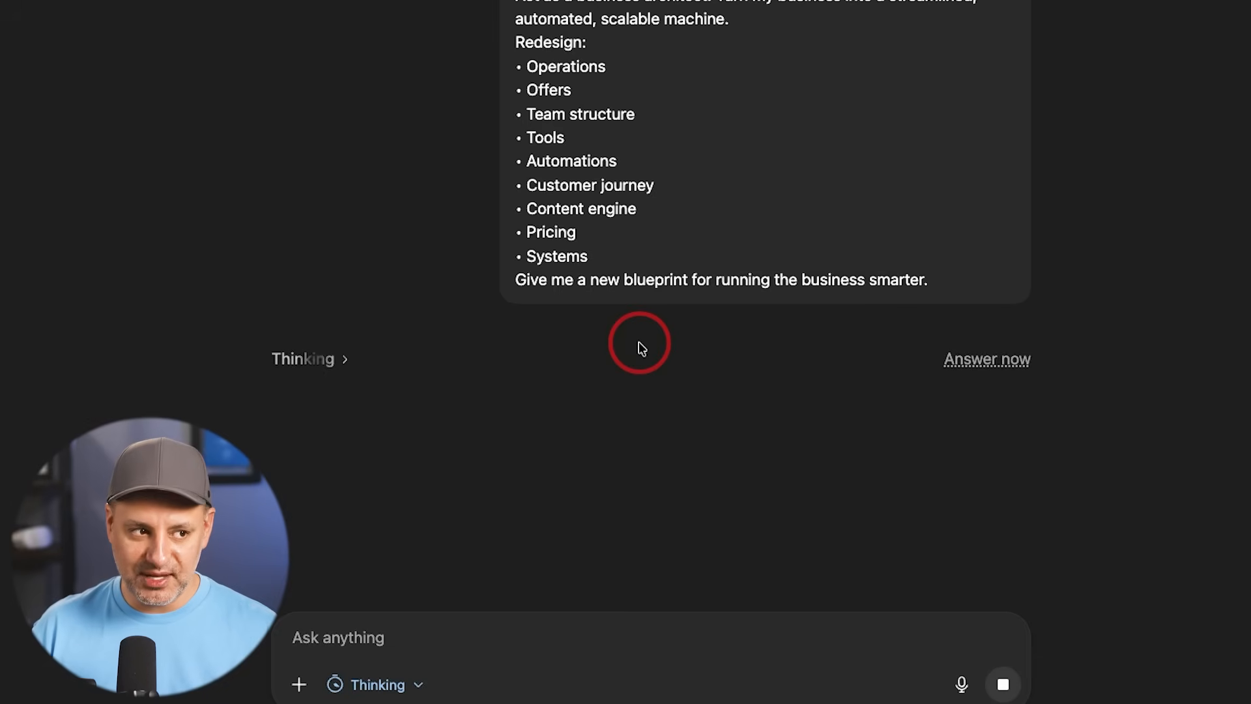
pyautogui.moveTo(657, 74)
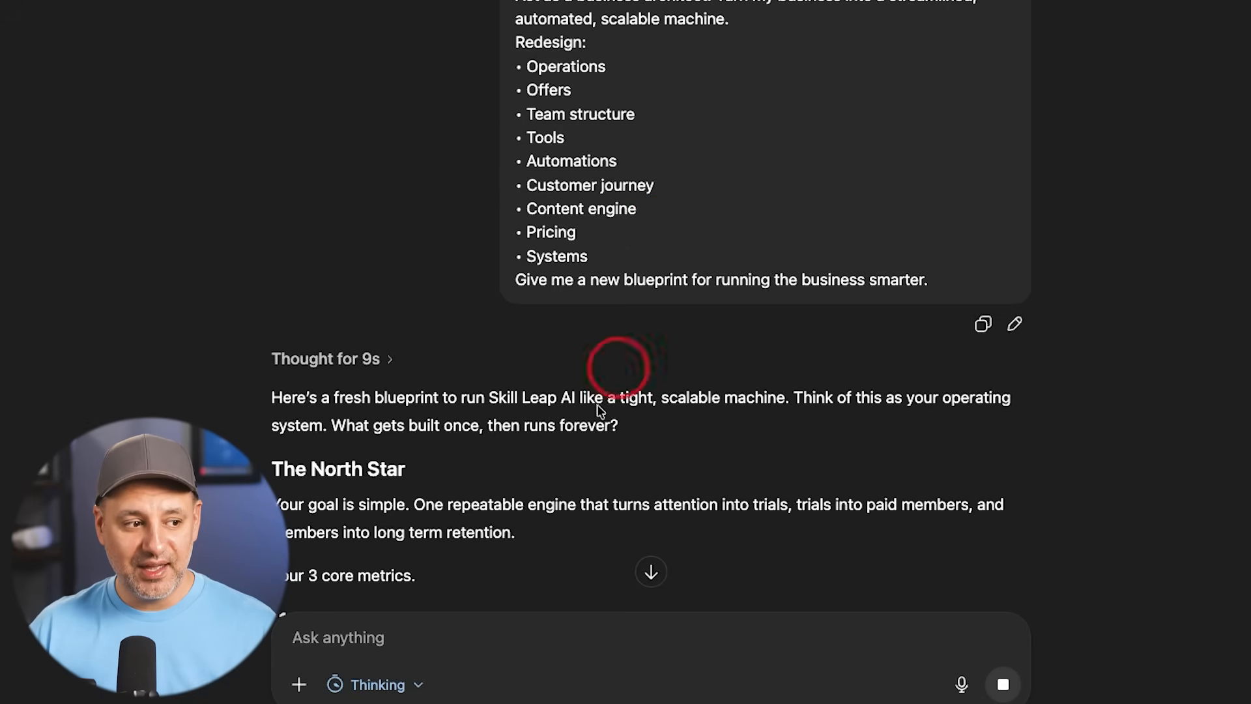
pyautogui.scroll(-3)
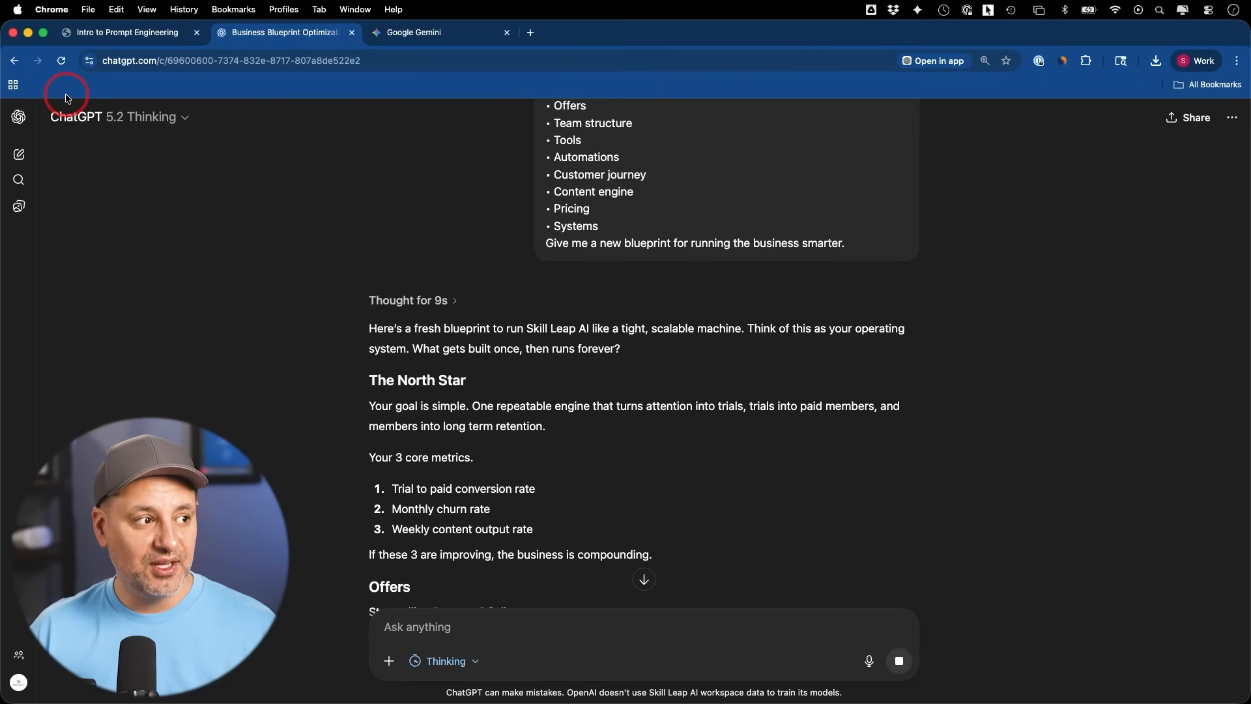
# Step: View the Second Brain project's attached files from the sidebar, then close the files view
pyautogui.click(18, 117)
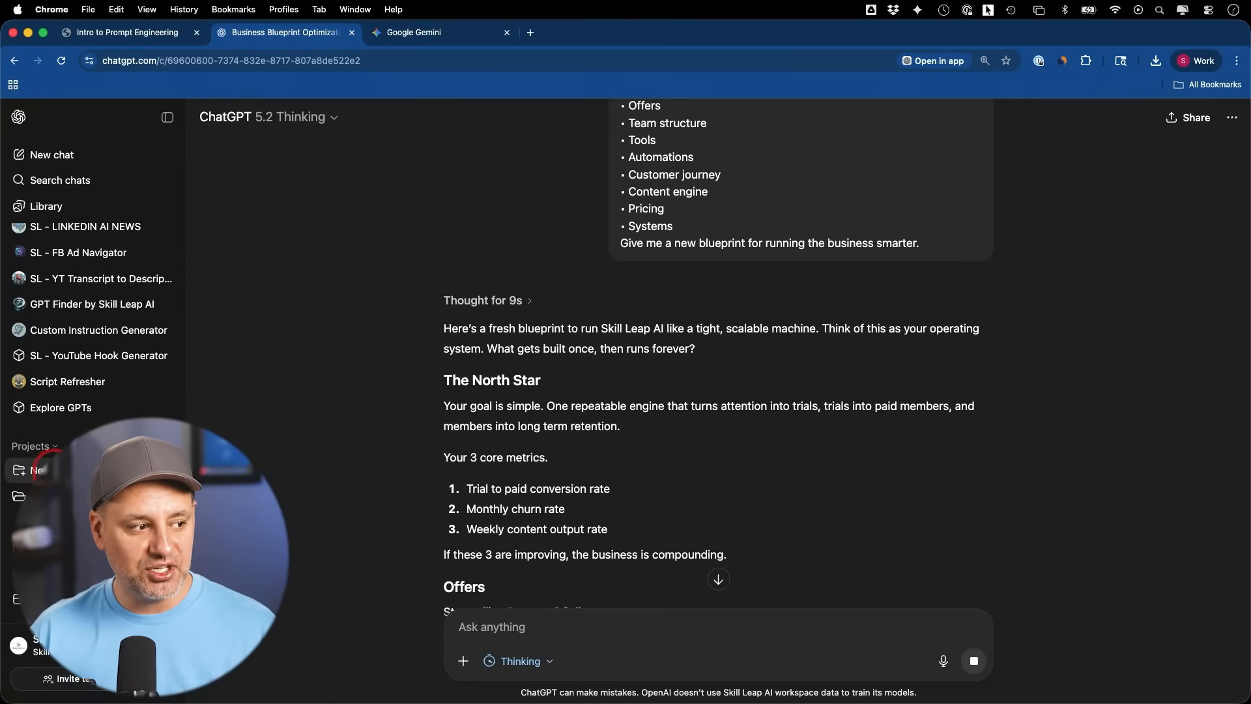
pyautogui.click(37, 471)
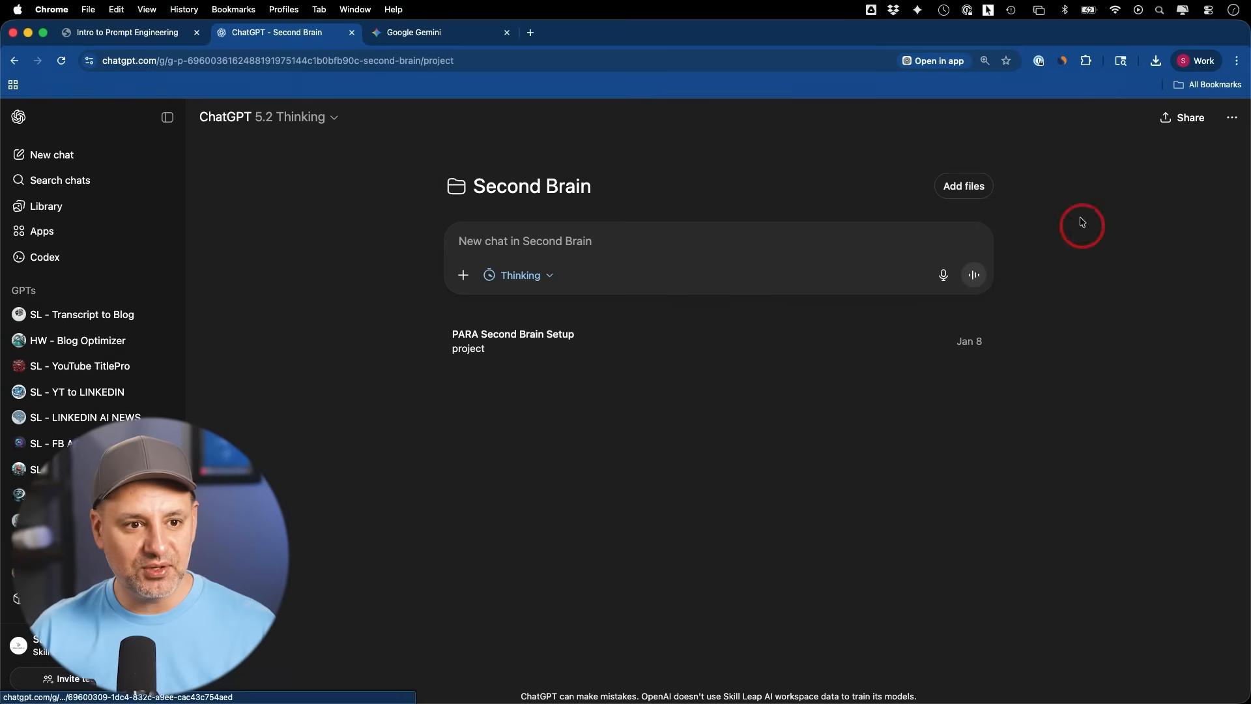
pyautogui.click(963, 186)
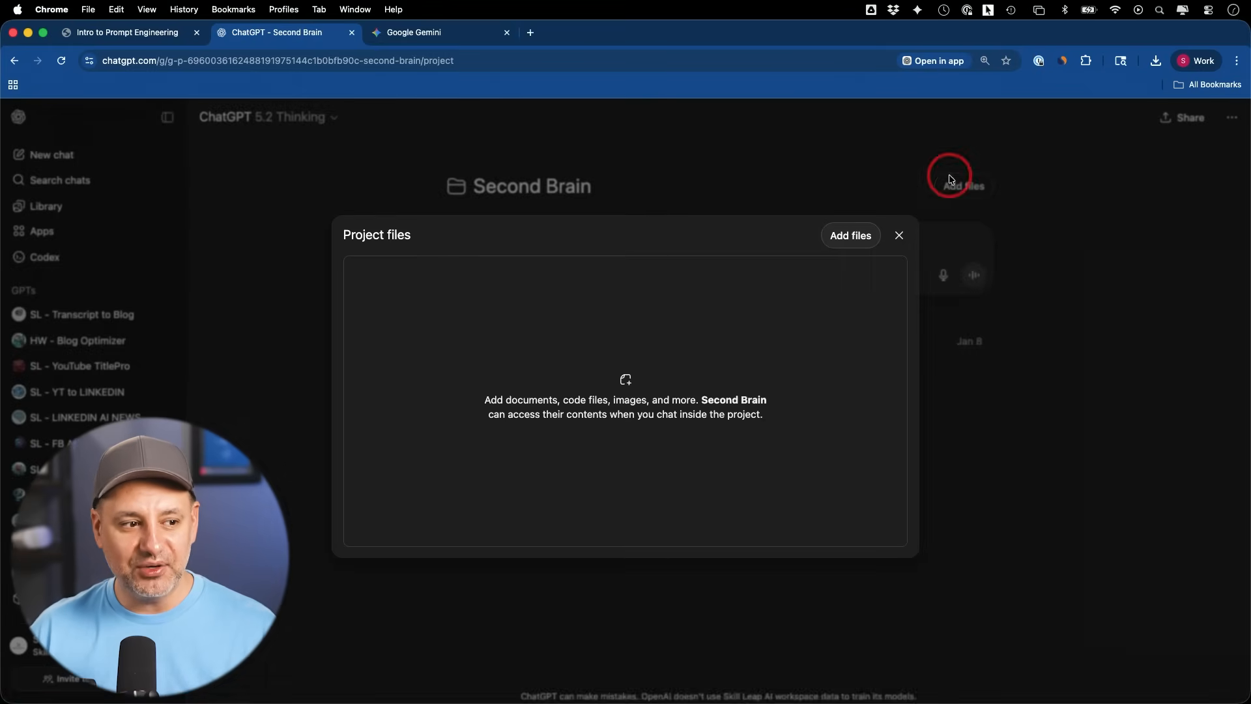
pyautogui.moveTo(733, 379)
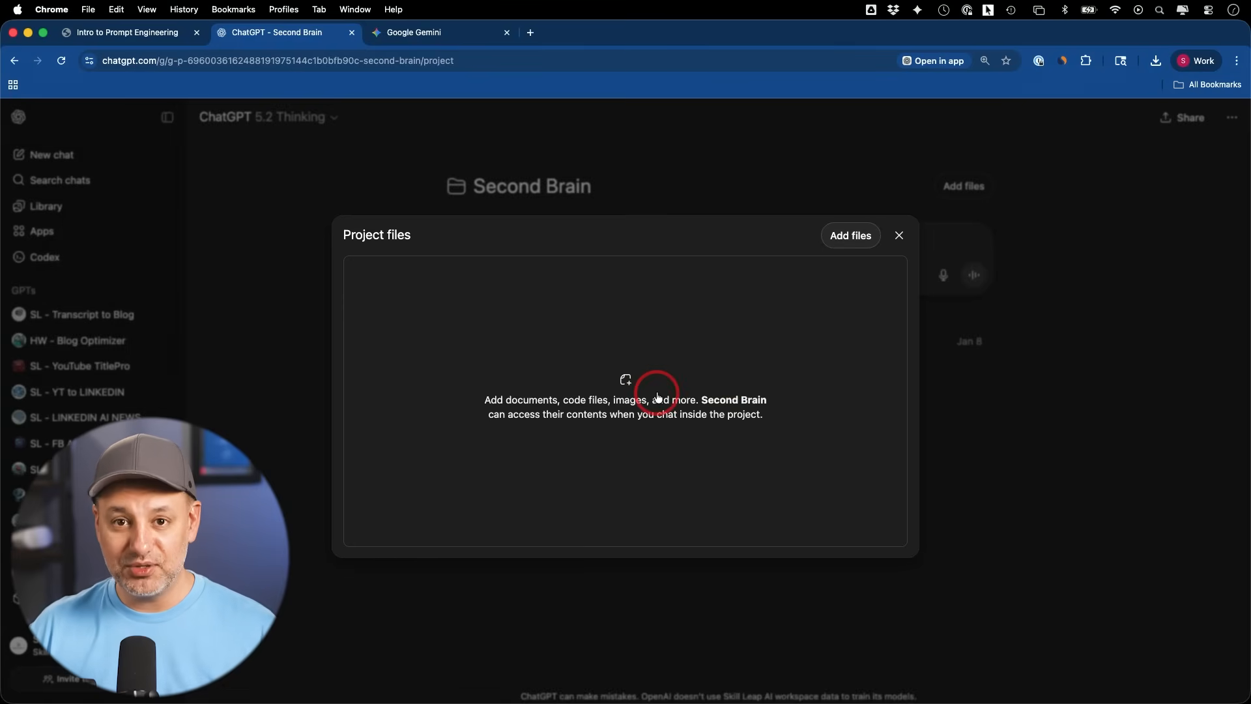
pyautogui.moveTo(679, 388)
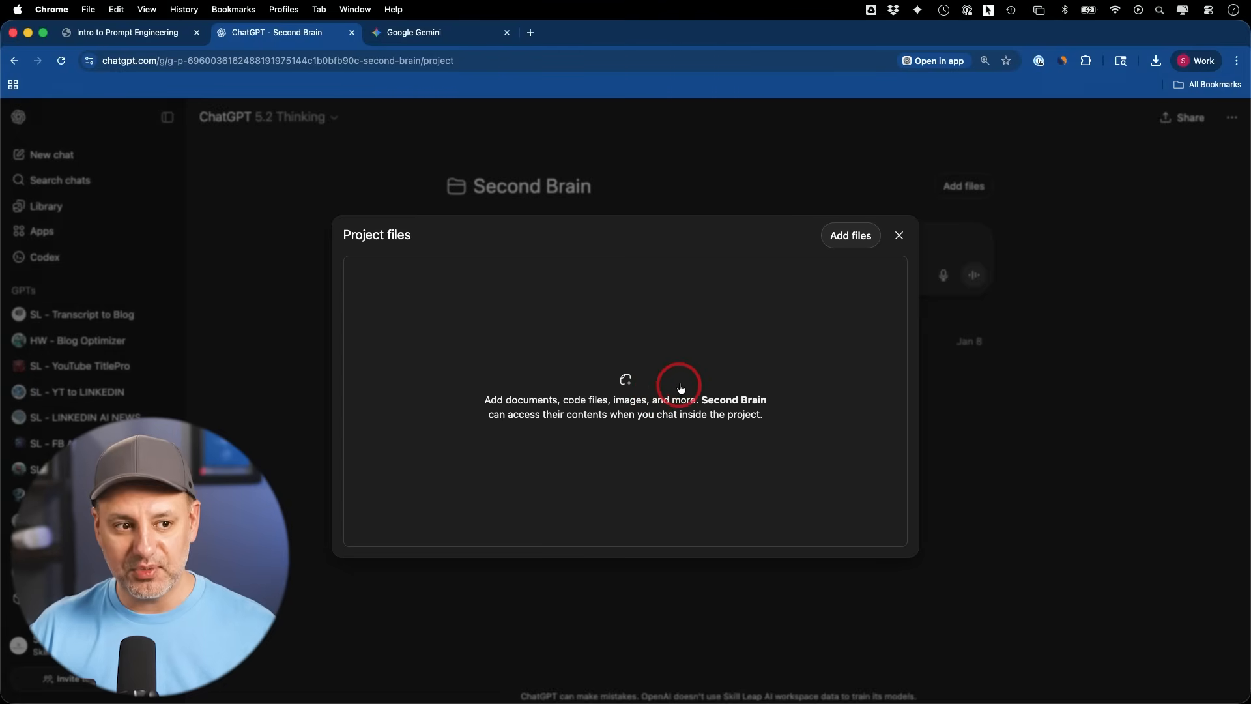
pyautogui.moveTo(926, 218)
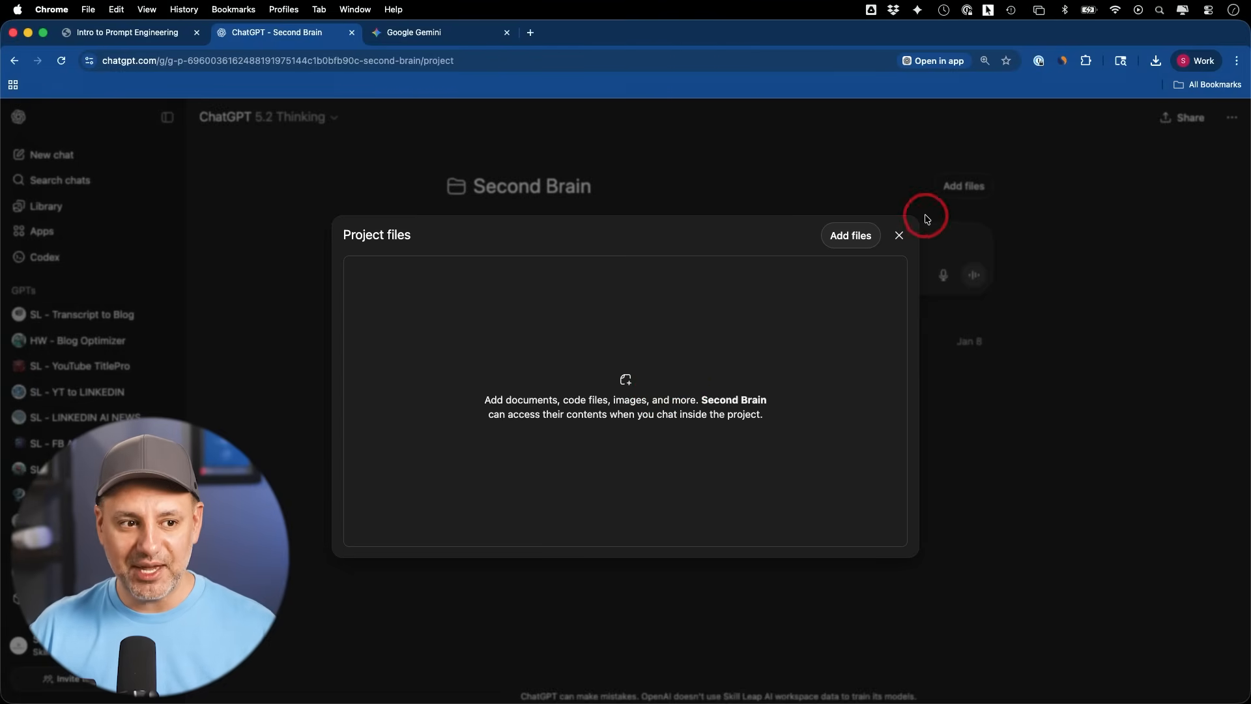
pyautogui.click(899, 236)
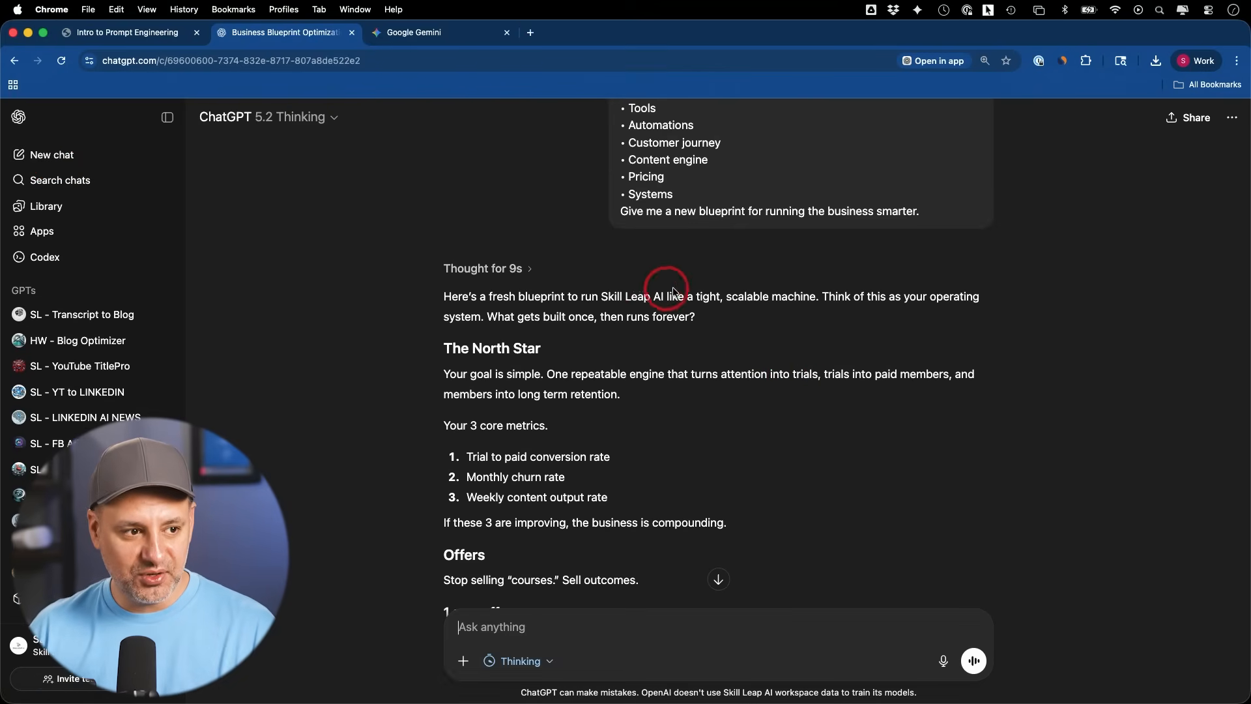
pyautogui.scroll(-3)
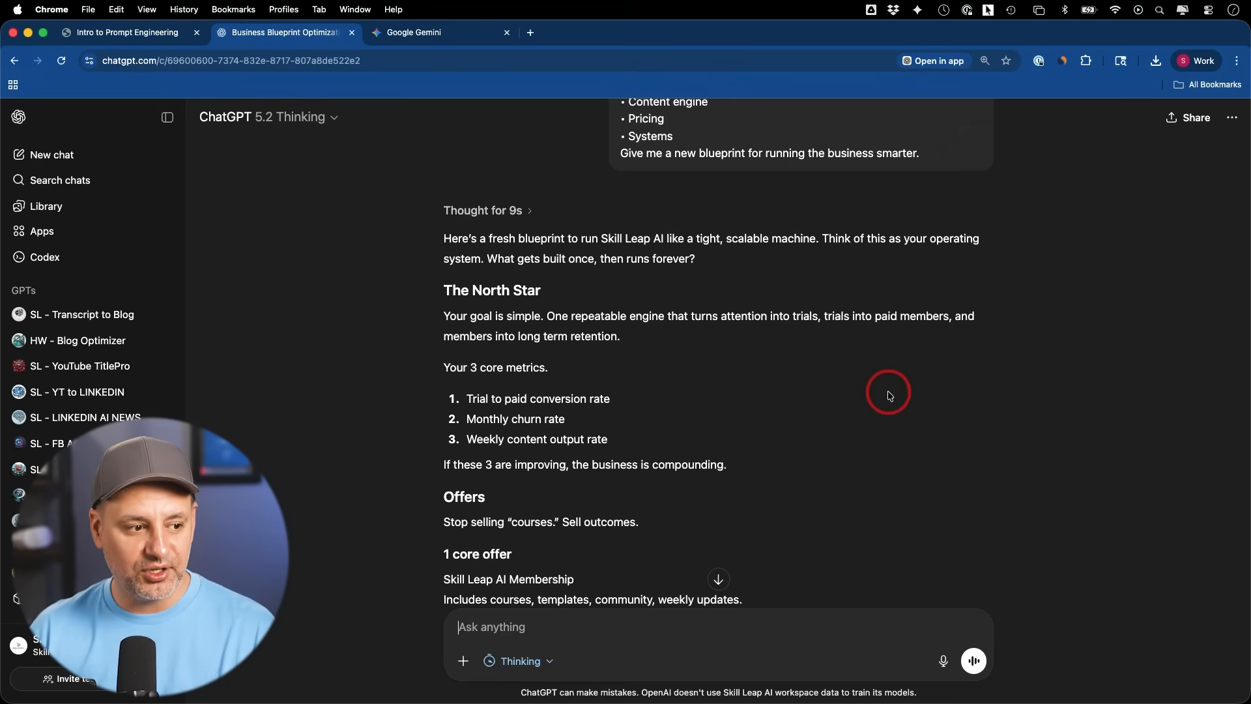
pyautogui.scroll(-3)
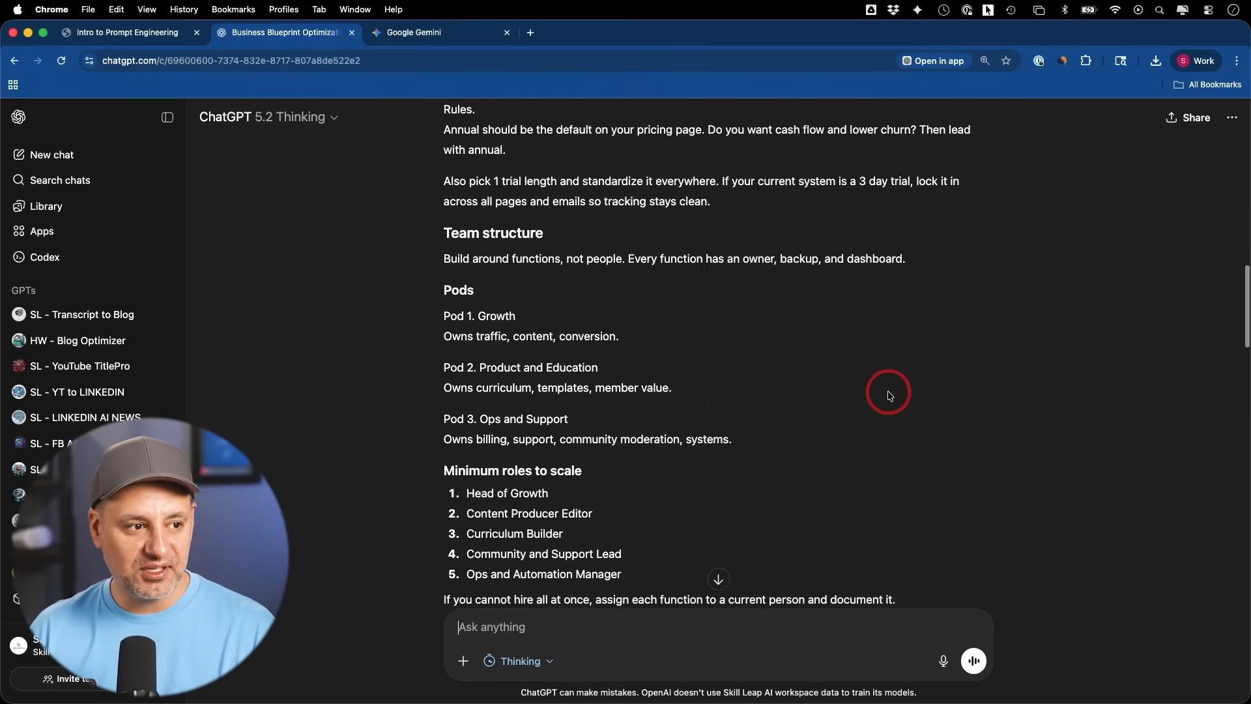
pyautogui.scroll(-3)
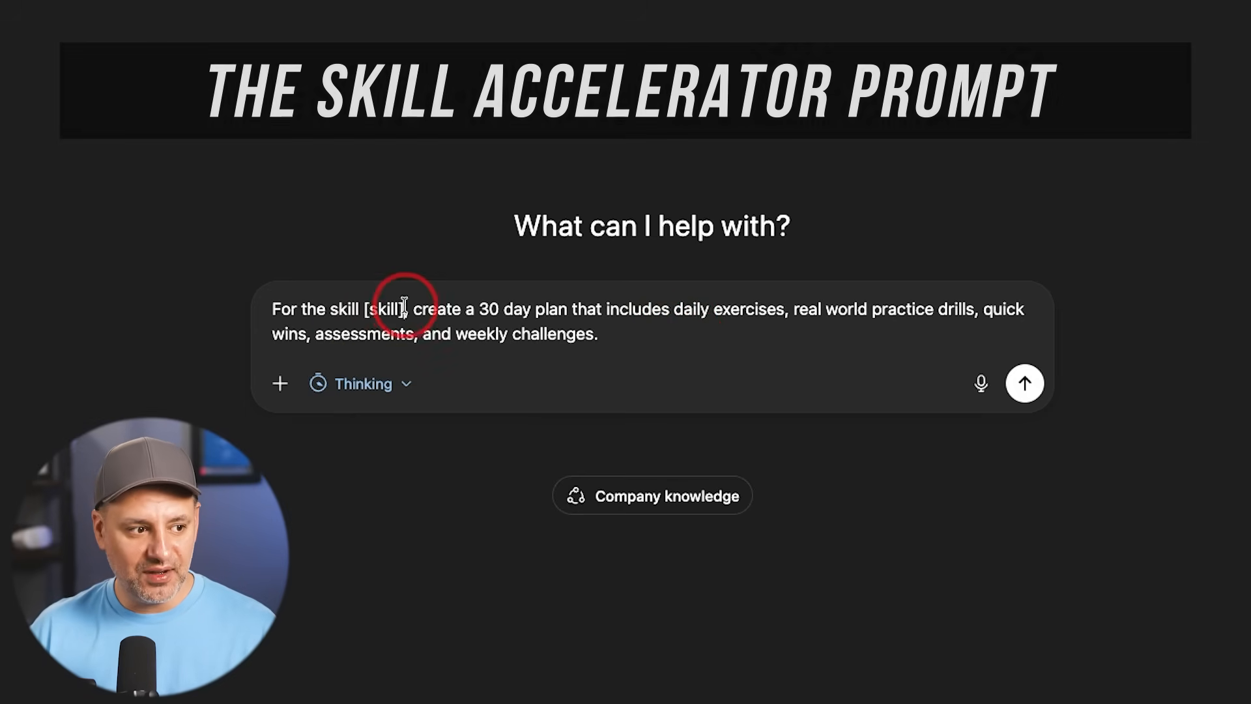
# Step: Replace the [skill] placeholder with 'of digital marketing' and send the 30 day plan prompt
pyautogui.doubleClick(385, 309)
pyautogui.write('of digital marketing')
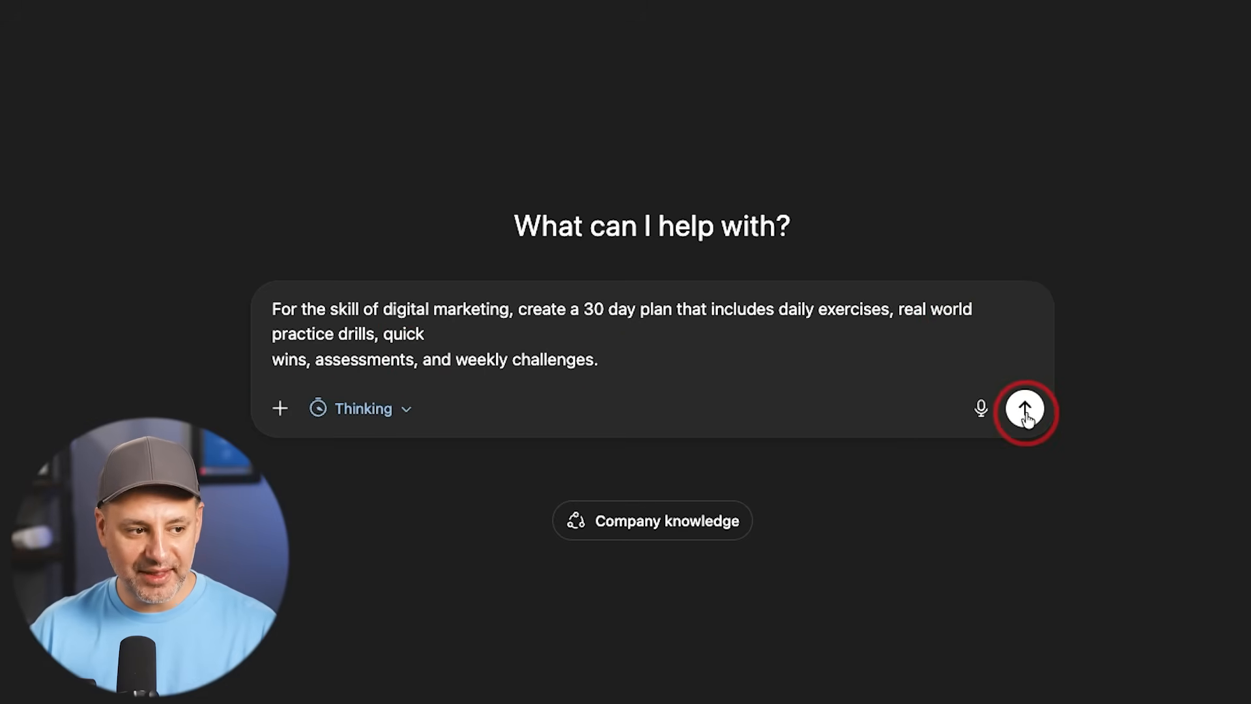
pyautogui.click(1025, 408)
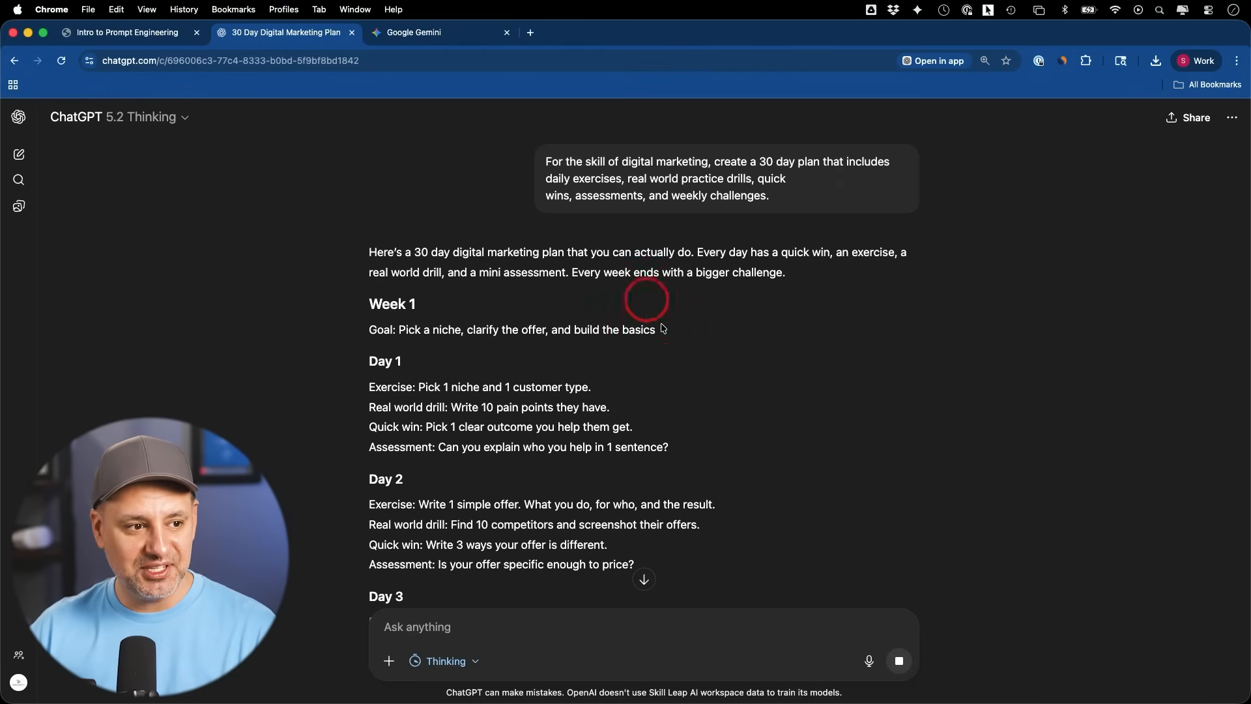
pyautogui.moveTo(669, 364)
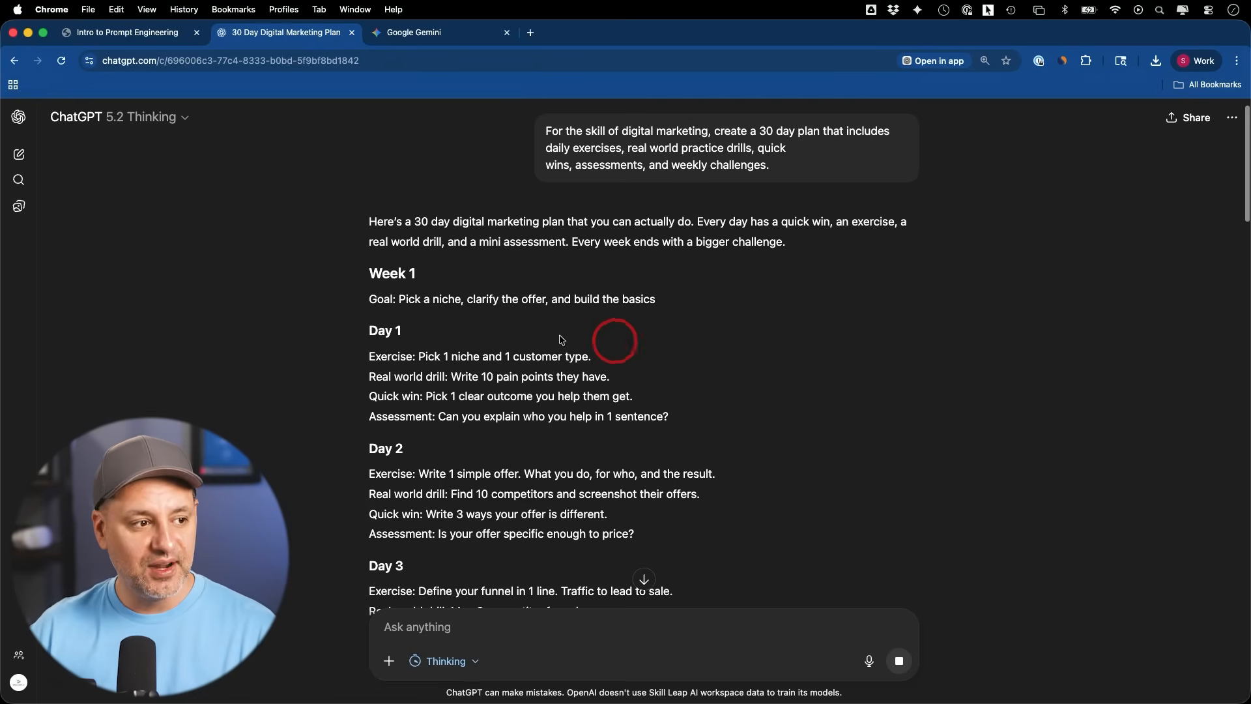
pyautogui.moveTo(623, 289)
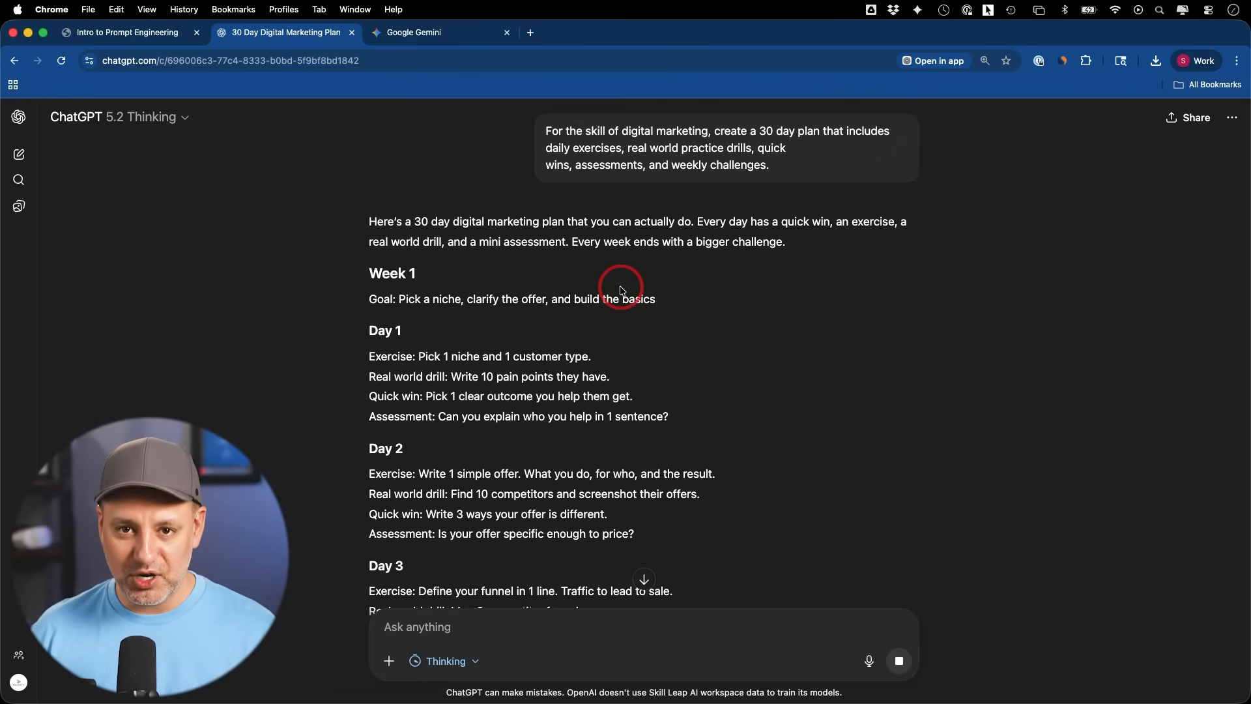
pyautogui.moveTo(514, 256)
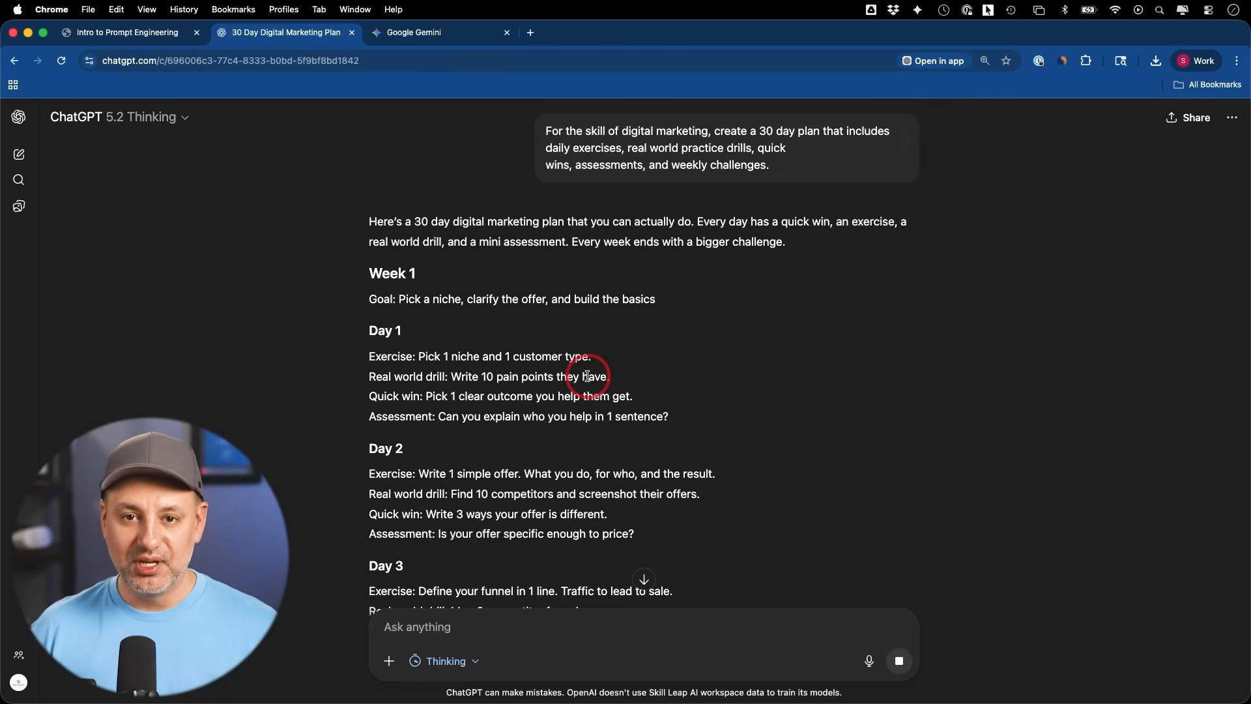
pyautogui.moveTo(695, 301)
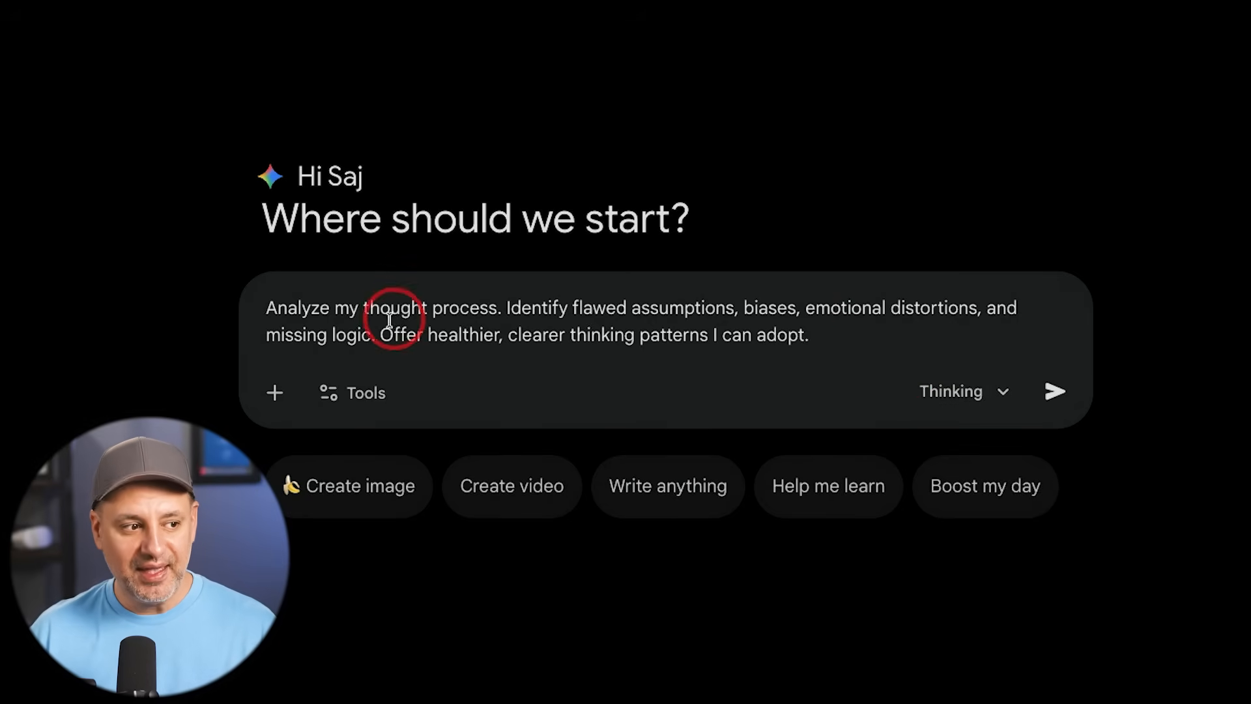
pyautogui.moveTo(650, 312)
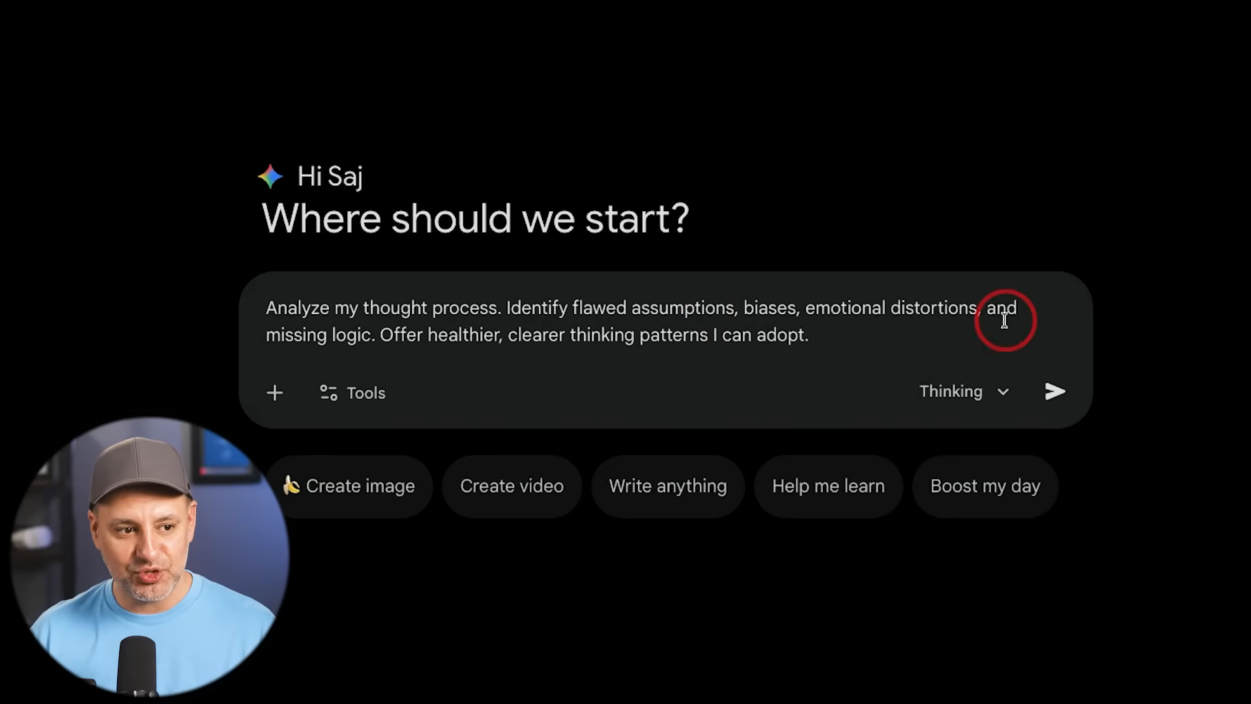
pyautogui.moveTo(391, 353)
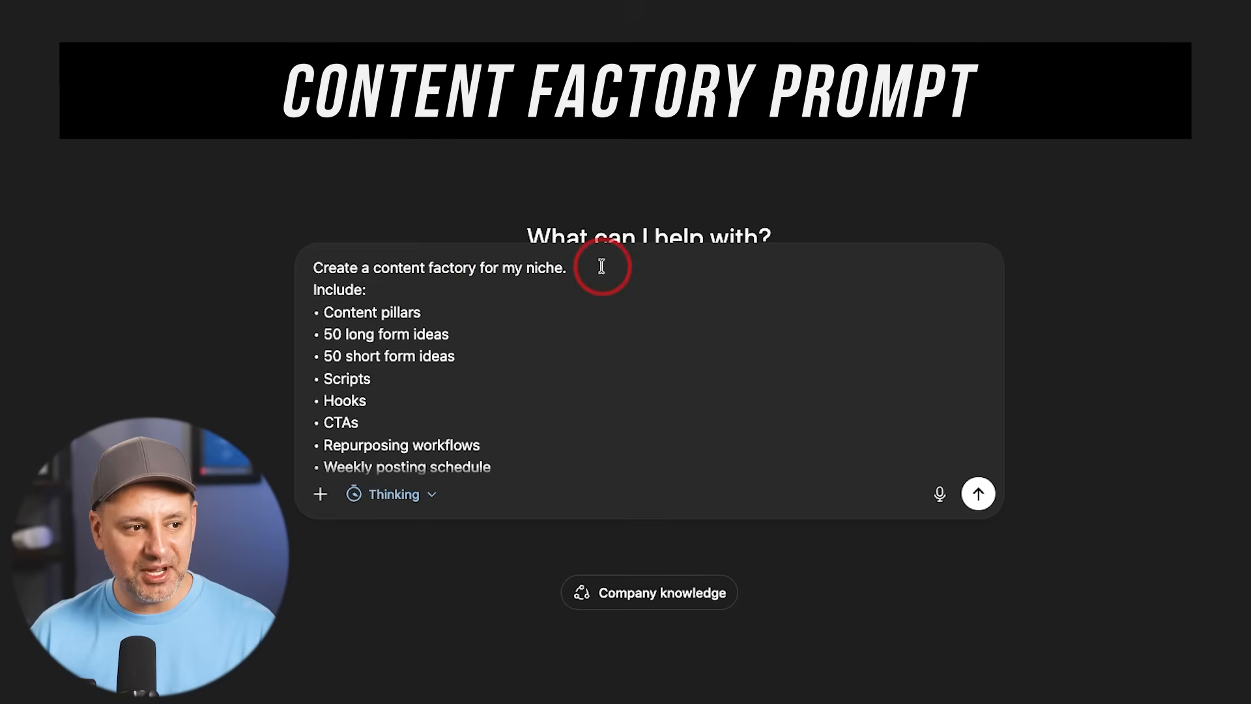
pyautogui.moveTo(347, 327)
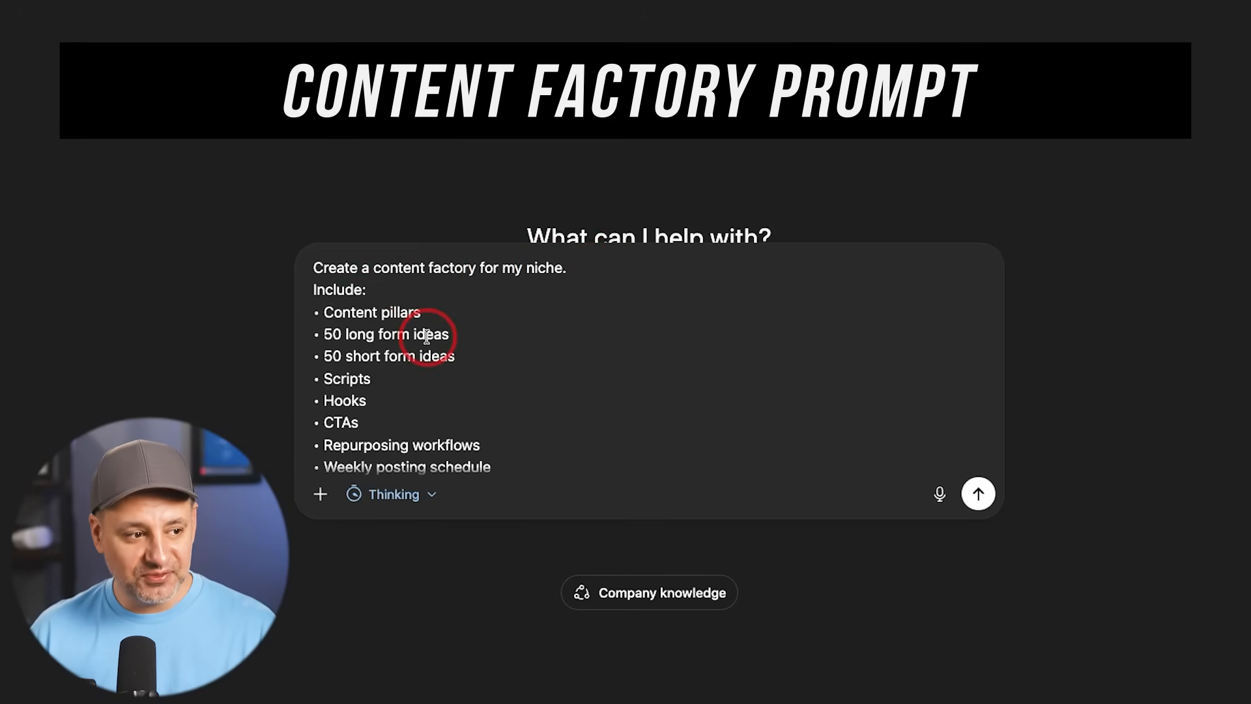
pyautogui.moveTo(444, 356)
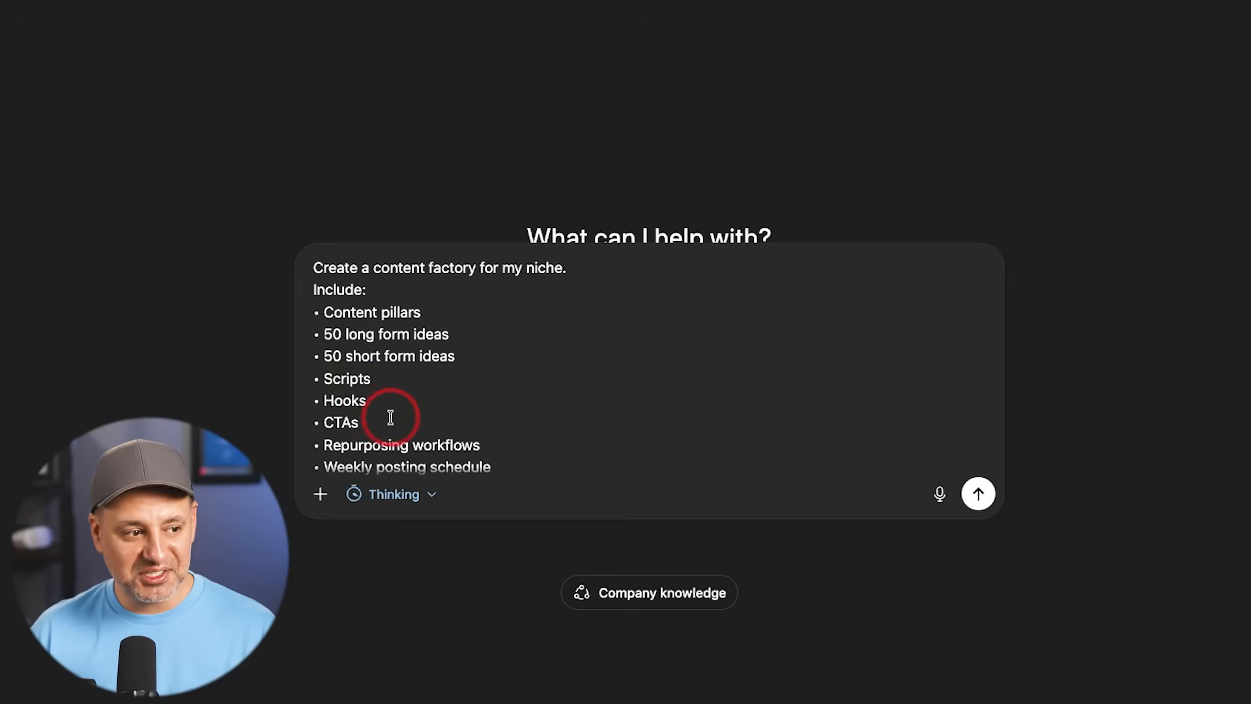
# Step: Add 'Engagement strategy' as the last bullet and send the content factory prompt
pyautogui.write('Engagement strategy')
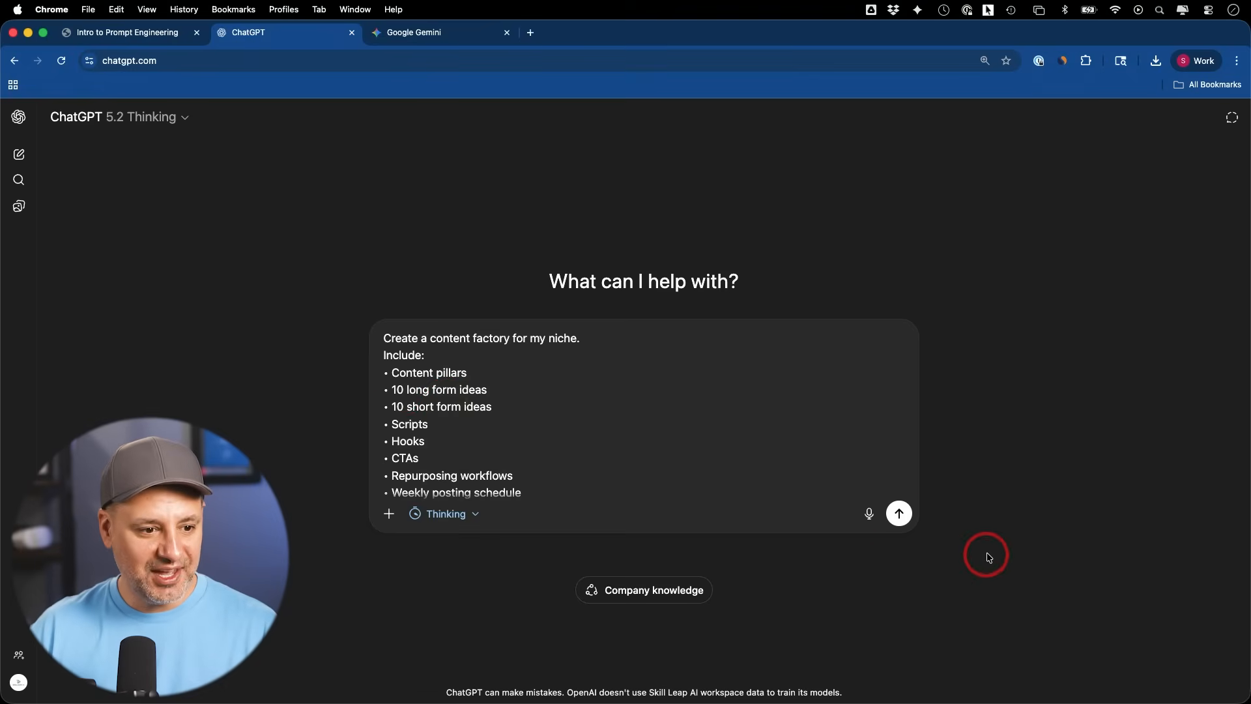
pyautogui.click(898, 513)
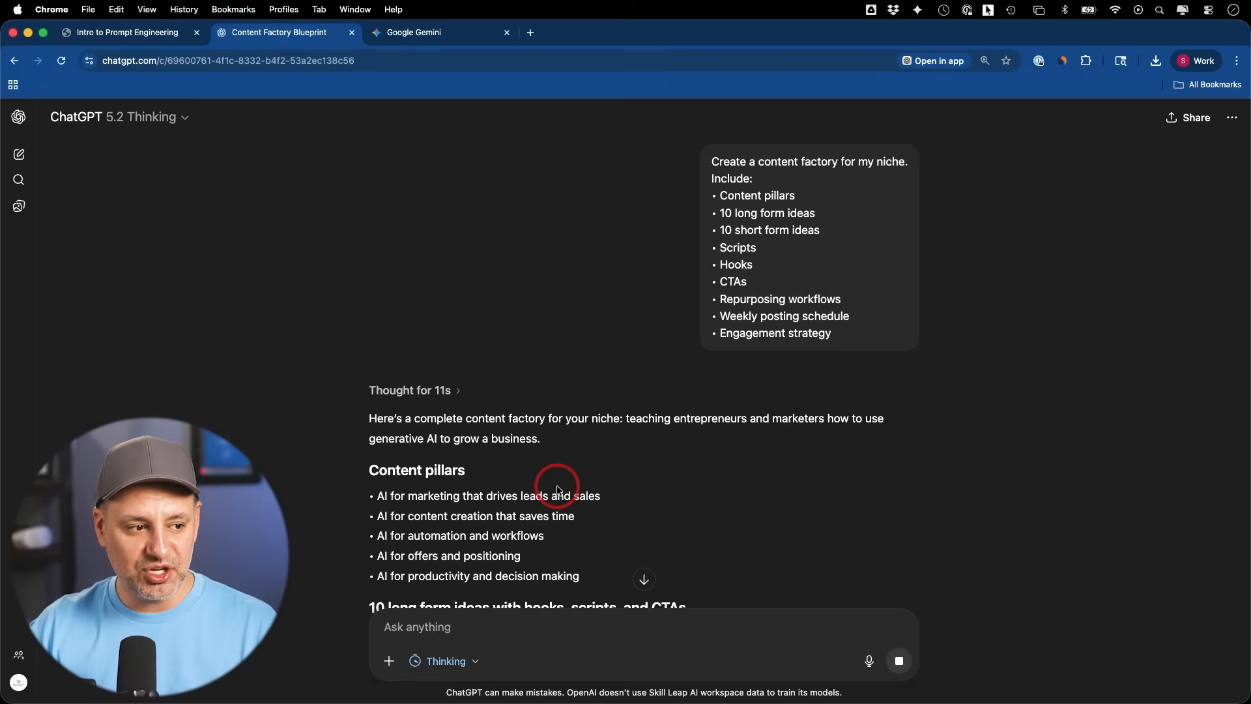
pyautogui.scroll(-3)
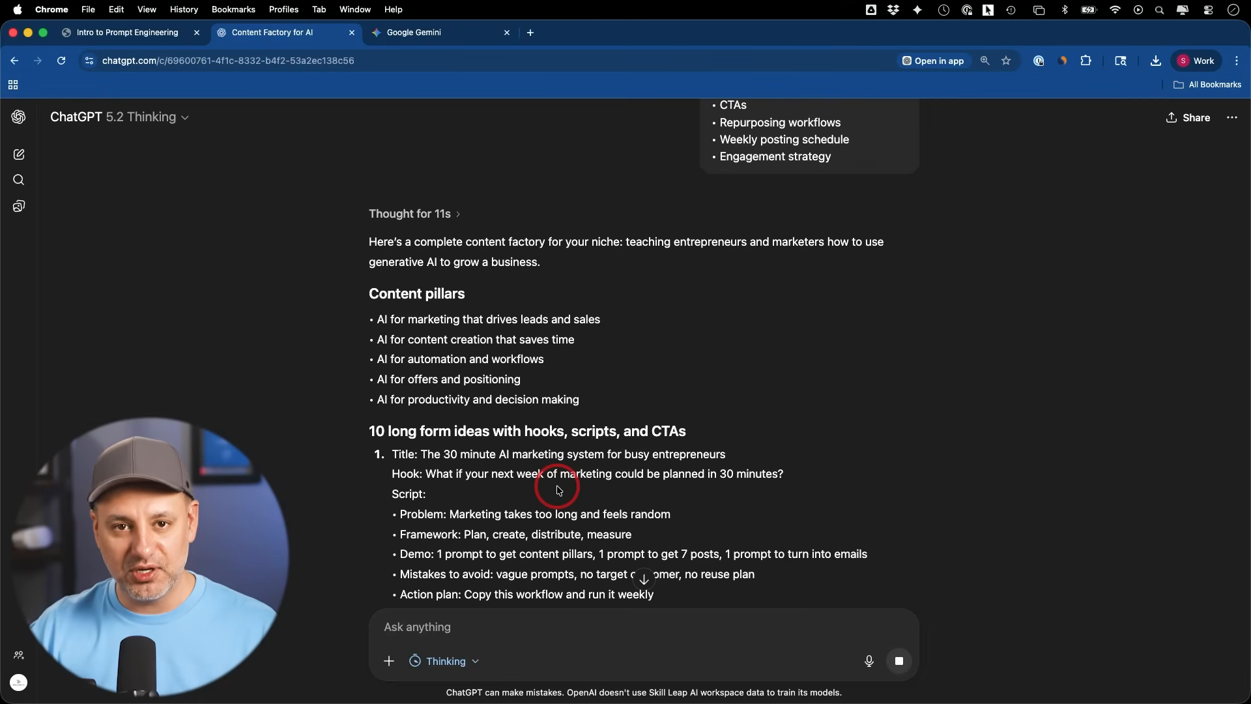
pyautogui.scroll(-3)
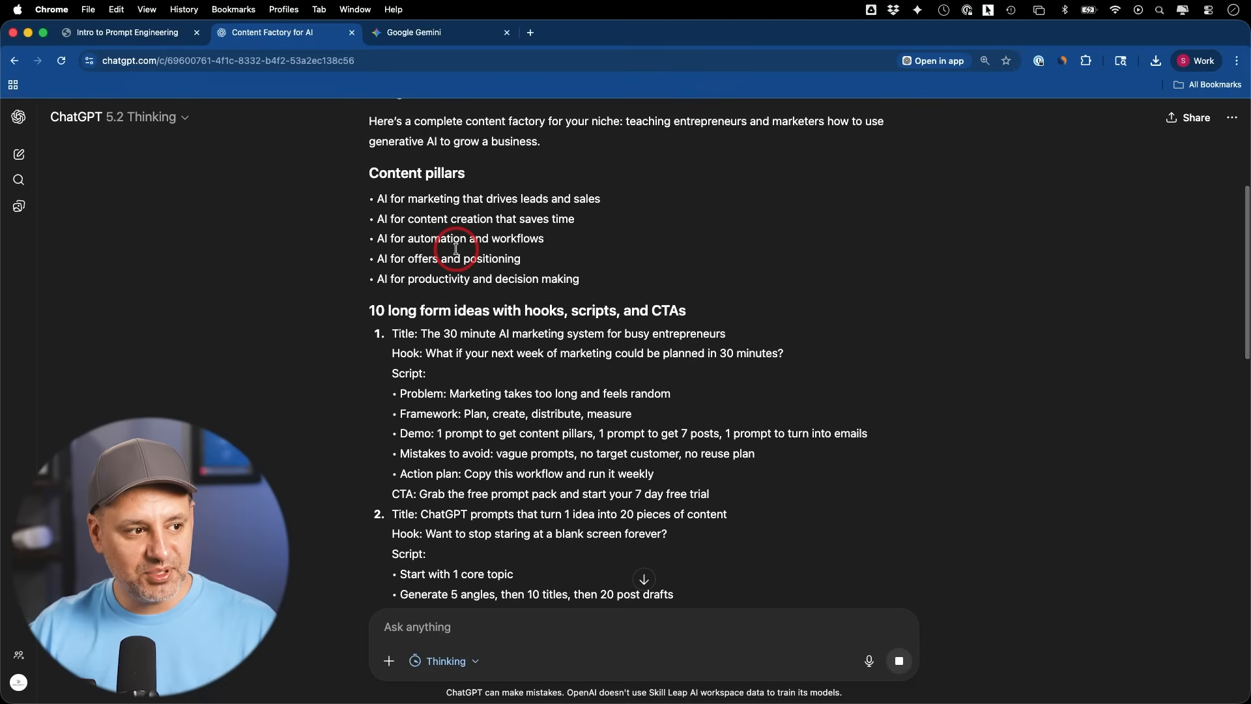
pyautogui.scroll(-3)
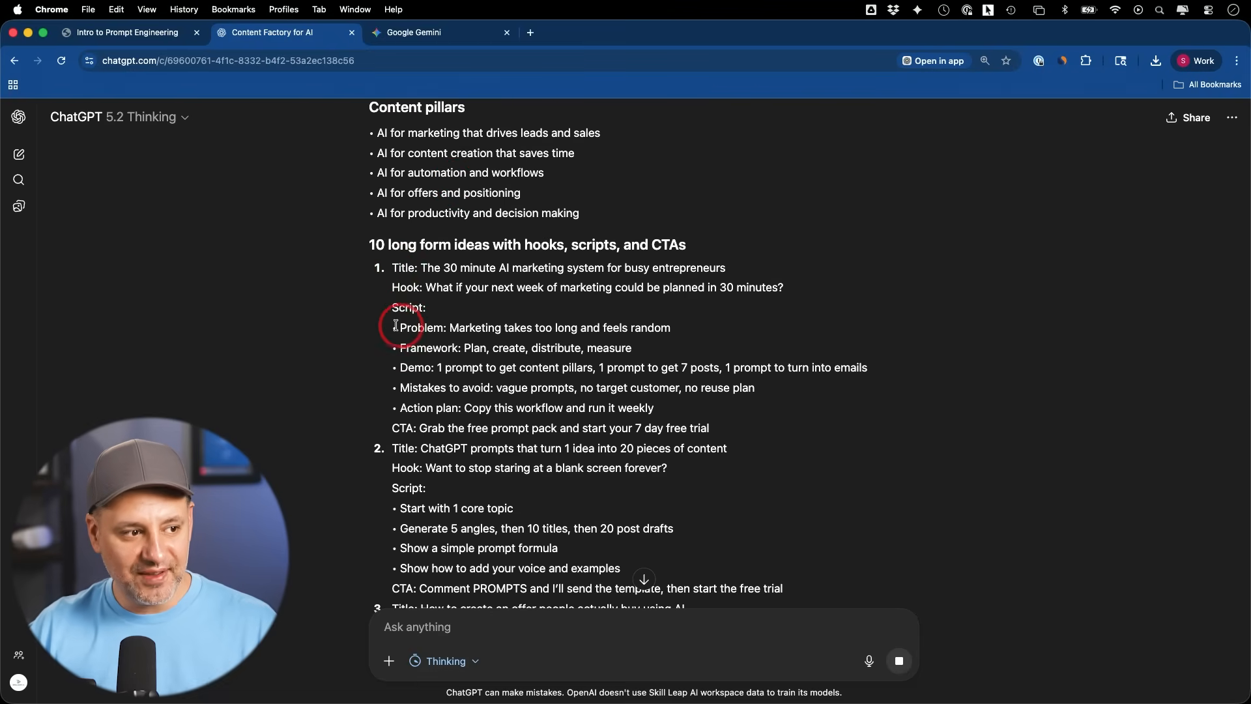
pyautogui.moveTo(395, 325); pyautogui.dragTo(709, 423)
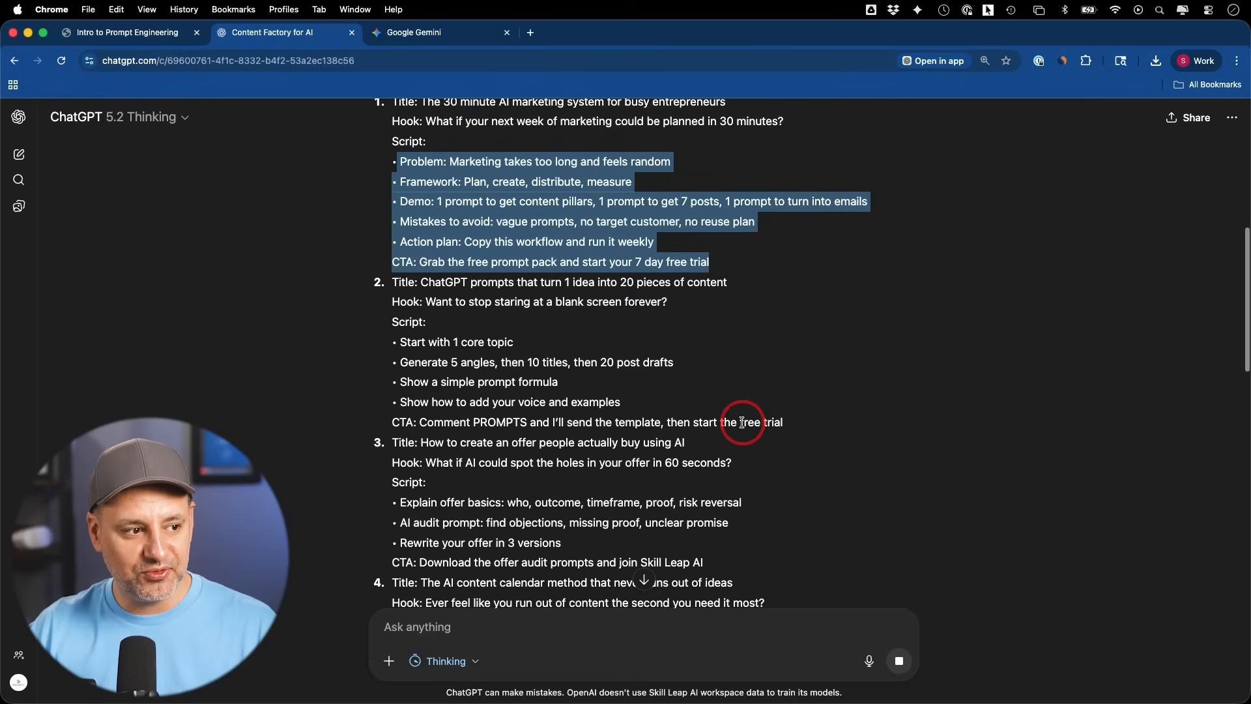
pyautogui.scroll(-3)
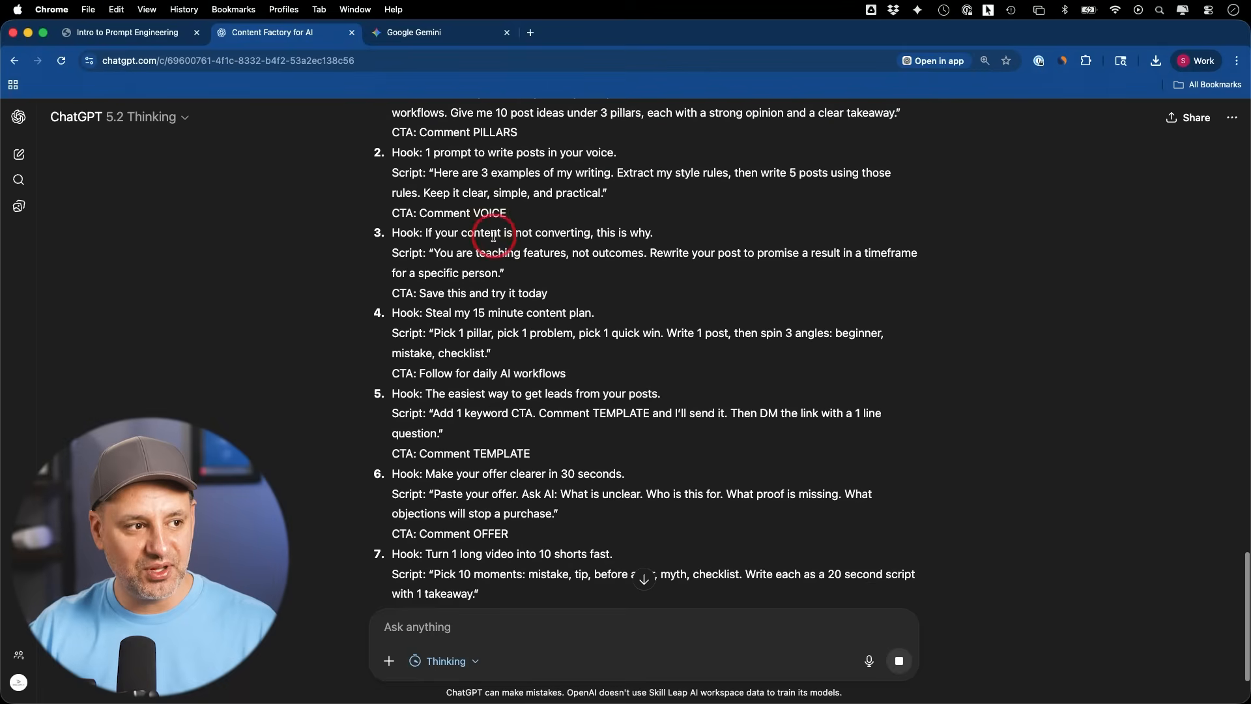
pyautogui.scroll(-3)
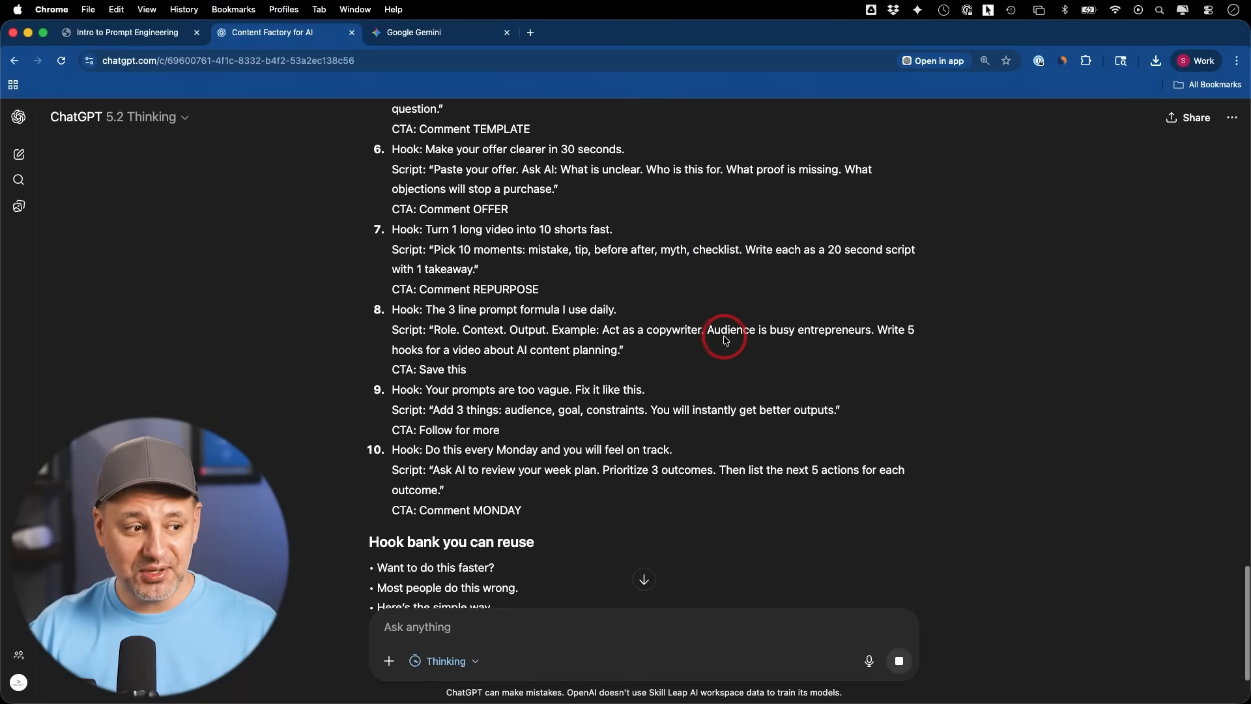
pyautogui.scroll(-3)
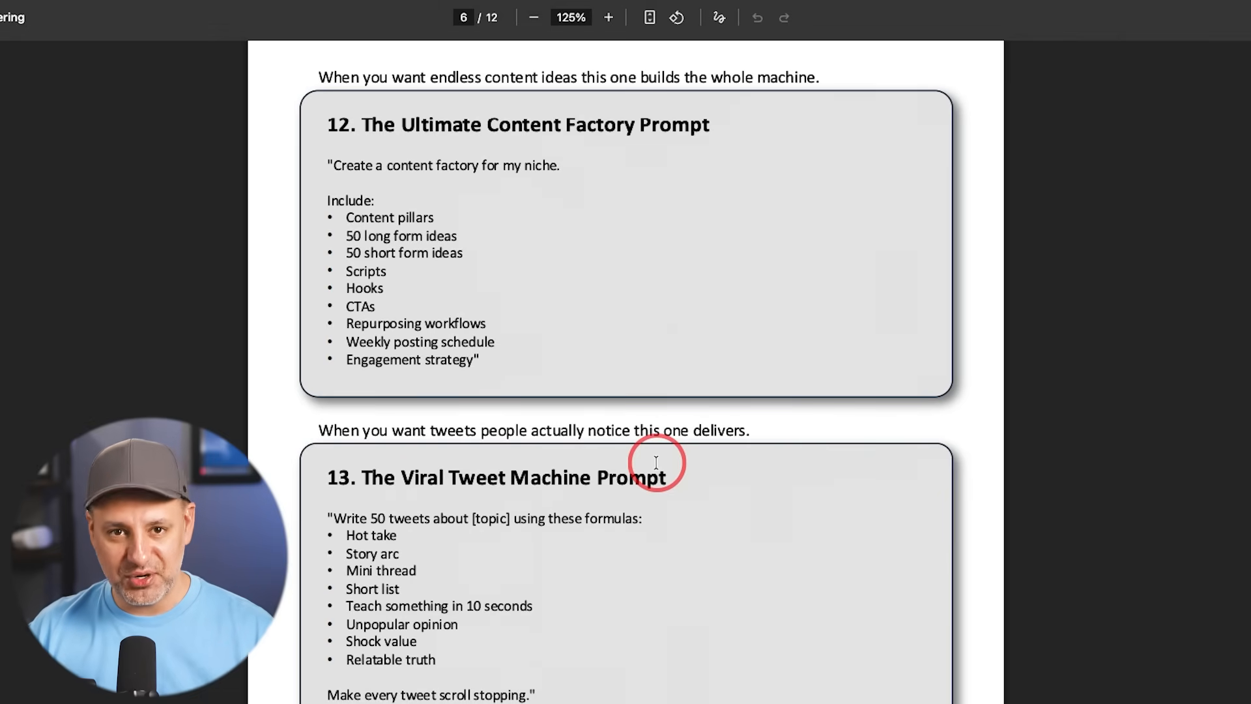
pyautogui.scroll(-3)
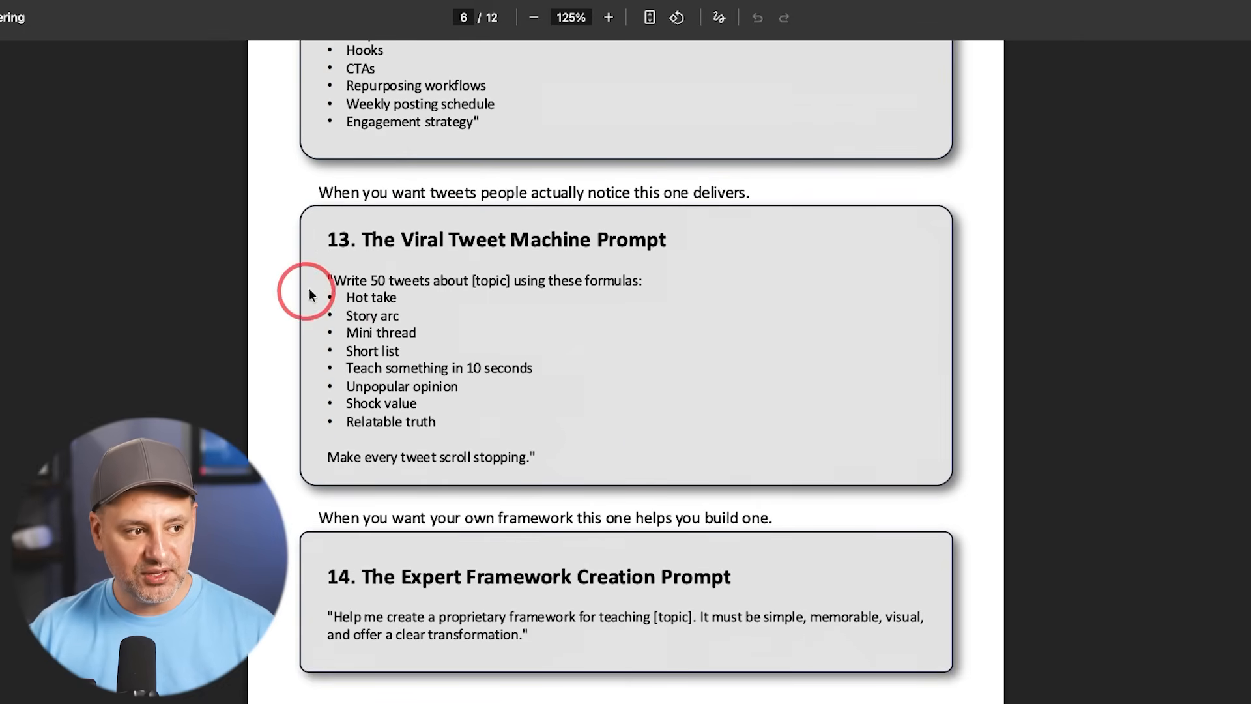
pyautogui.moveTo(668, 283)
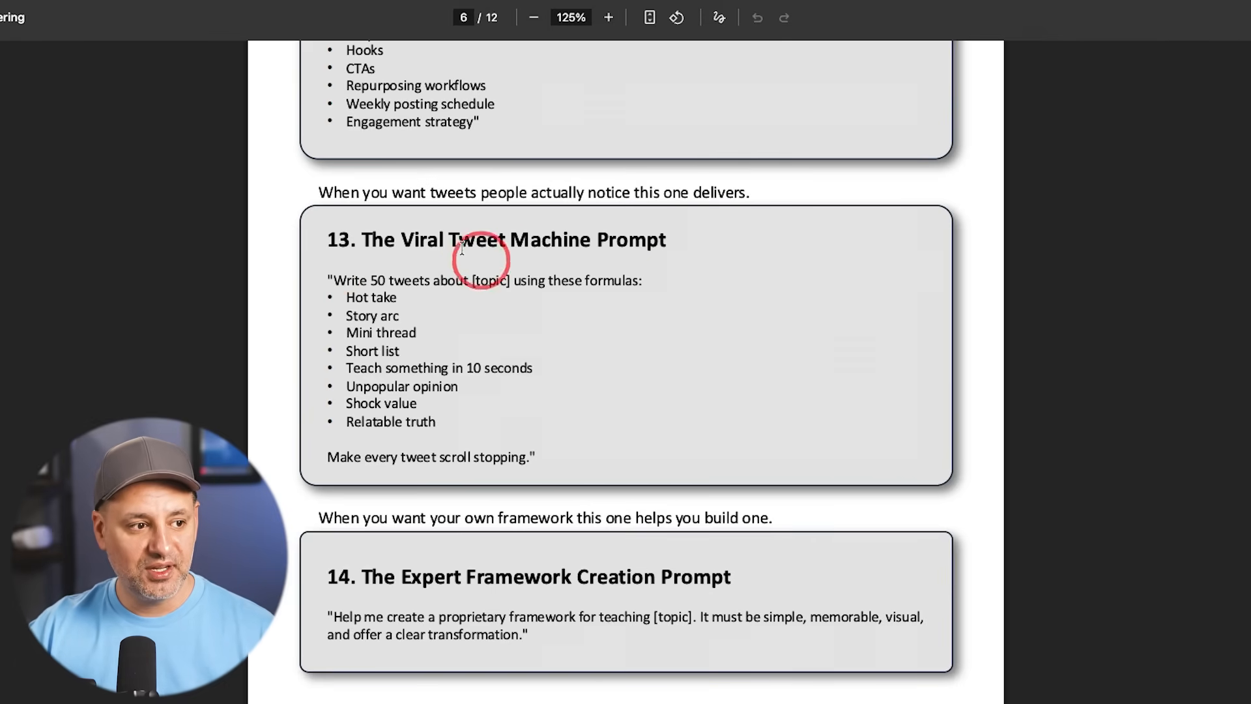
pyautogui.scroll(-3)
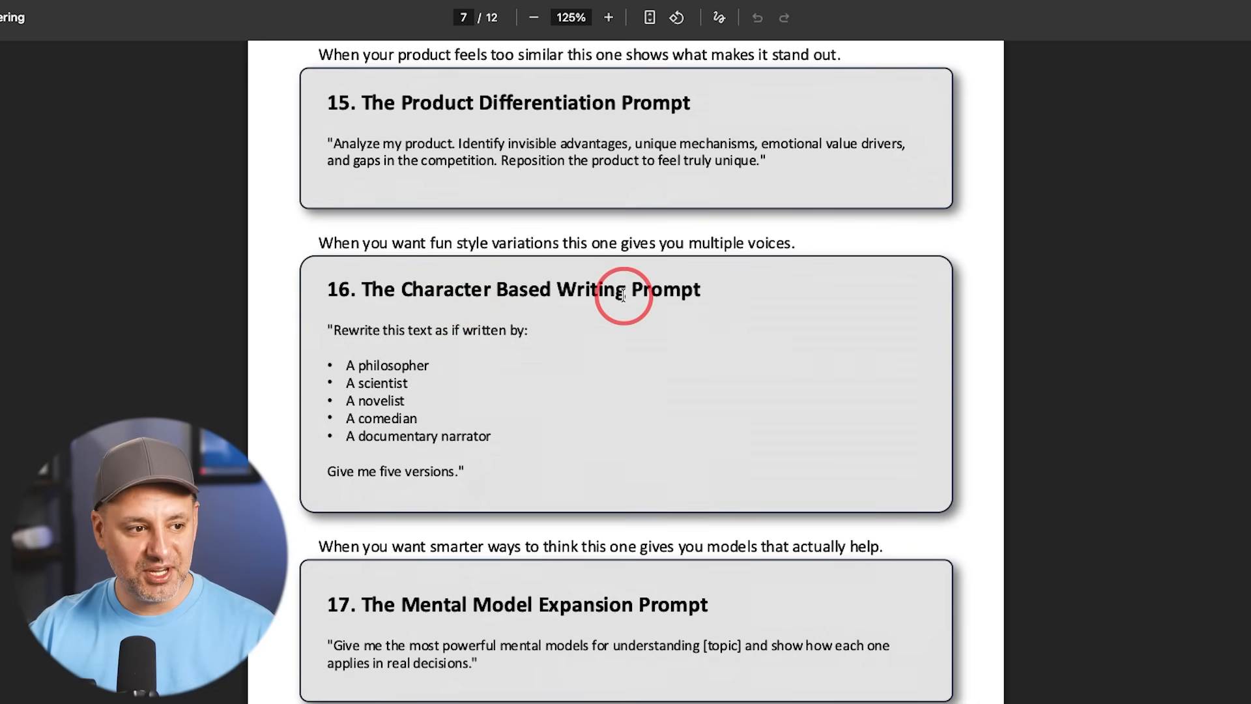
pyautogui.moveTo(633, 357)
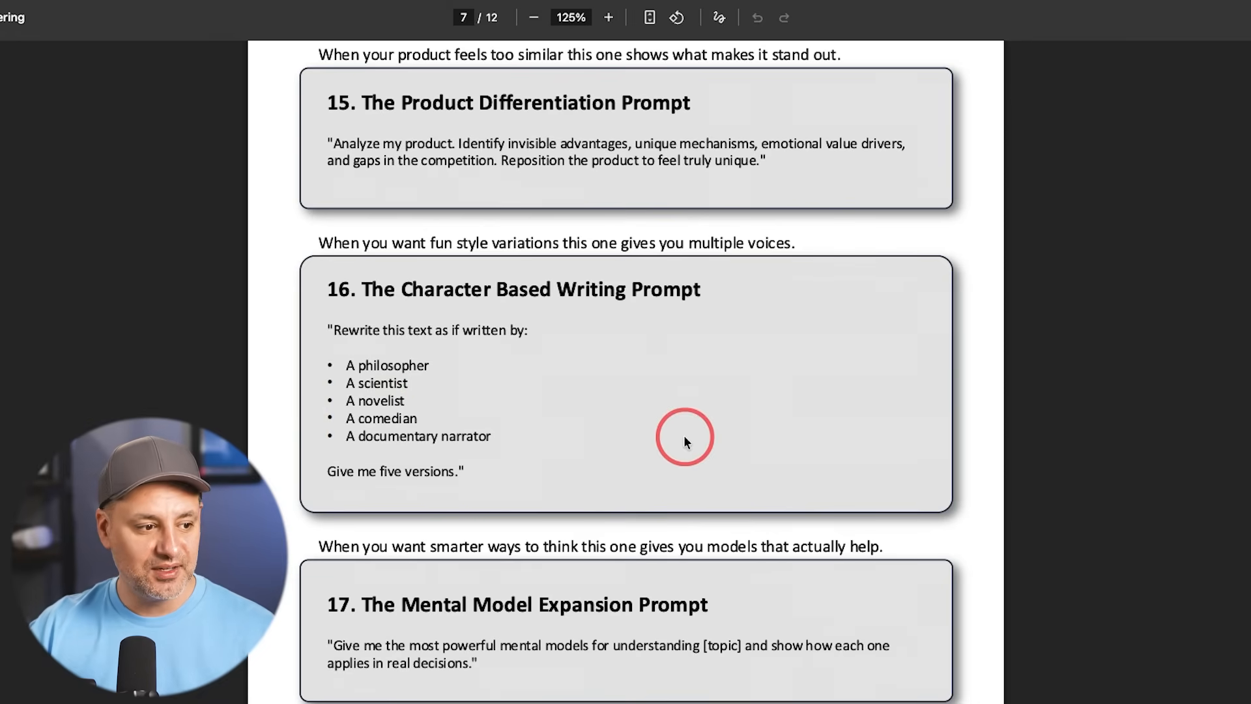
pyautogui.scroll(-3)
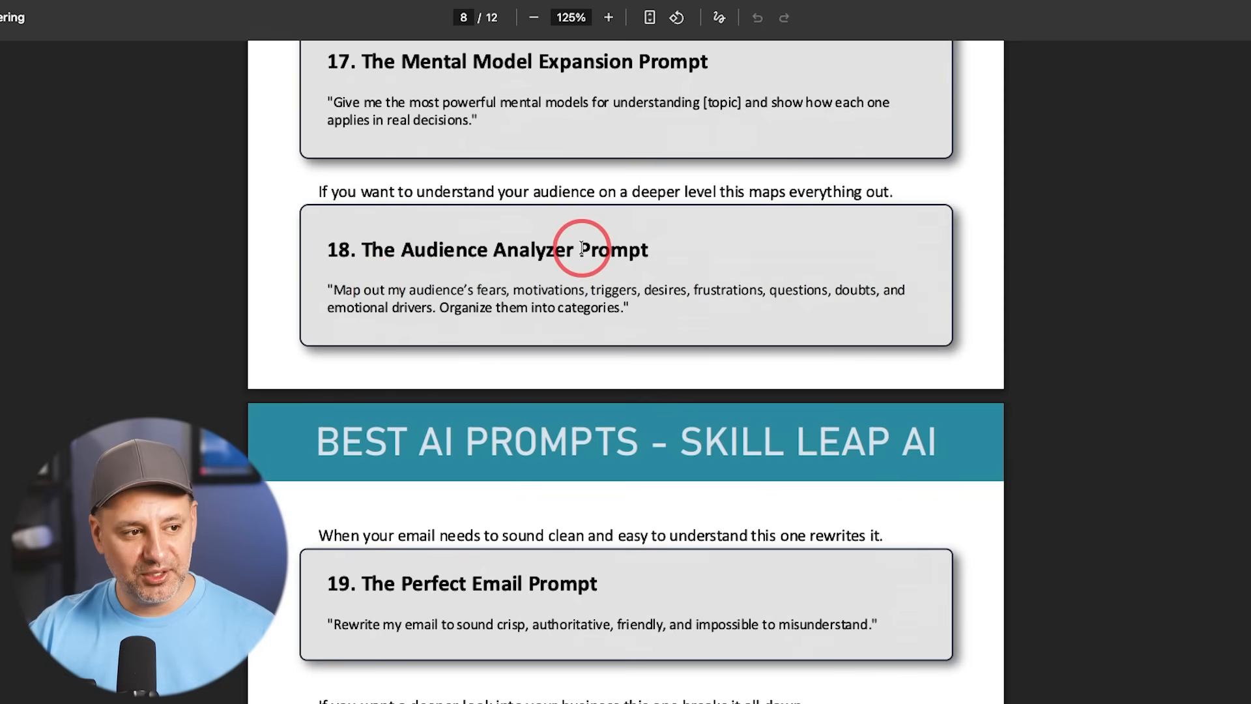
pyautogui.scroll(-3)
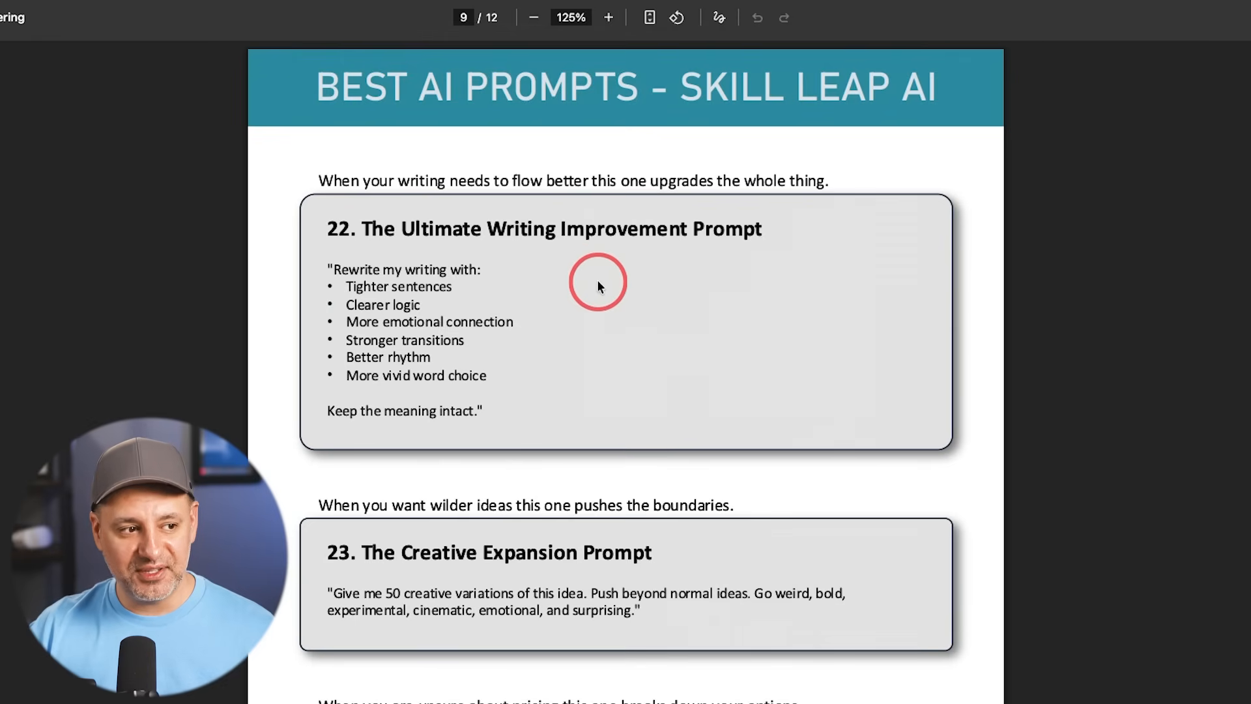
pyautogui.moveTo(593, 244)
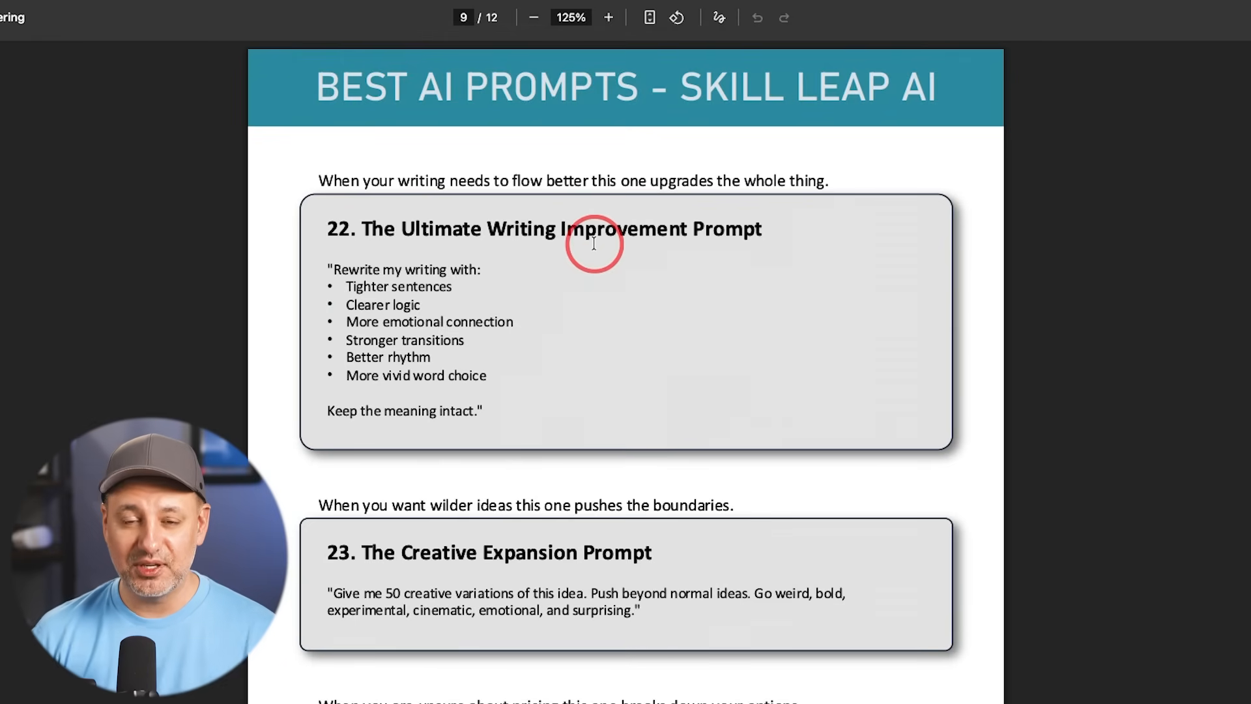